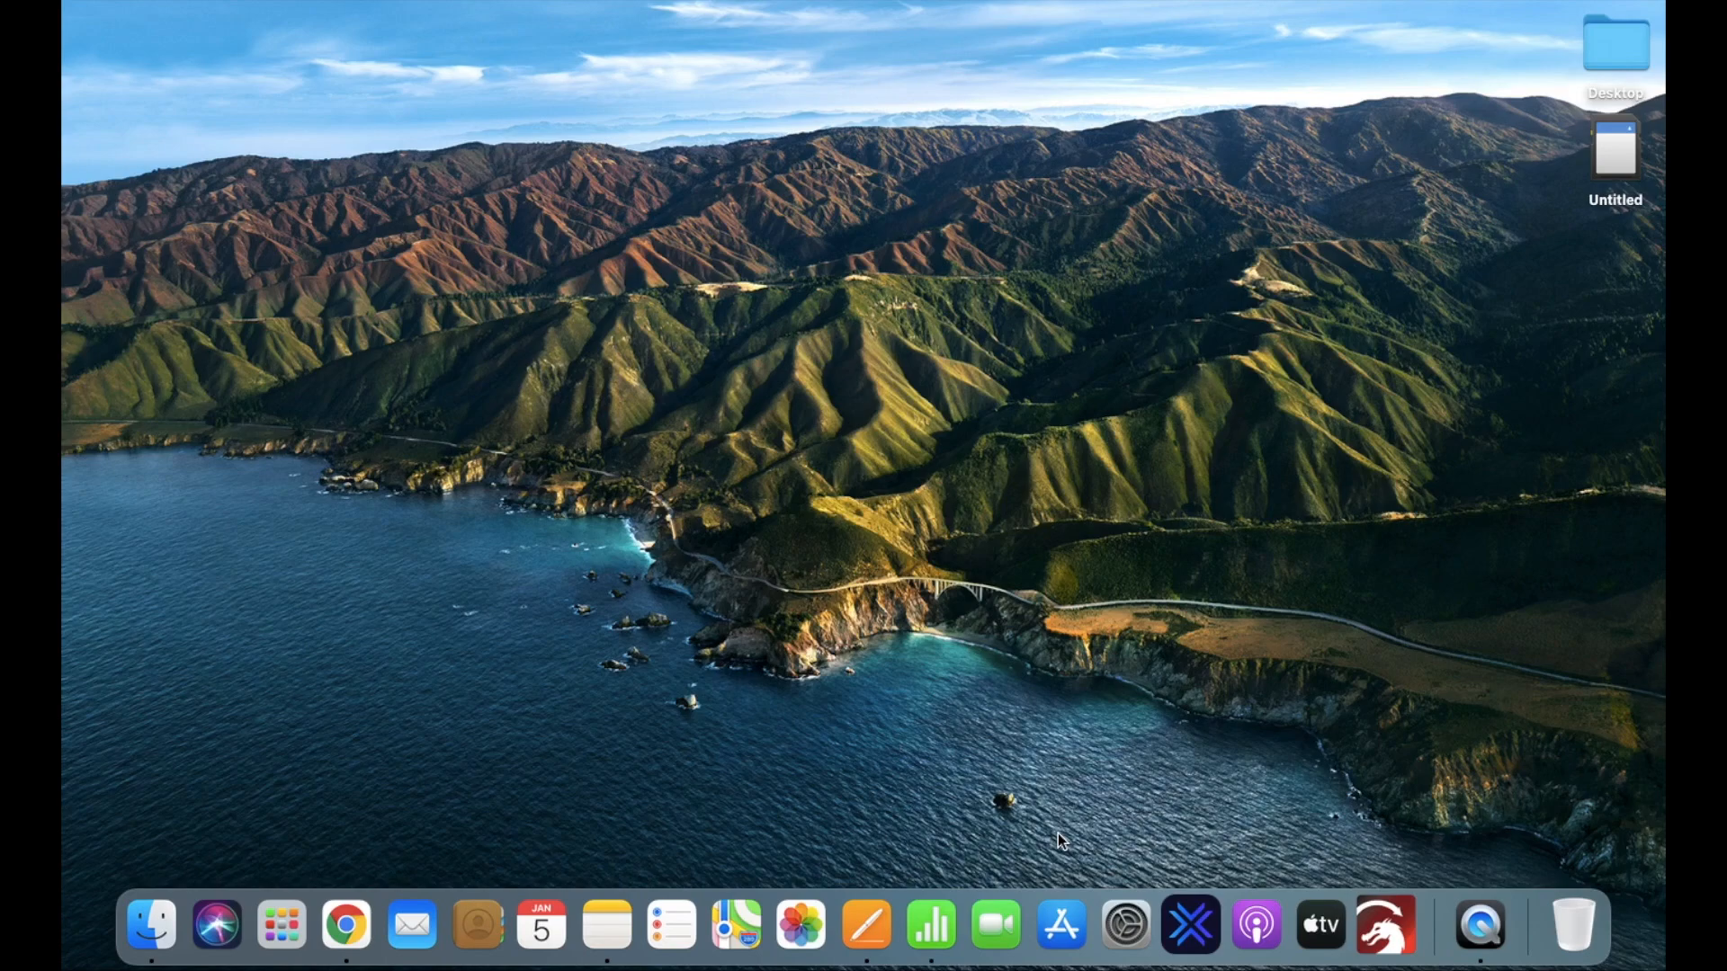
{"action": "mouse_move", "coordinate": [280, 922]}
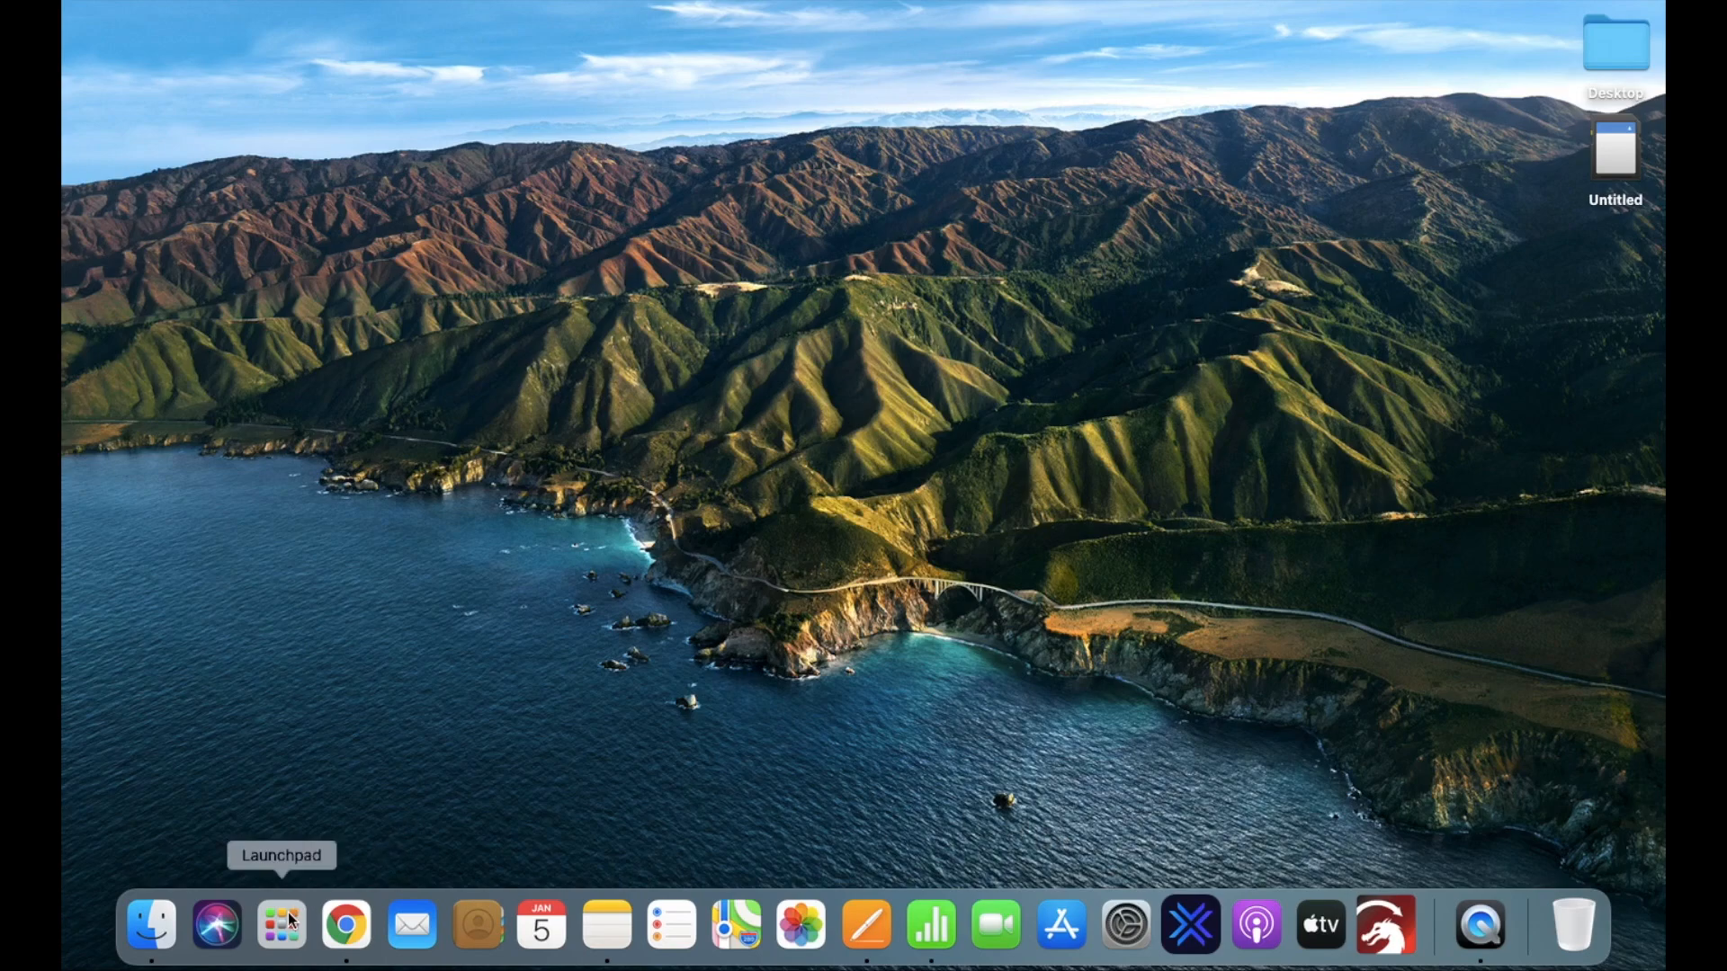
Step: Launch Disk Utility from Launchpad and select the 16 GB Untitled card
{"action": "left_click", "coordinate": [280, 924]}
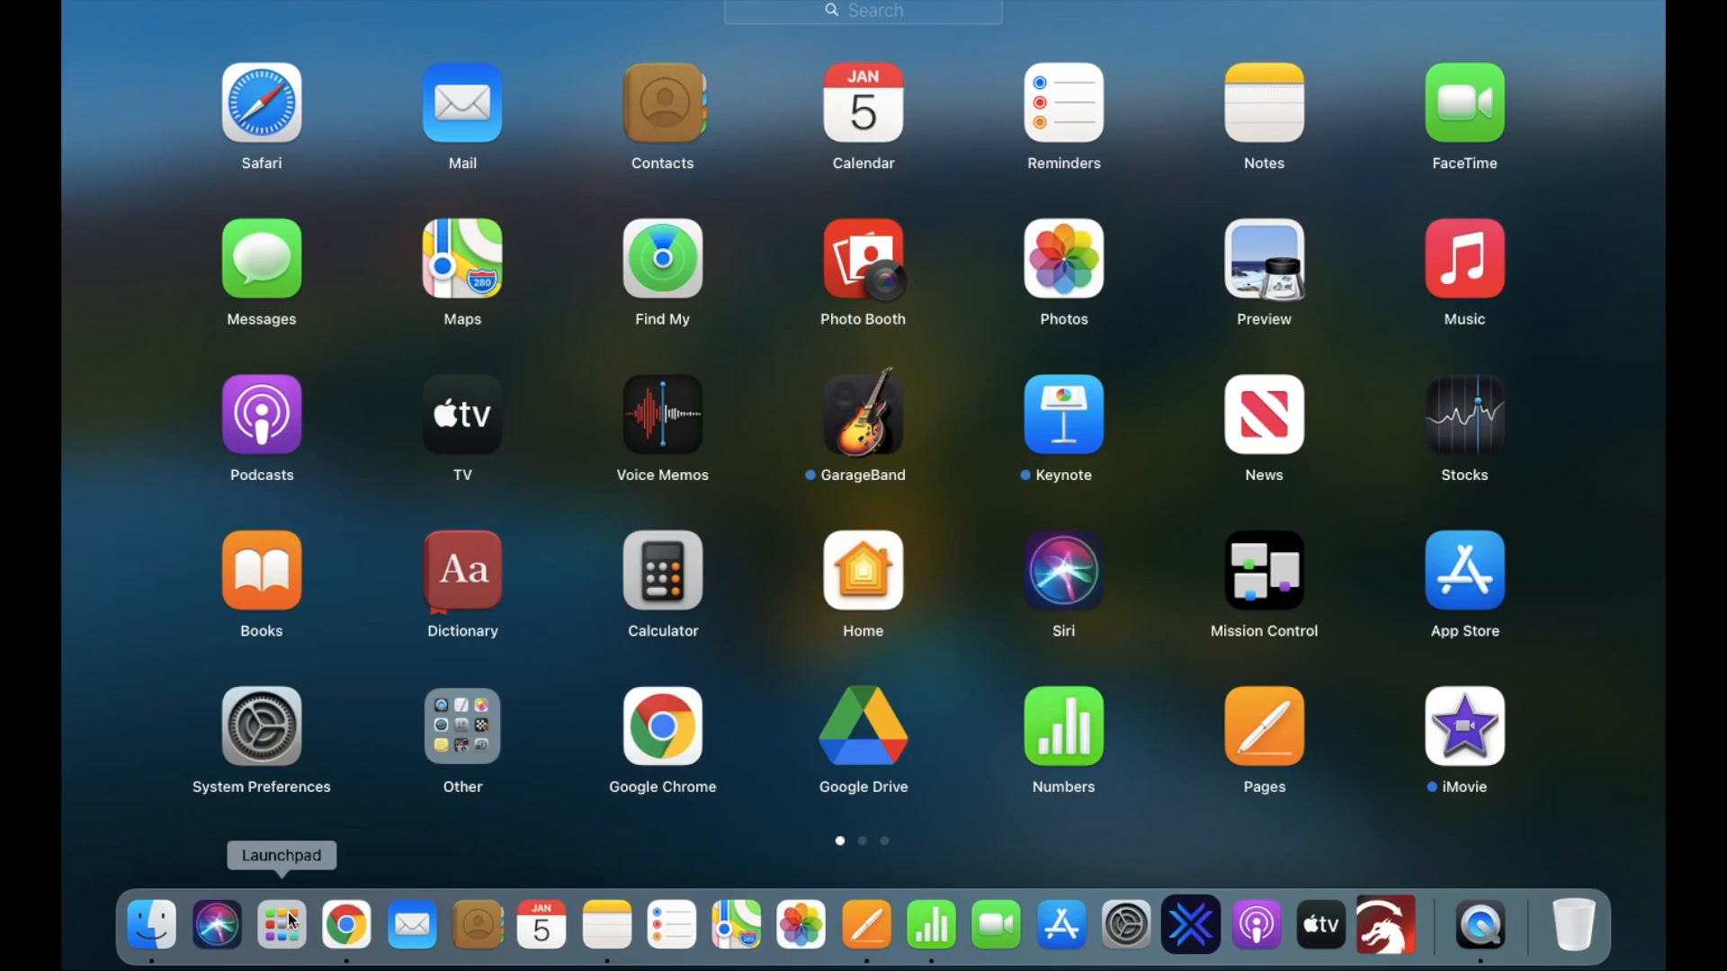
{"action": "type", "text": "disk"}
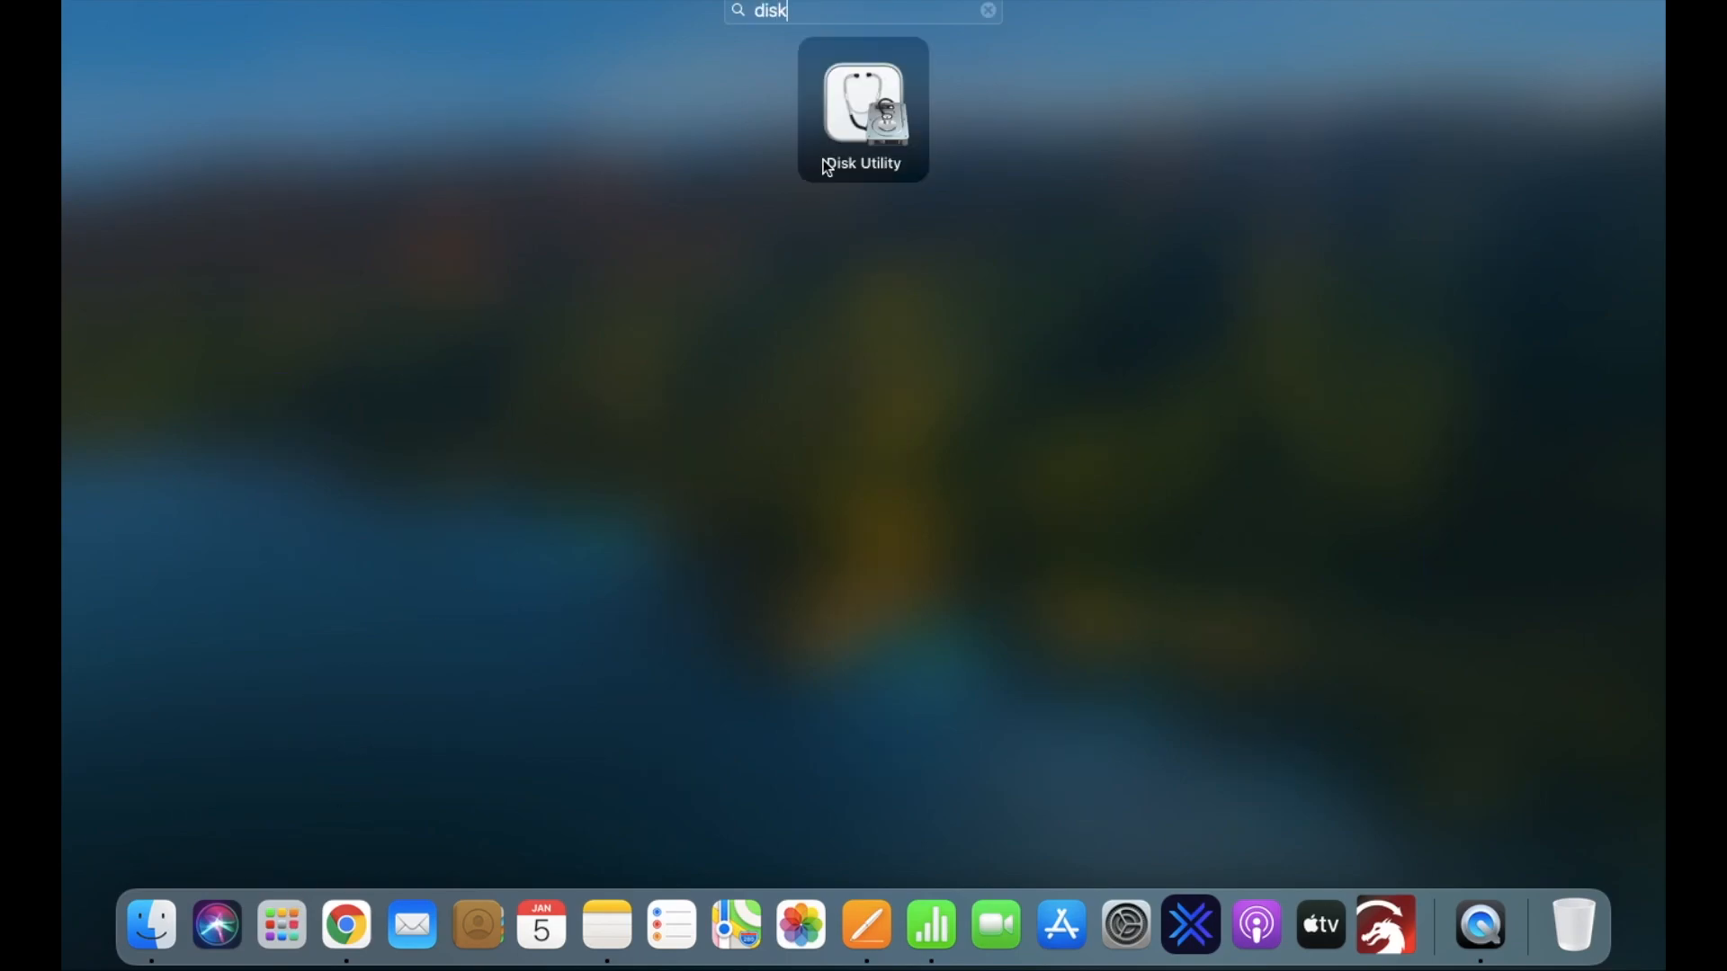
{"action": "double_click", "coordinate": [862, 104]}
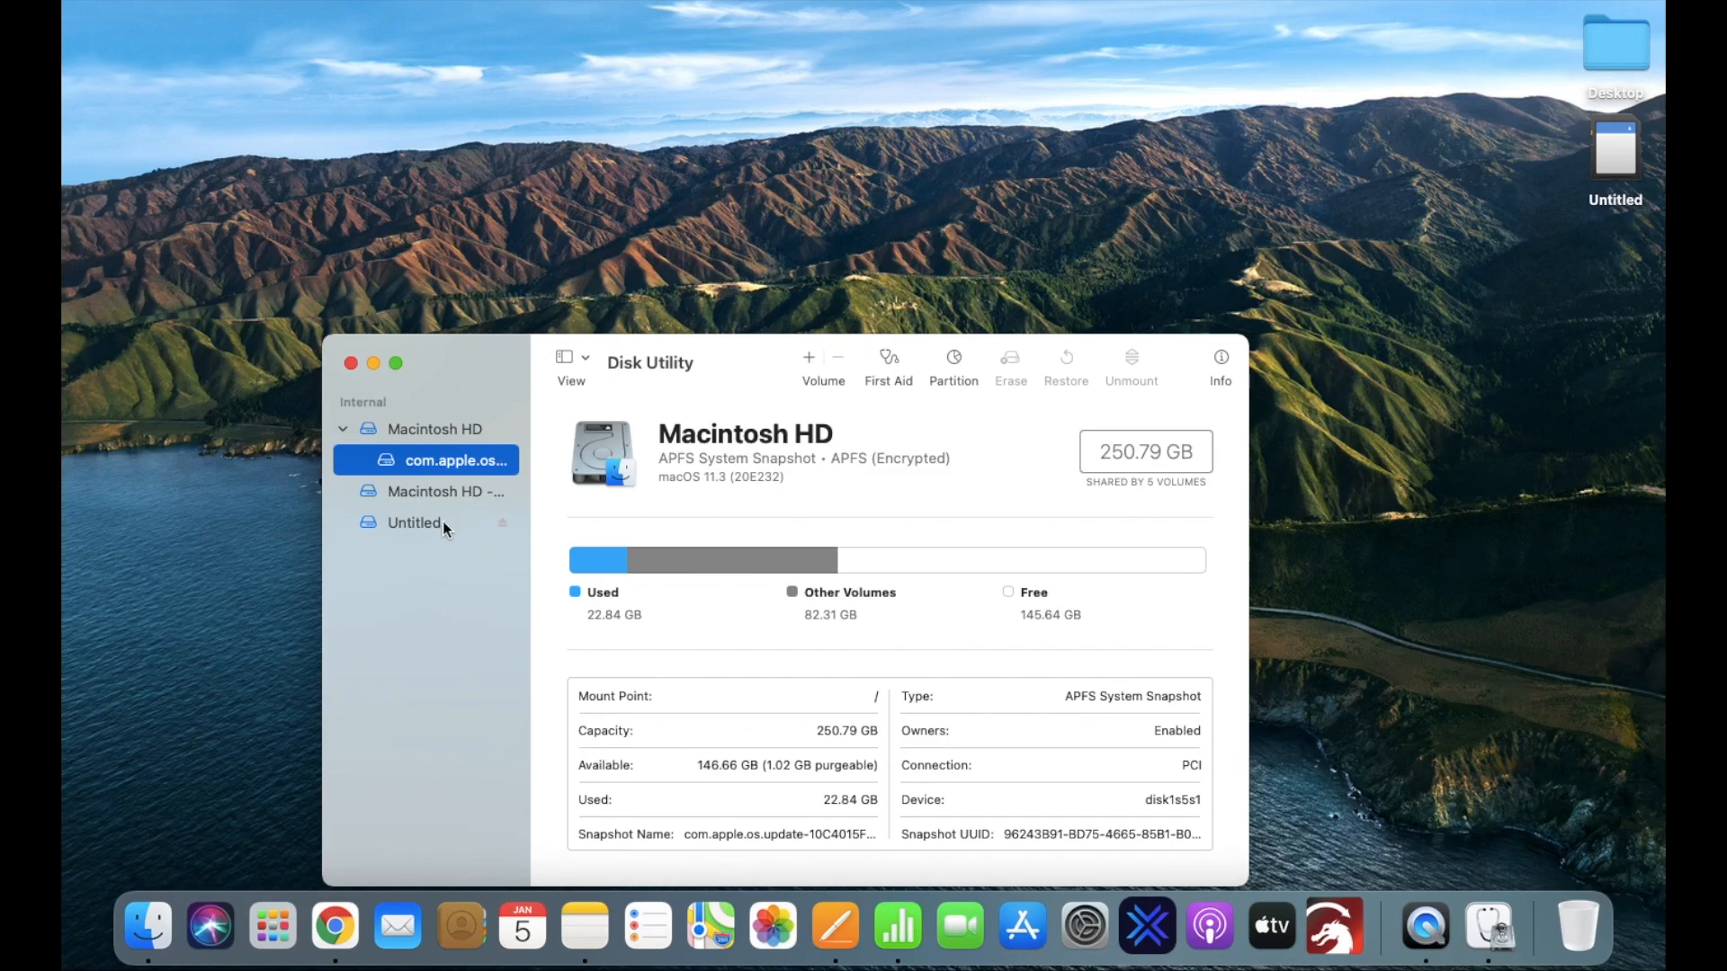
{"action": "left_click", "coordinate": [413, 521]}
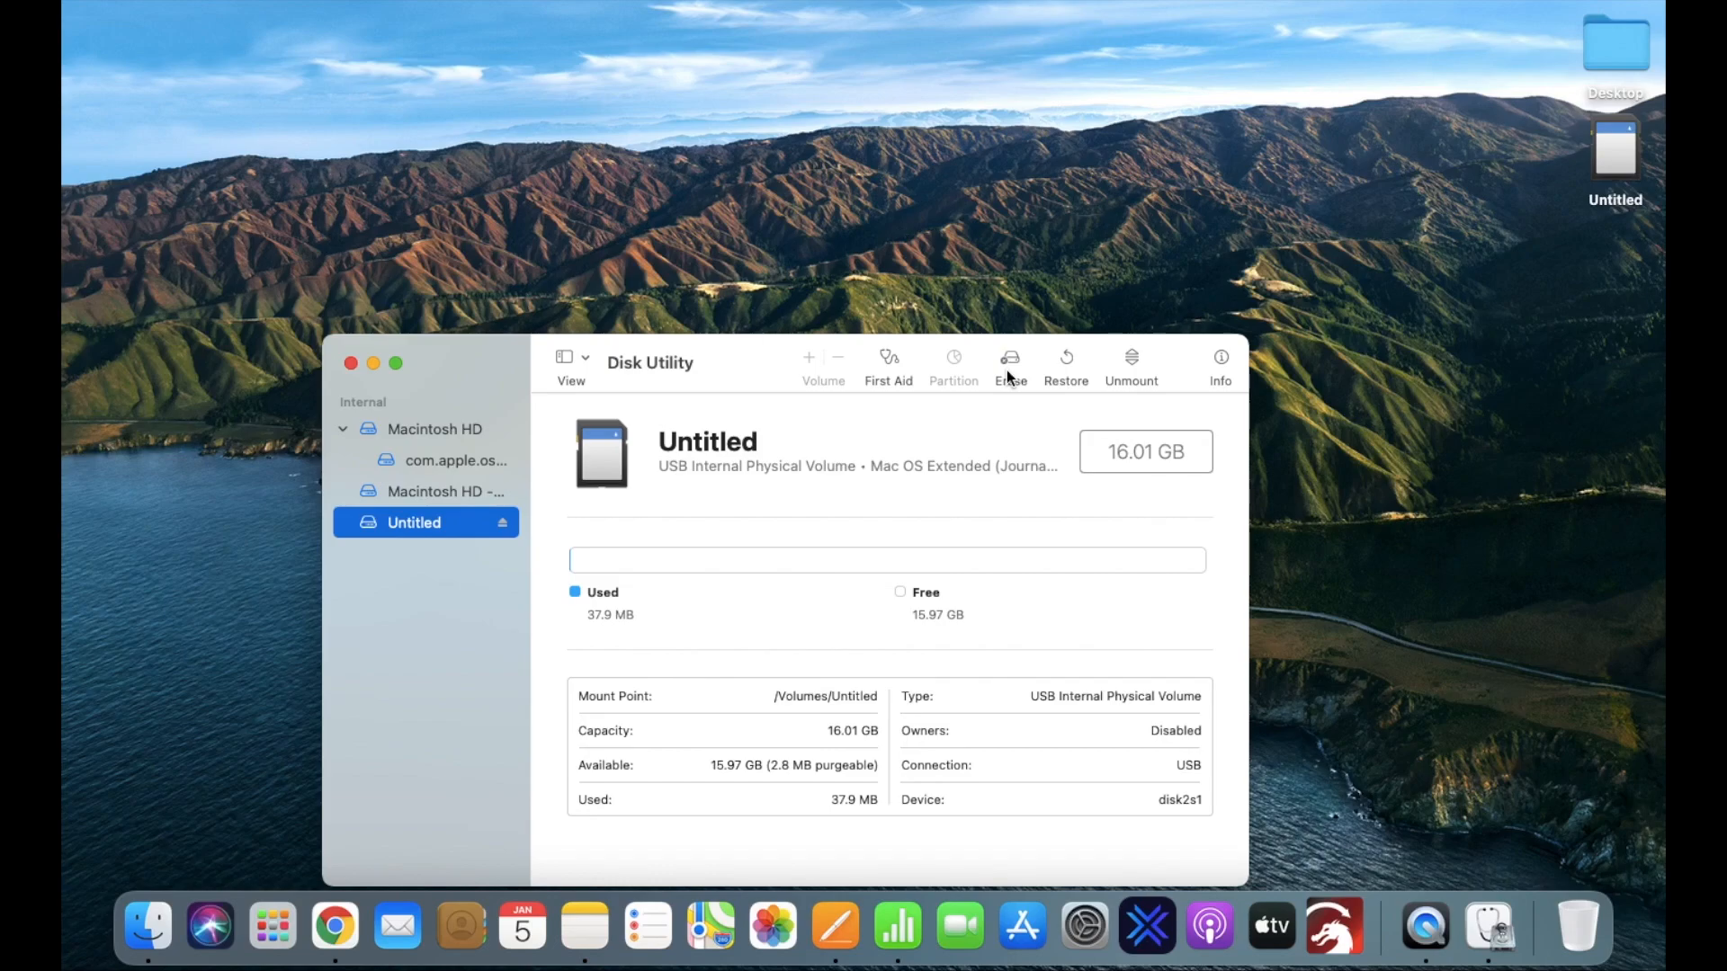
Step: Erase the card as an MS-DOS (FAT) volume named CREALITY and dismiss the report
{"action": "left_click", "coordinate": [1008, 364]}
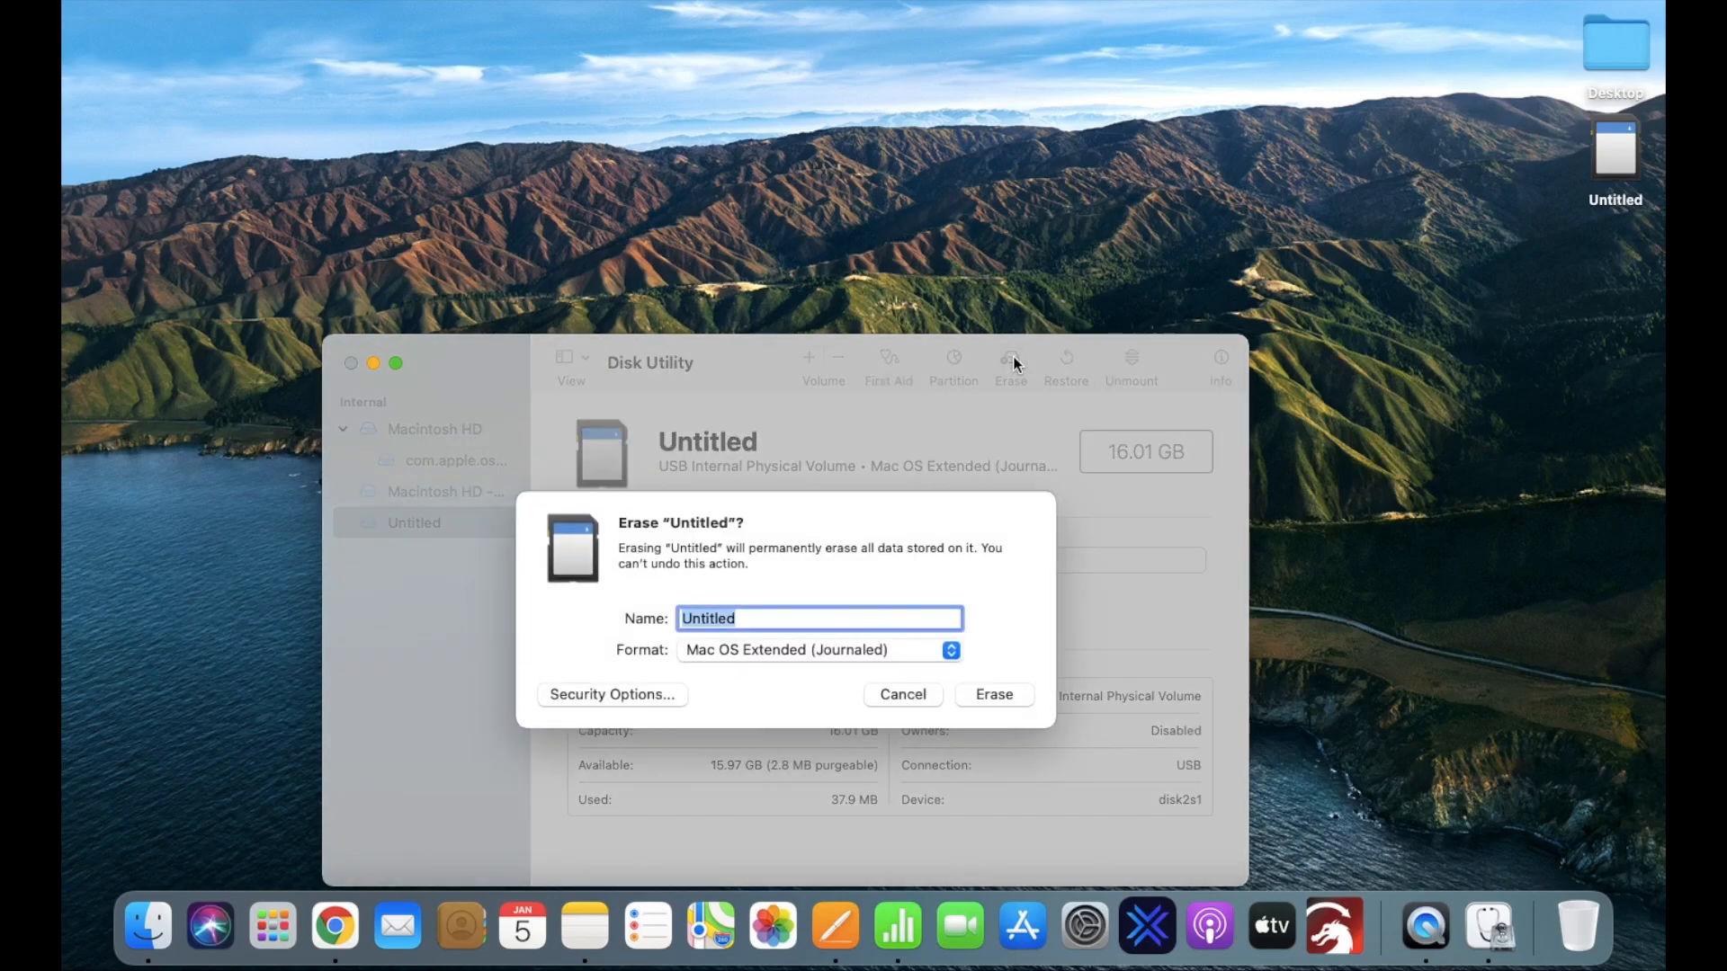
{"action": "mouse_move", "coordinate": [811, 617]}
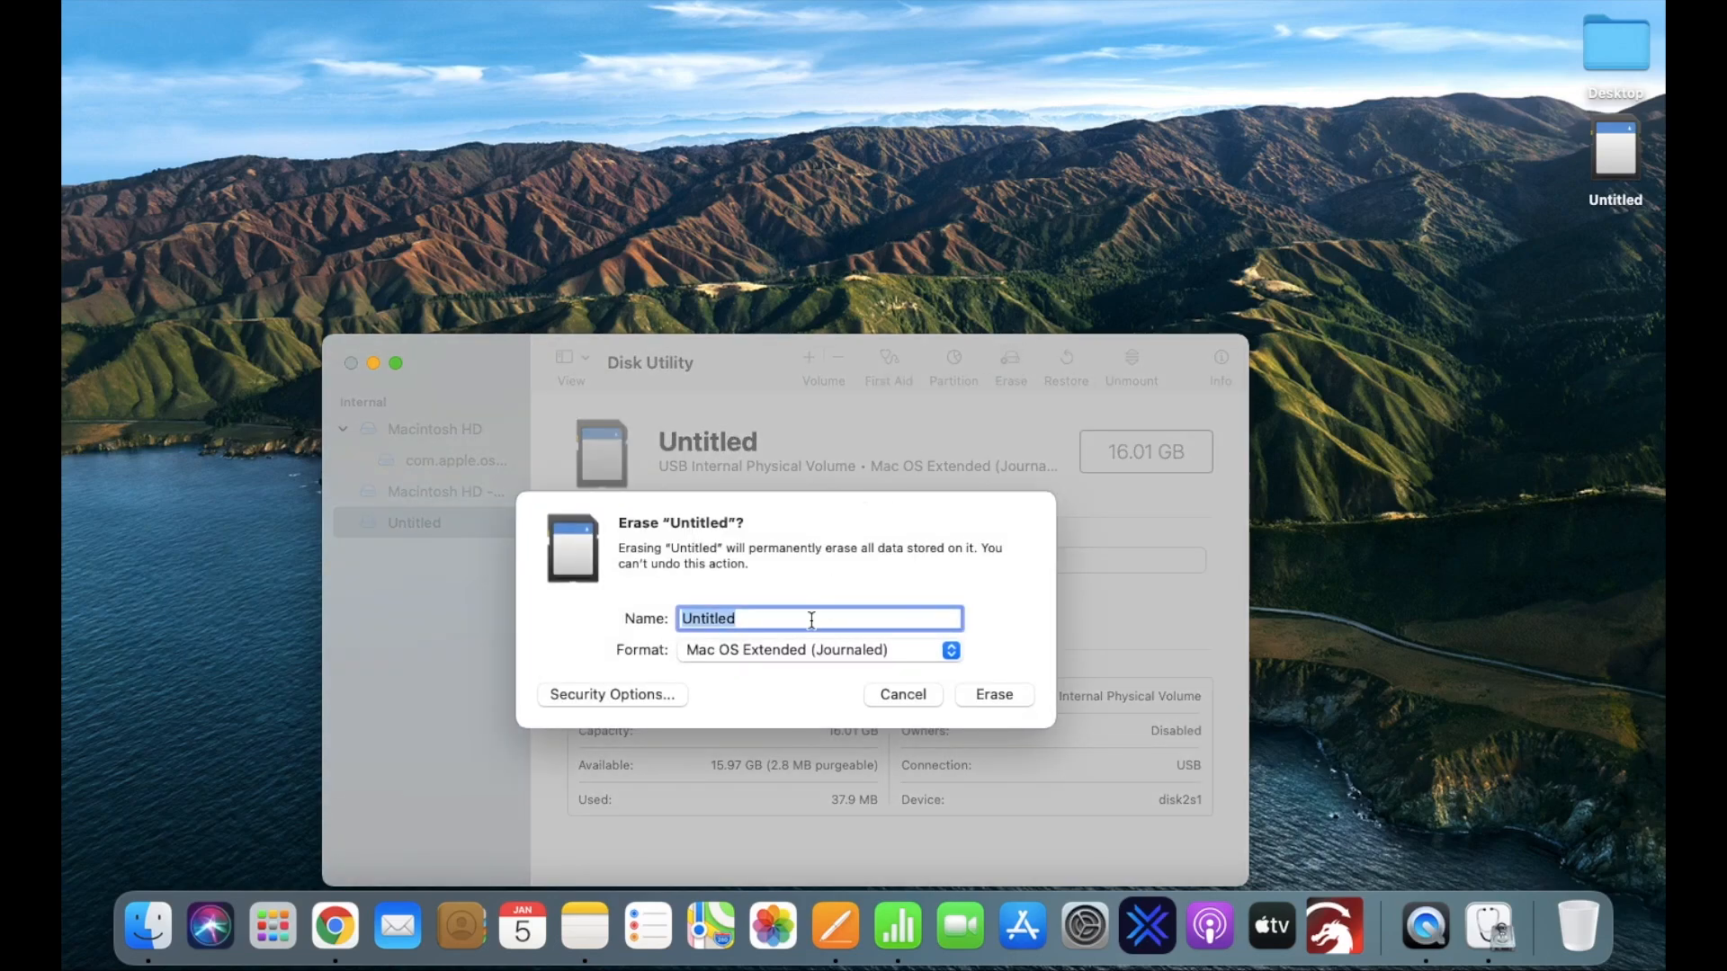
{"action": "type", "text": "Crea"}
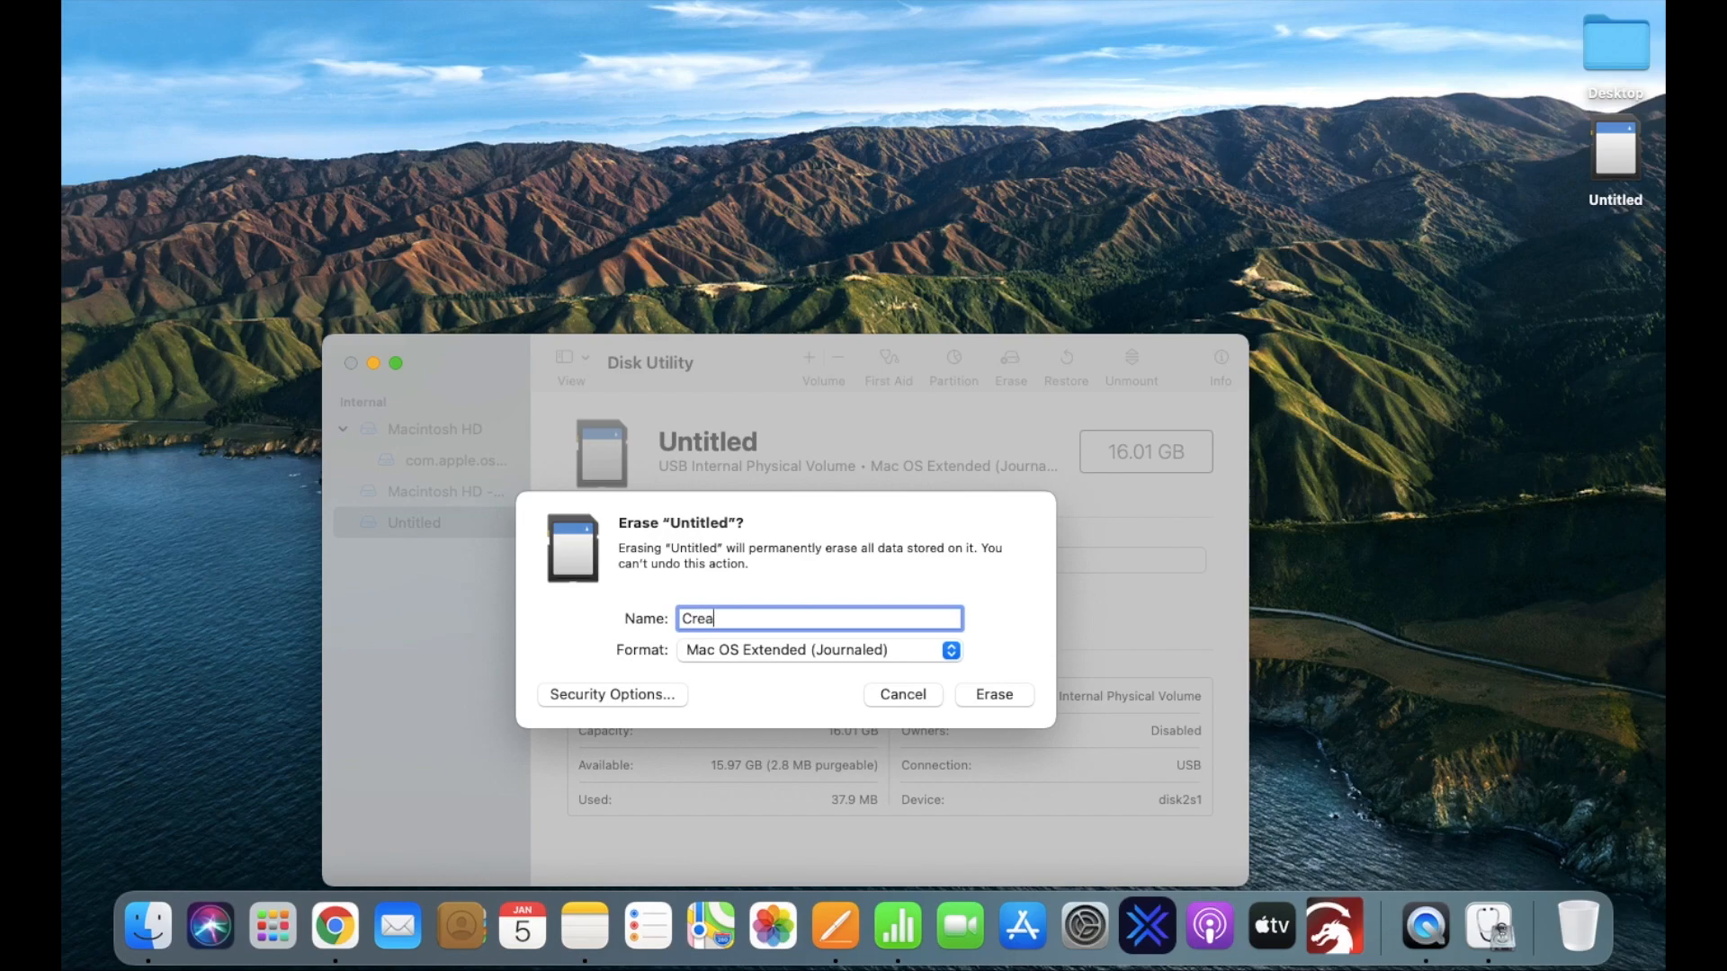
{"action": "type", "text": "lity"}
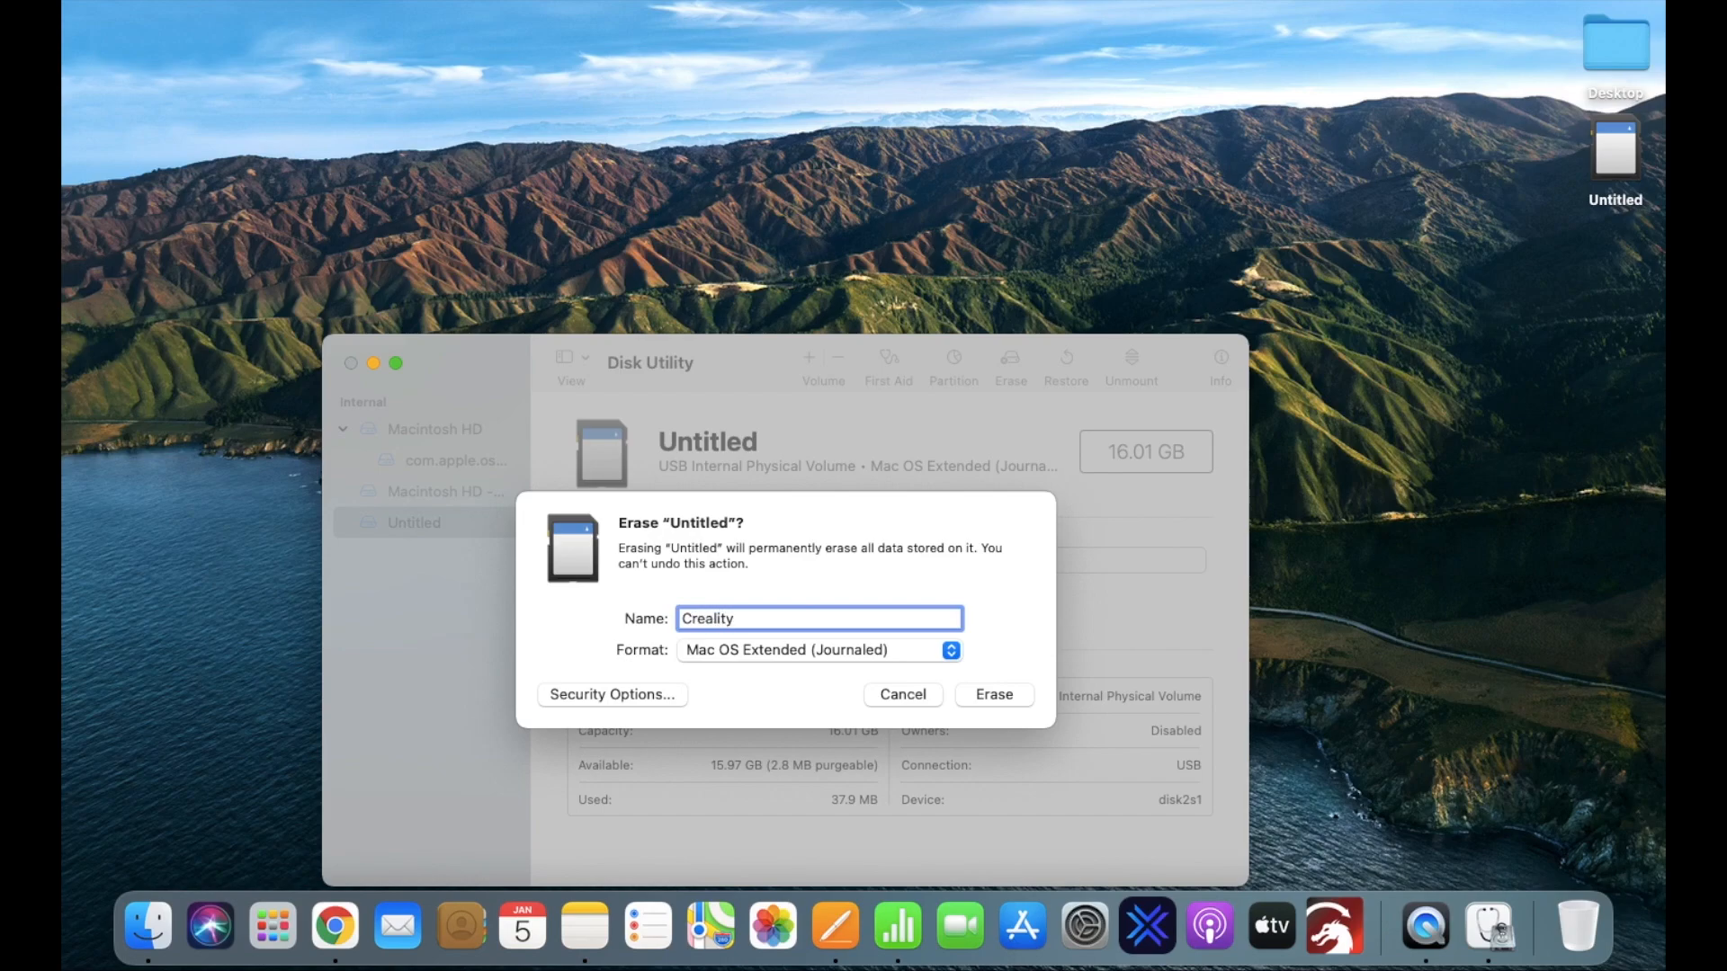
{"action": "left_click", "coordinate": [818, 649]}
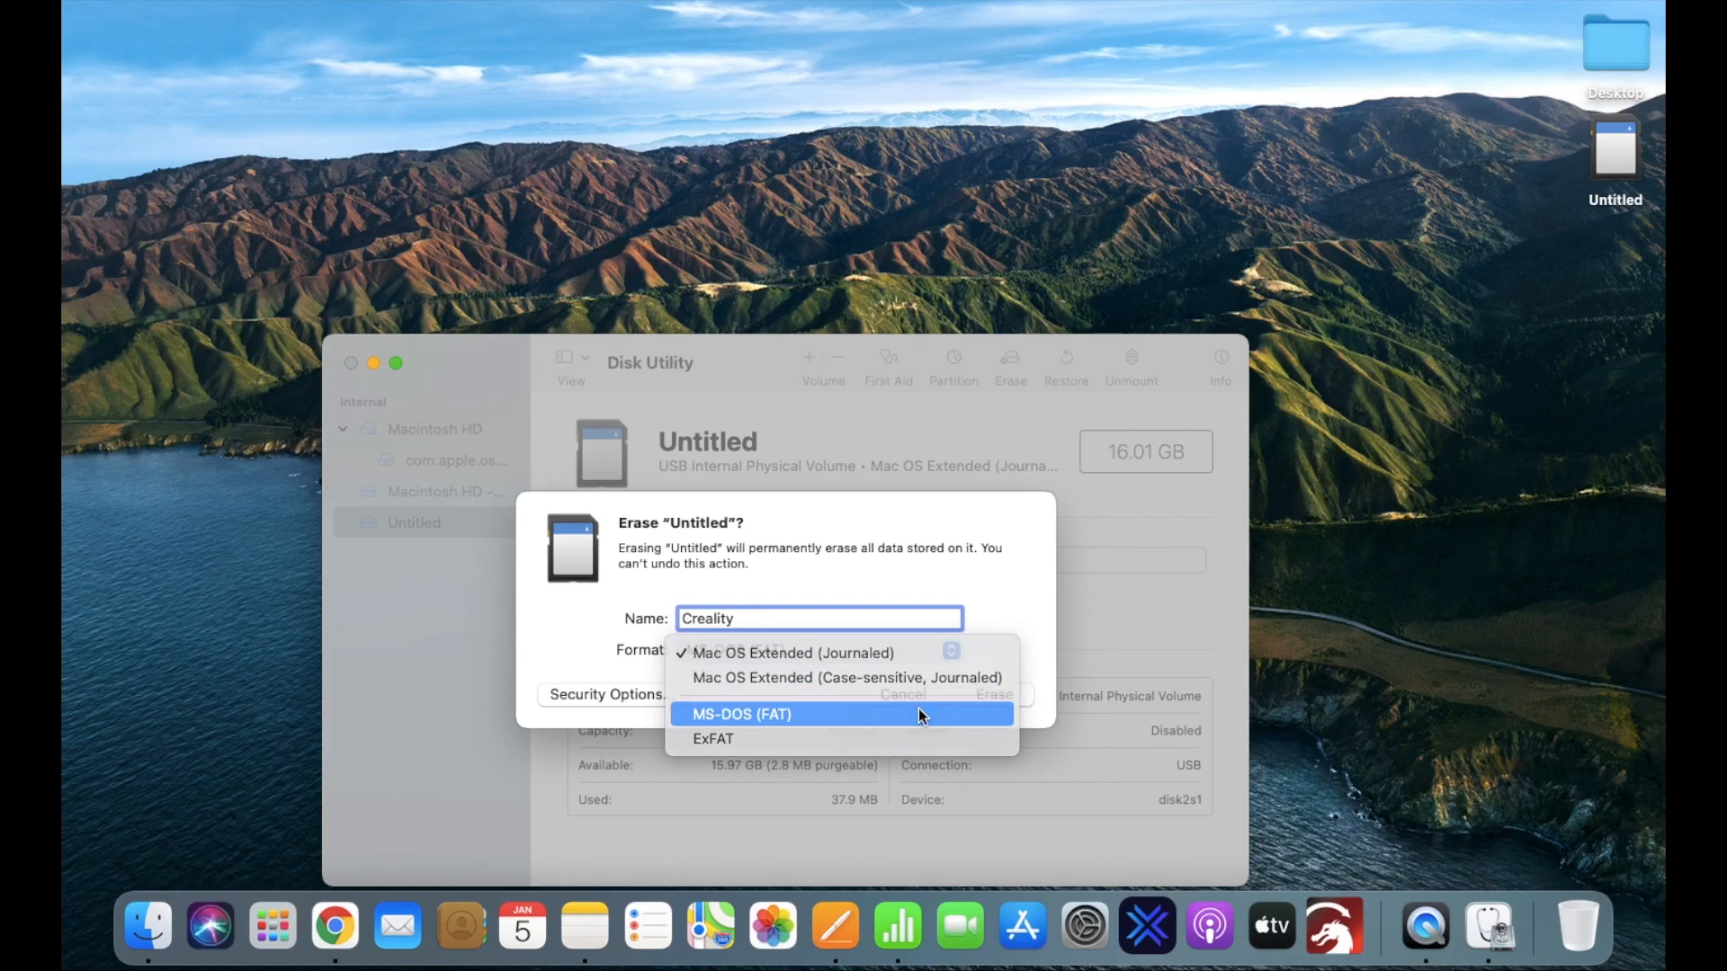
{"action": "left_click", "coordinate": [741, 714]}
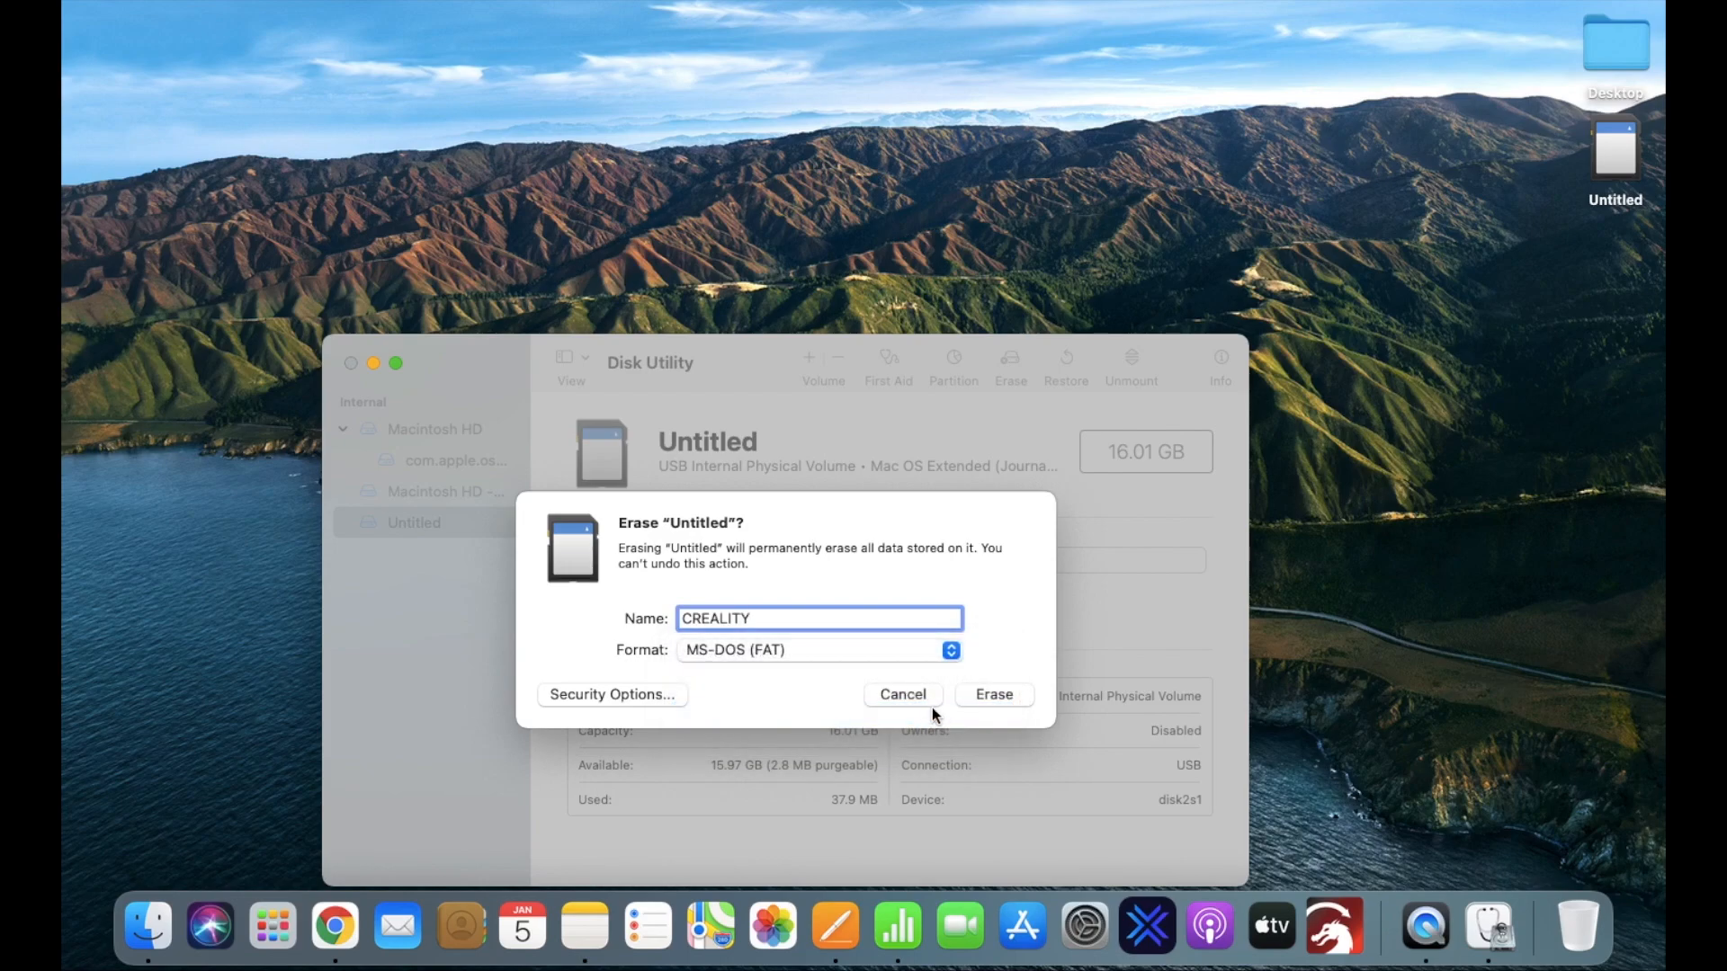
{"action": "left_click", "coordinate": [991, 694]}
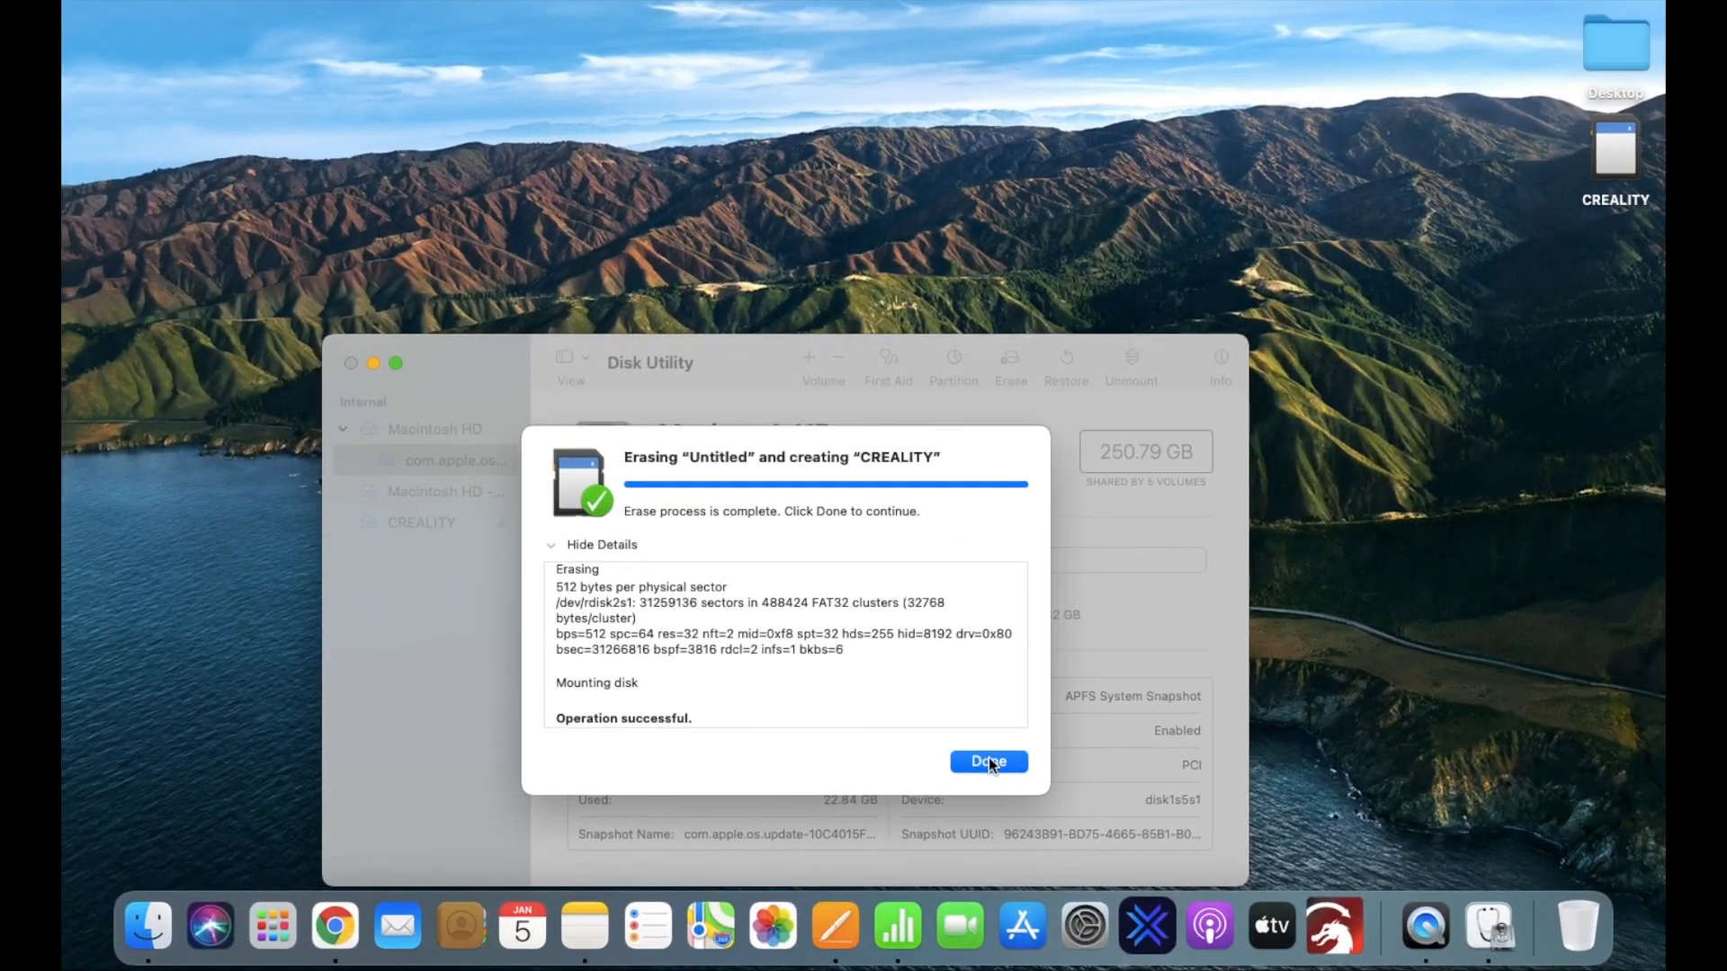
{"action": "left_click", "coordinate": [986, 761]}
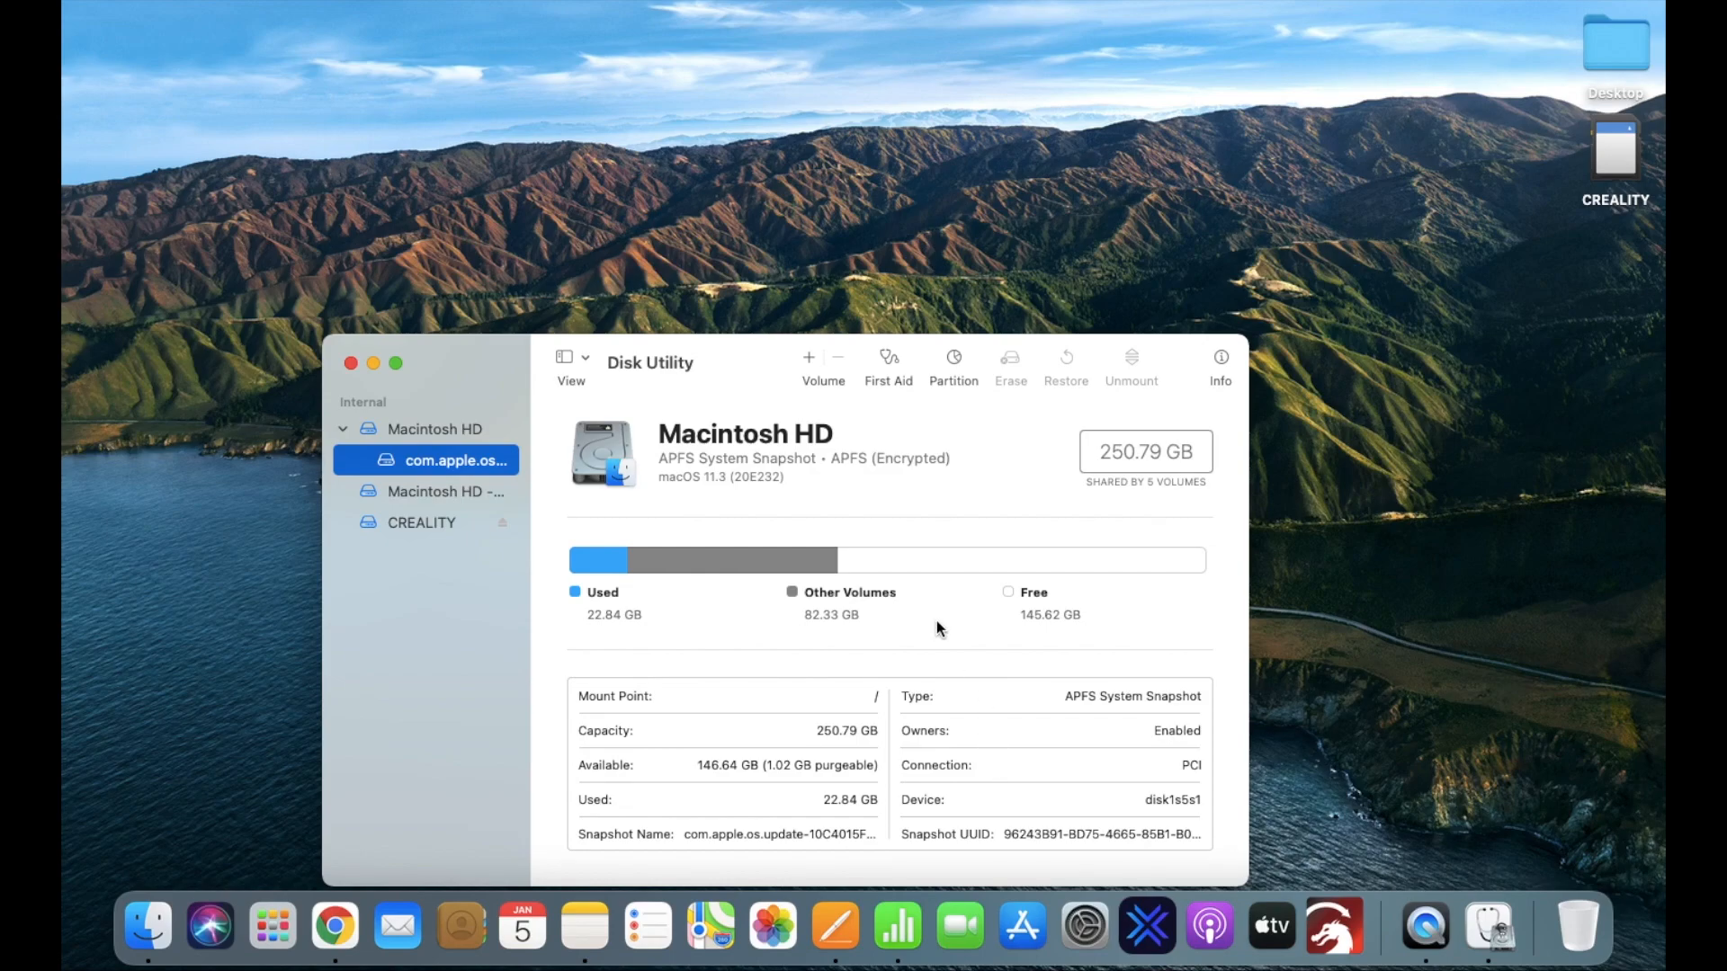
Step: Close Disk Utility, launch Terminal and run diskutil list to find disk2s1
{"action": "left_click", "coordinate": [350, 364]}
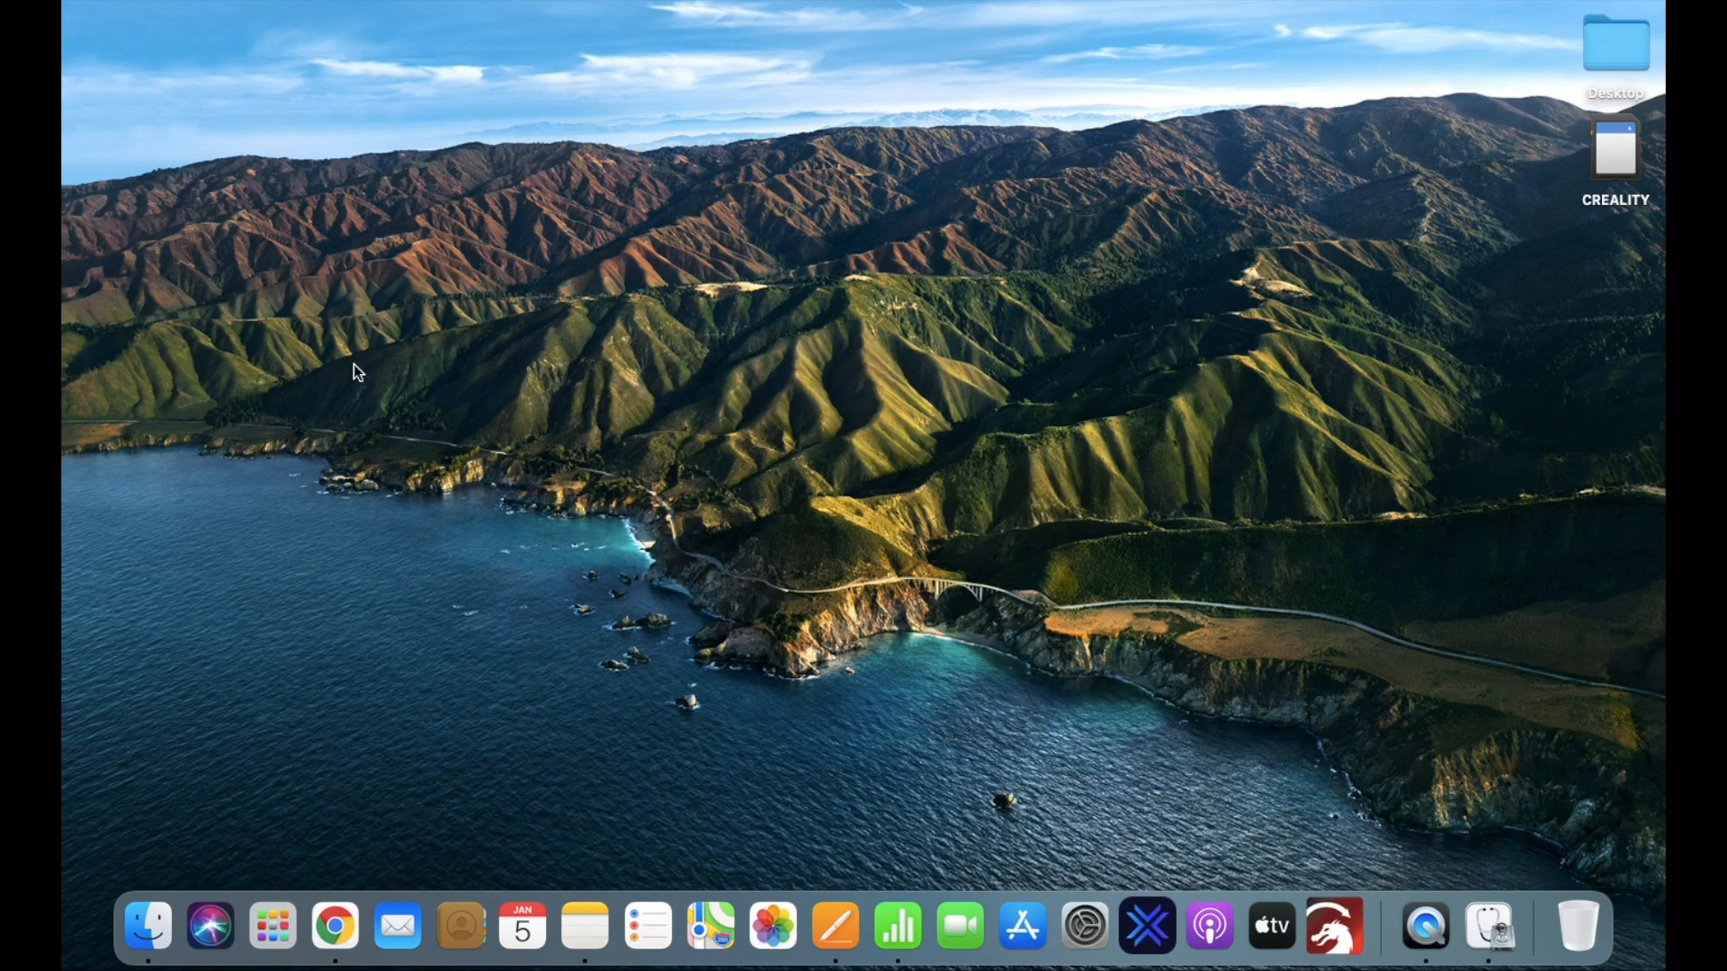
{"action": "mouse_move", "coordinate": [253, 725]}
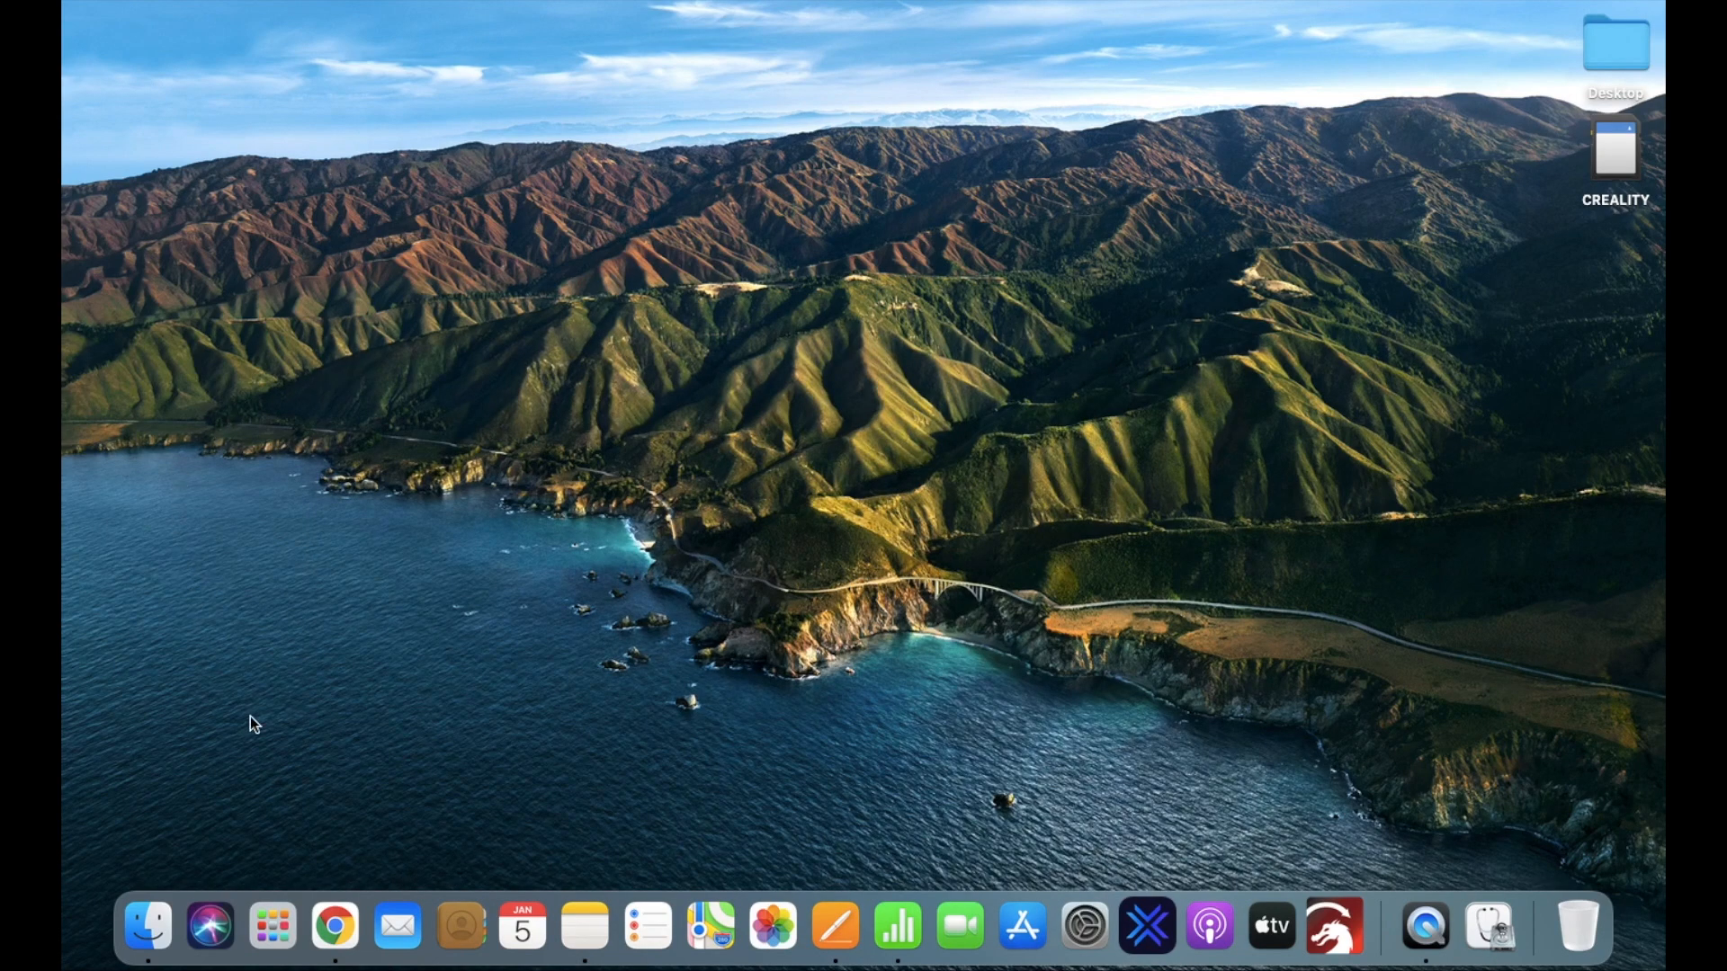
{"action": "left_click", "coordinate": [271, 925]}
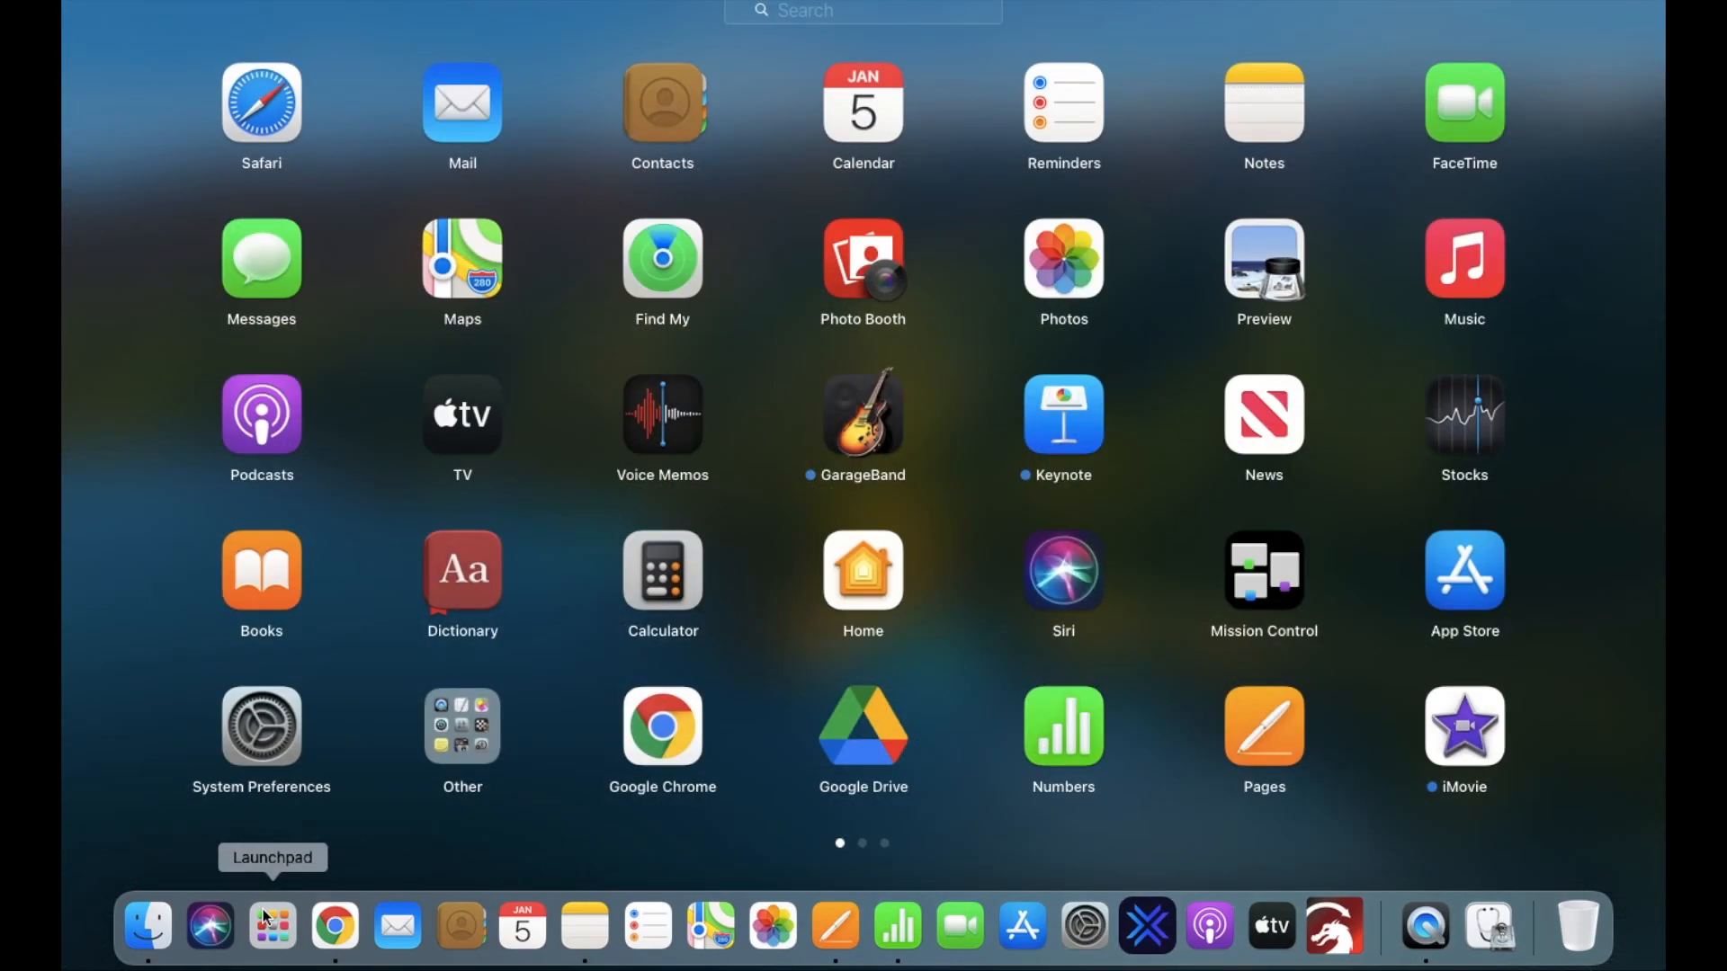
{"action": "type", "text": "ter"}
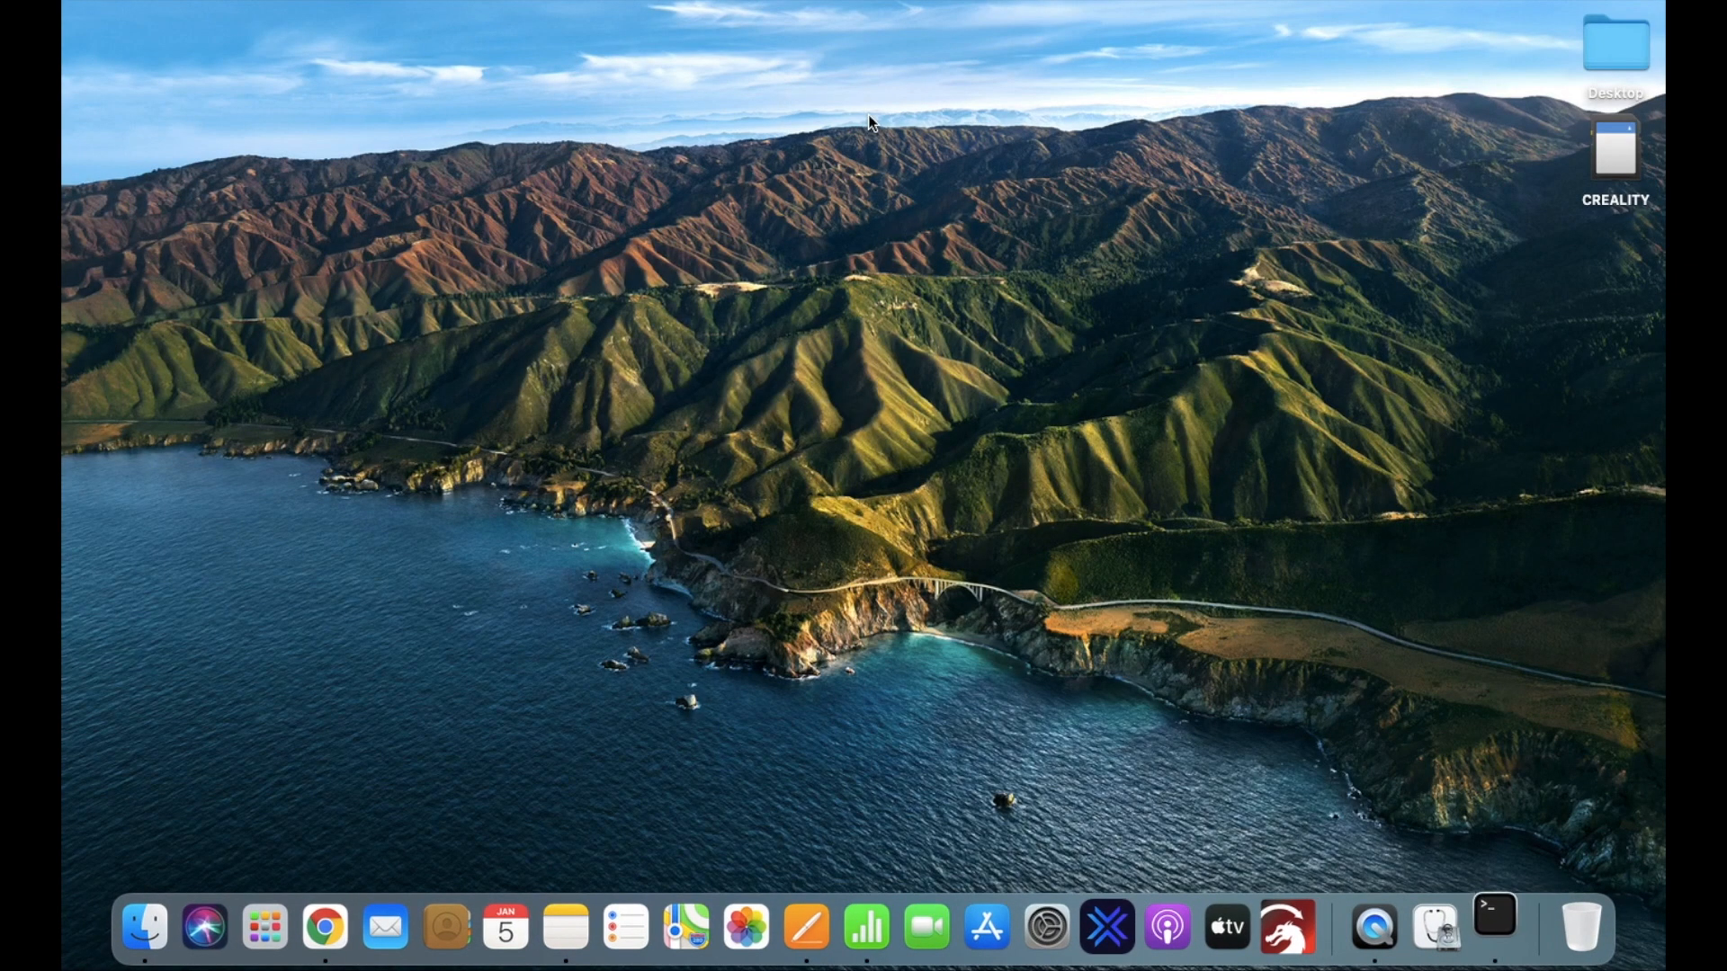
{"action": "left_click", "coordinate": [1492, 926]}
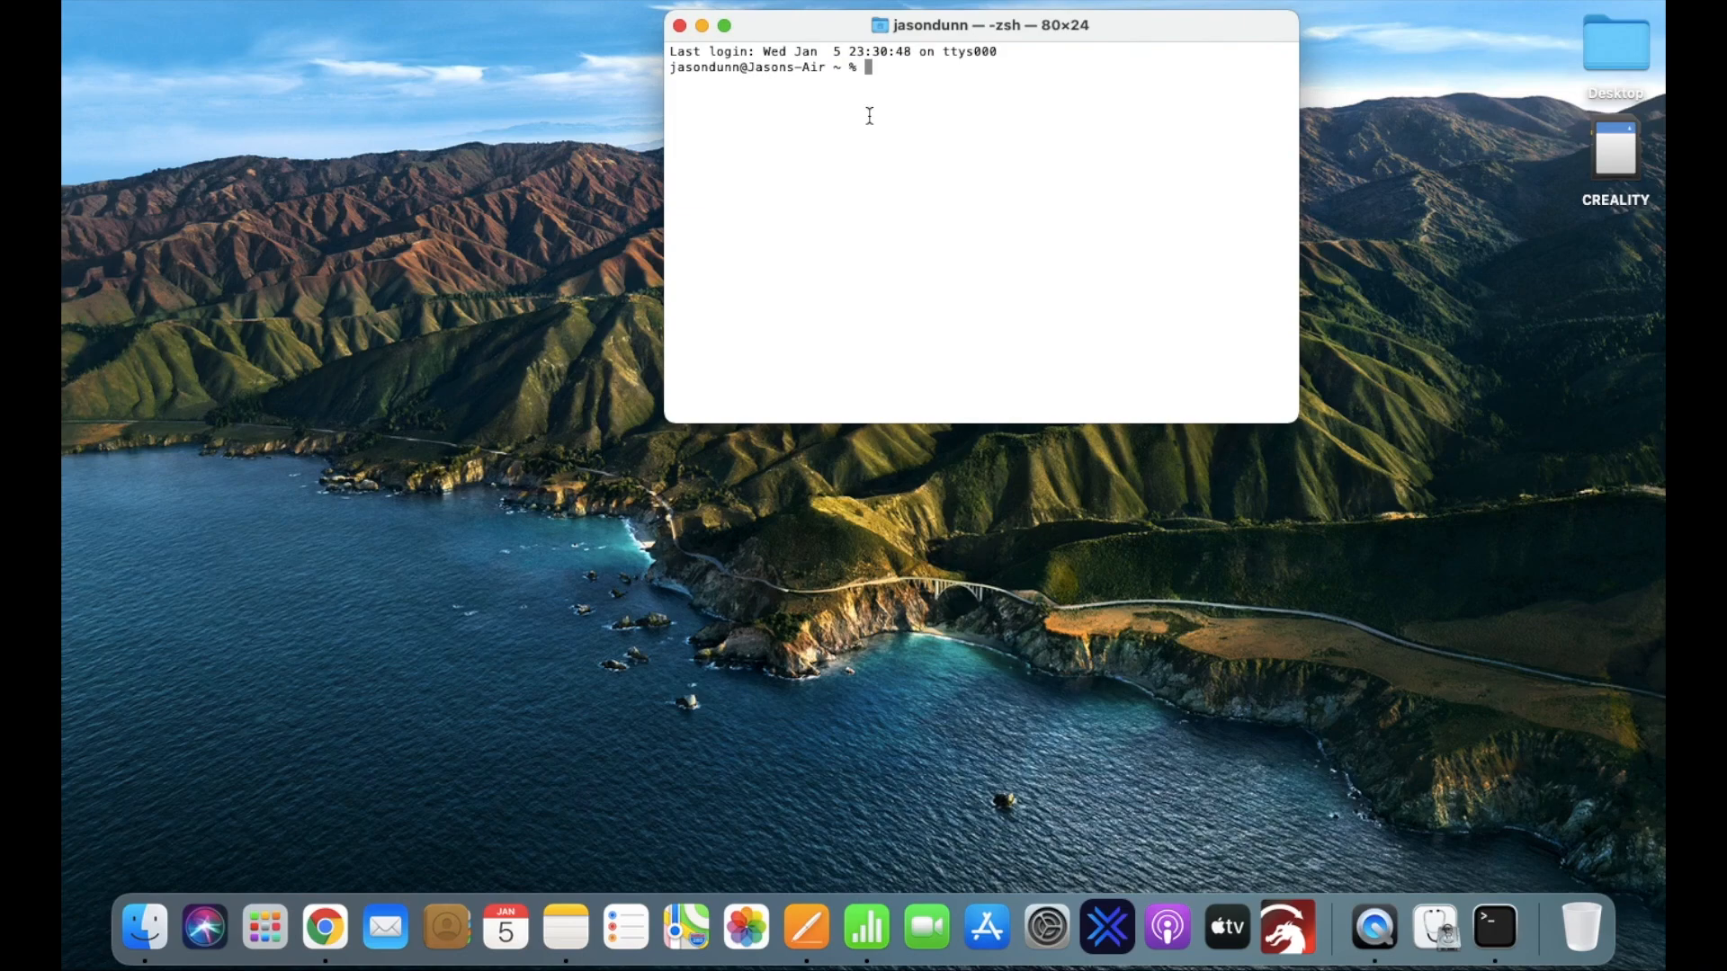
{"action": "mouse_move", "coordinate": [1302, 130]}
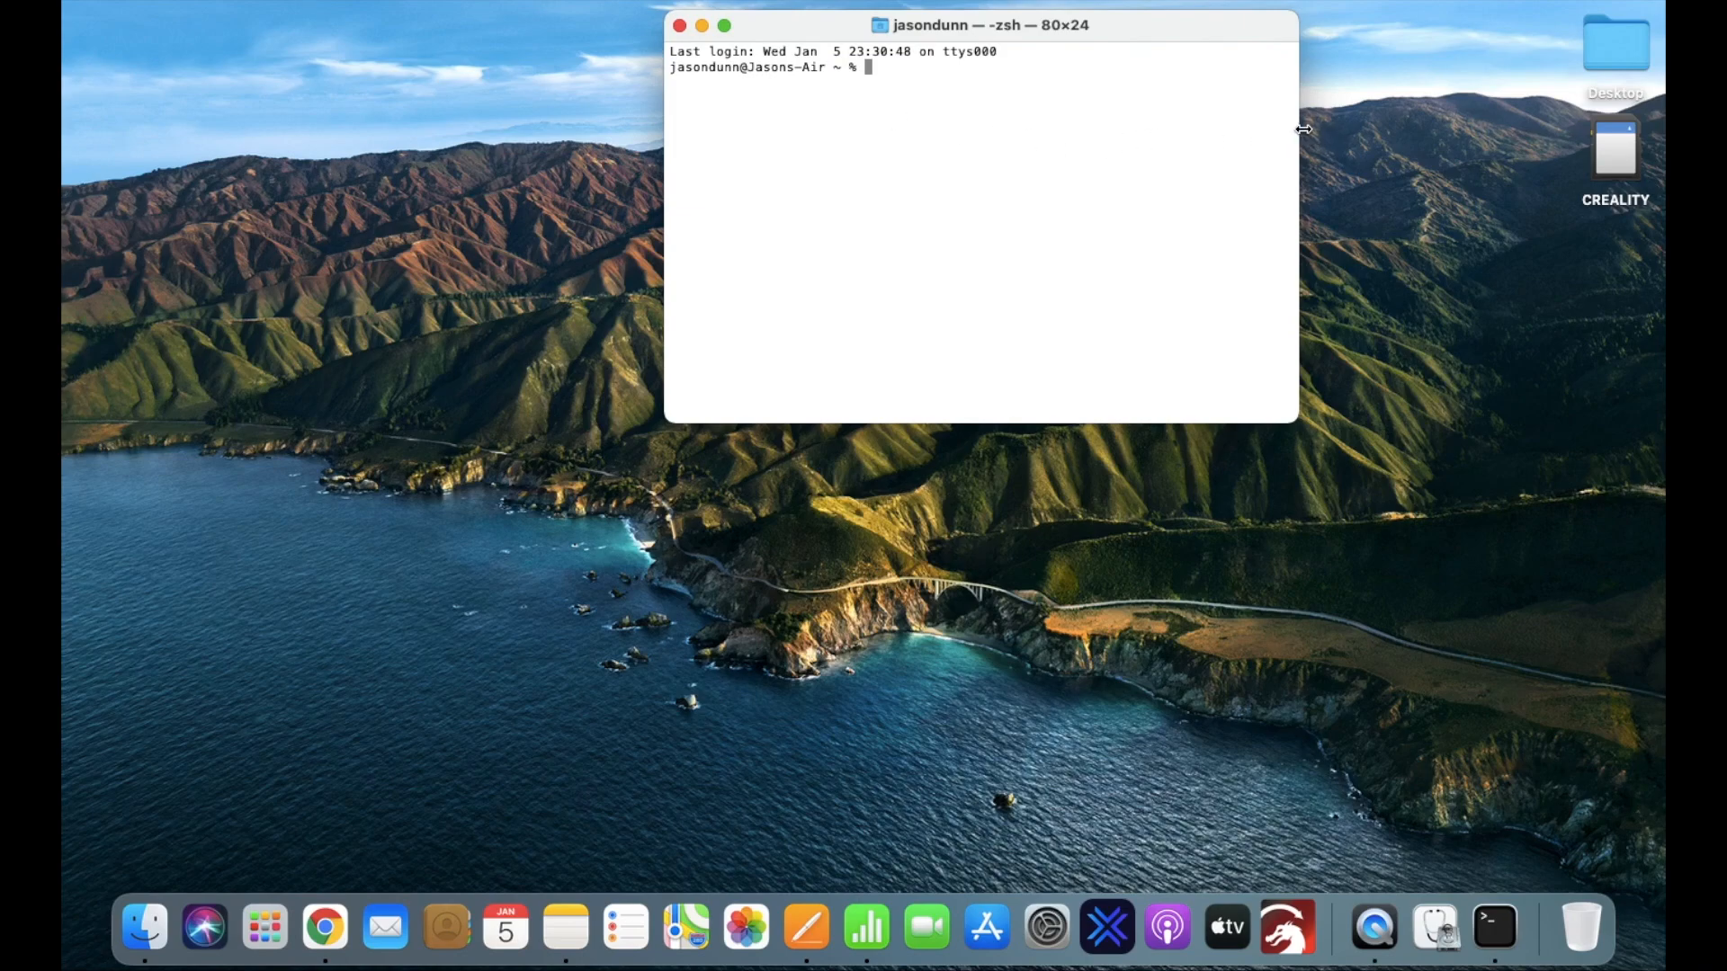
{"action": "type", "text": "diskutil list"}
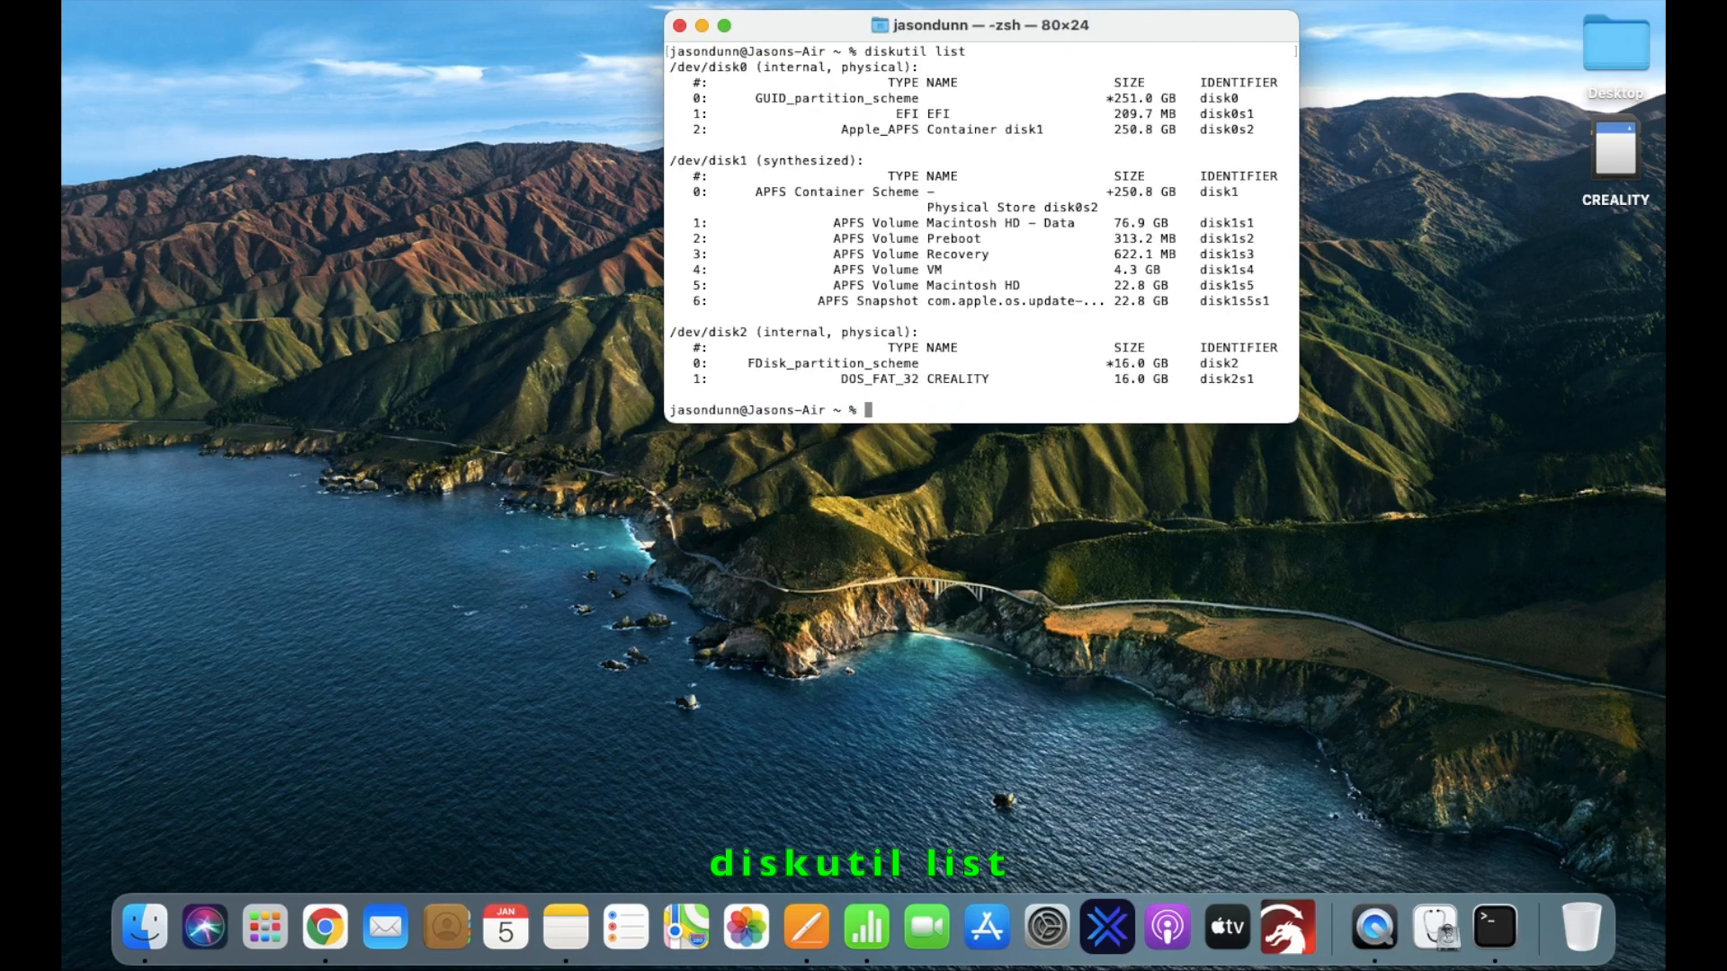
{"action": "mouse_move", "coordinate": [971, 356]}
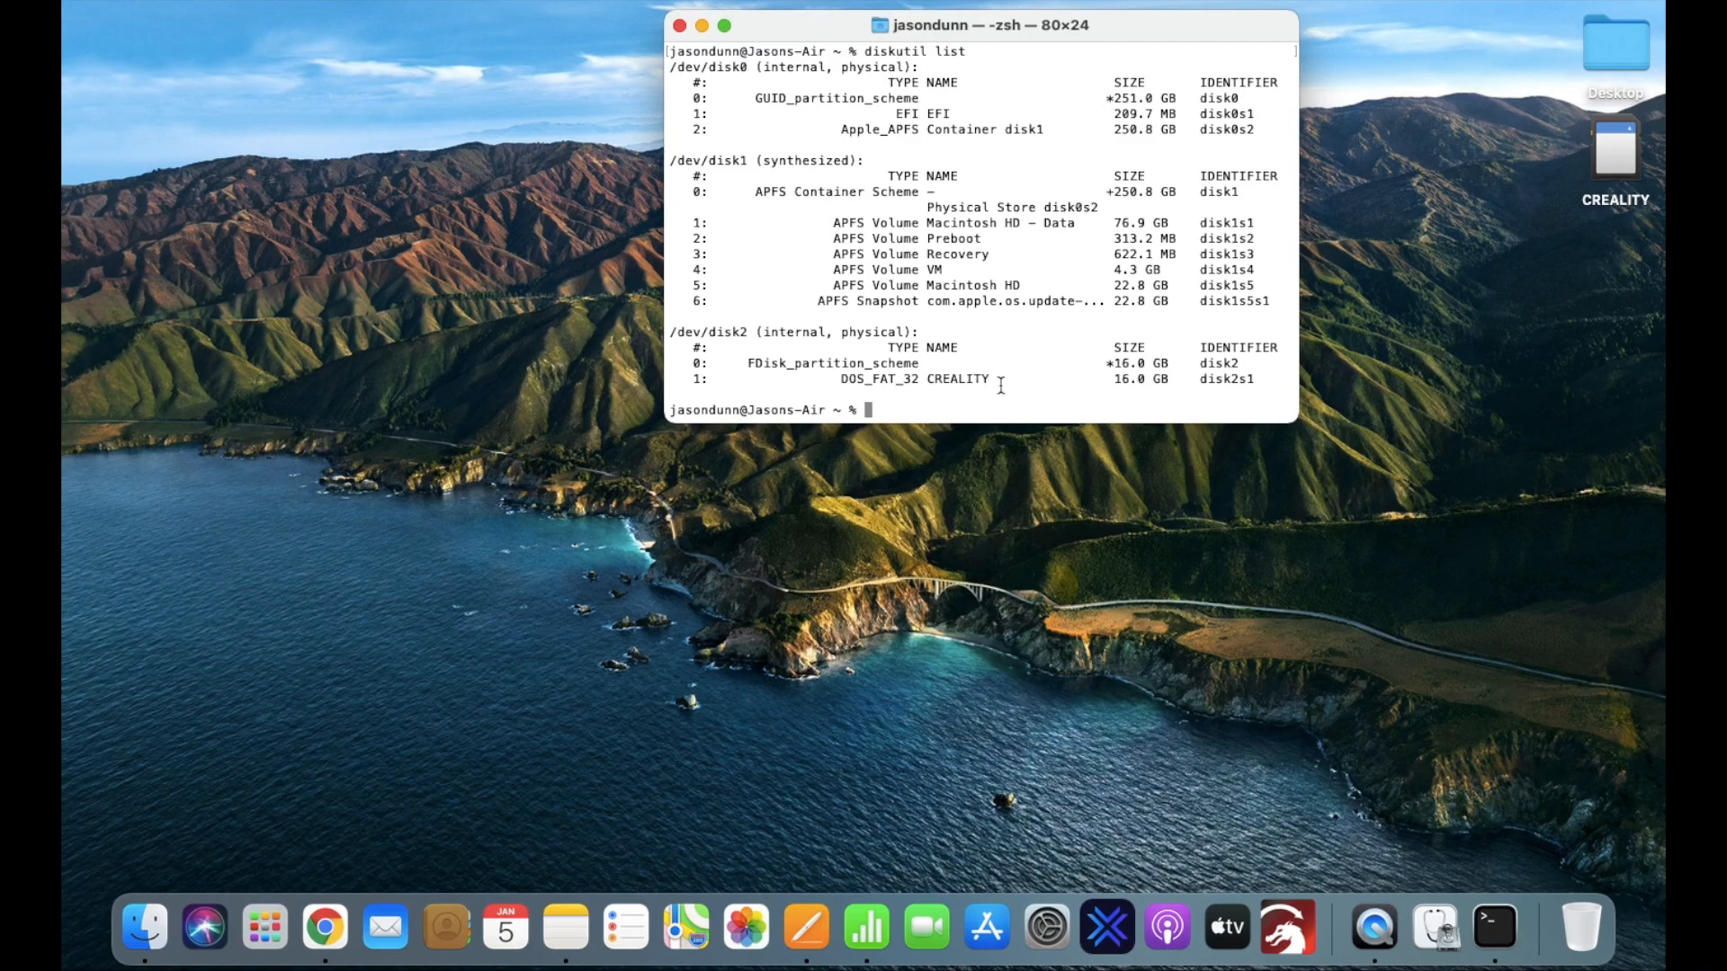
{"action": "mouse_move", "coordinate": [1242, 378]}
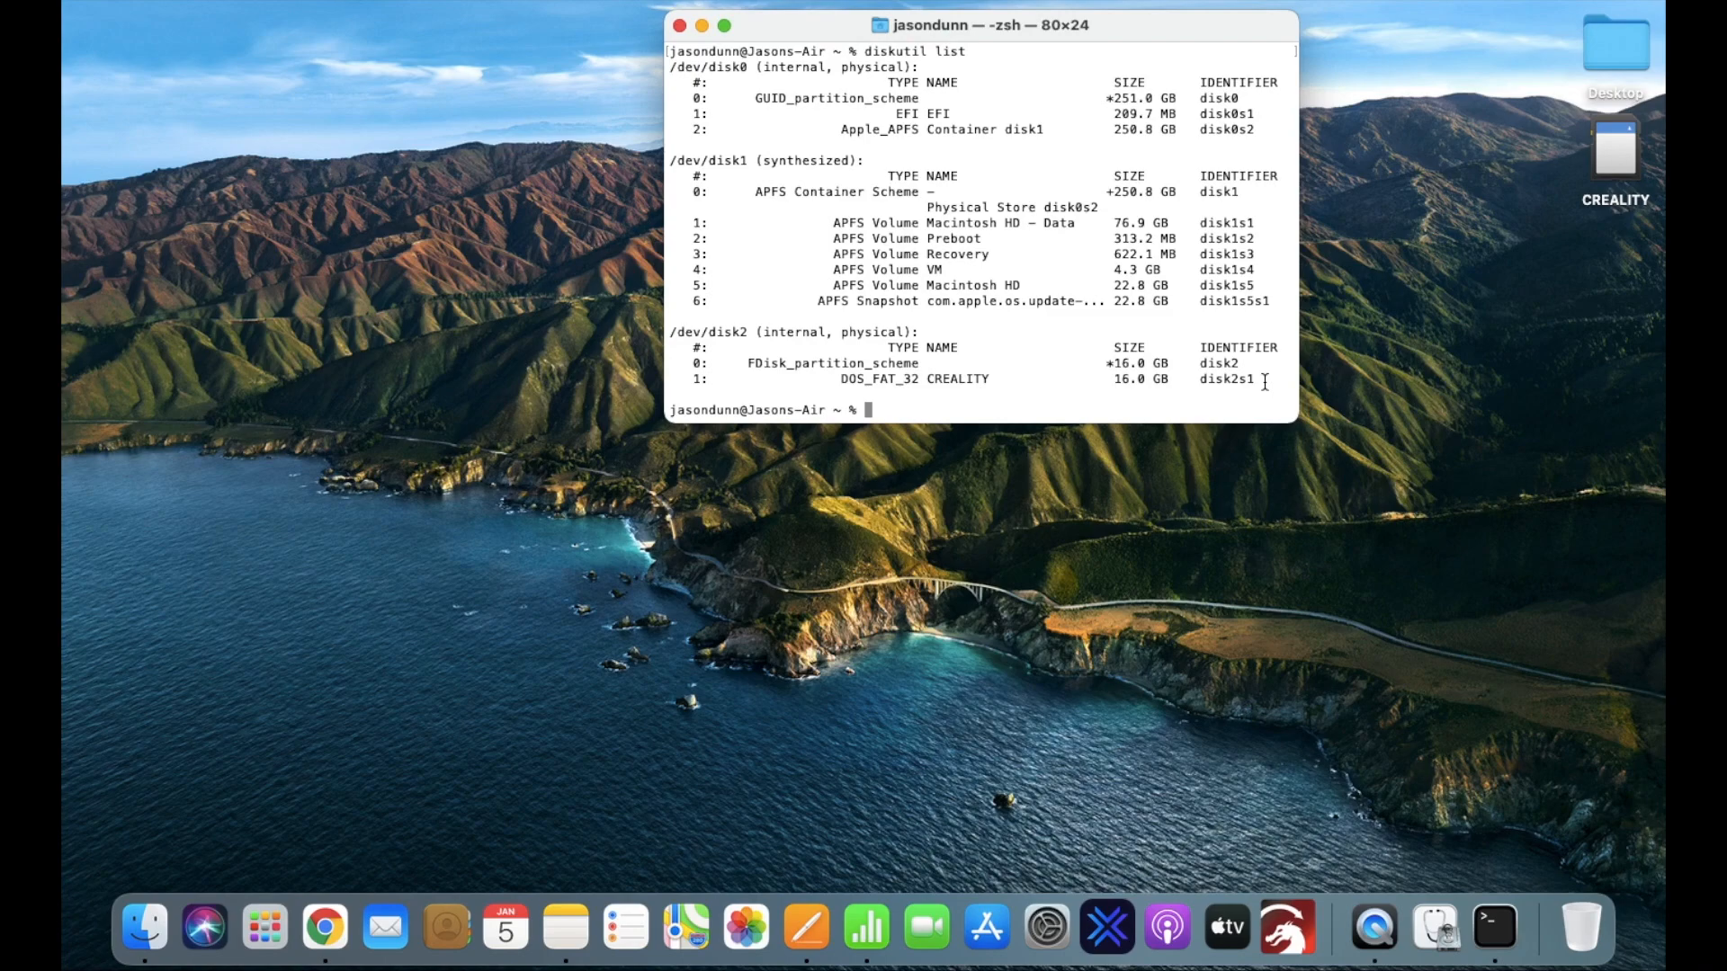
Step: Run diskutil info disk2s1 | grep Device to show the 512-byte block size
{"action": "type", "text": "diskutil"}
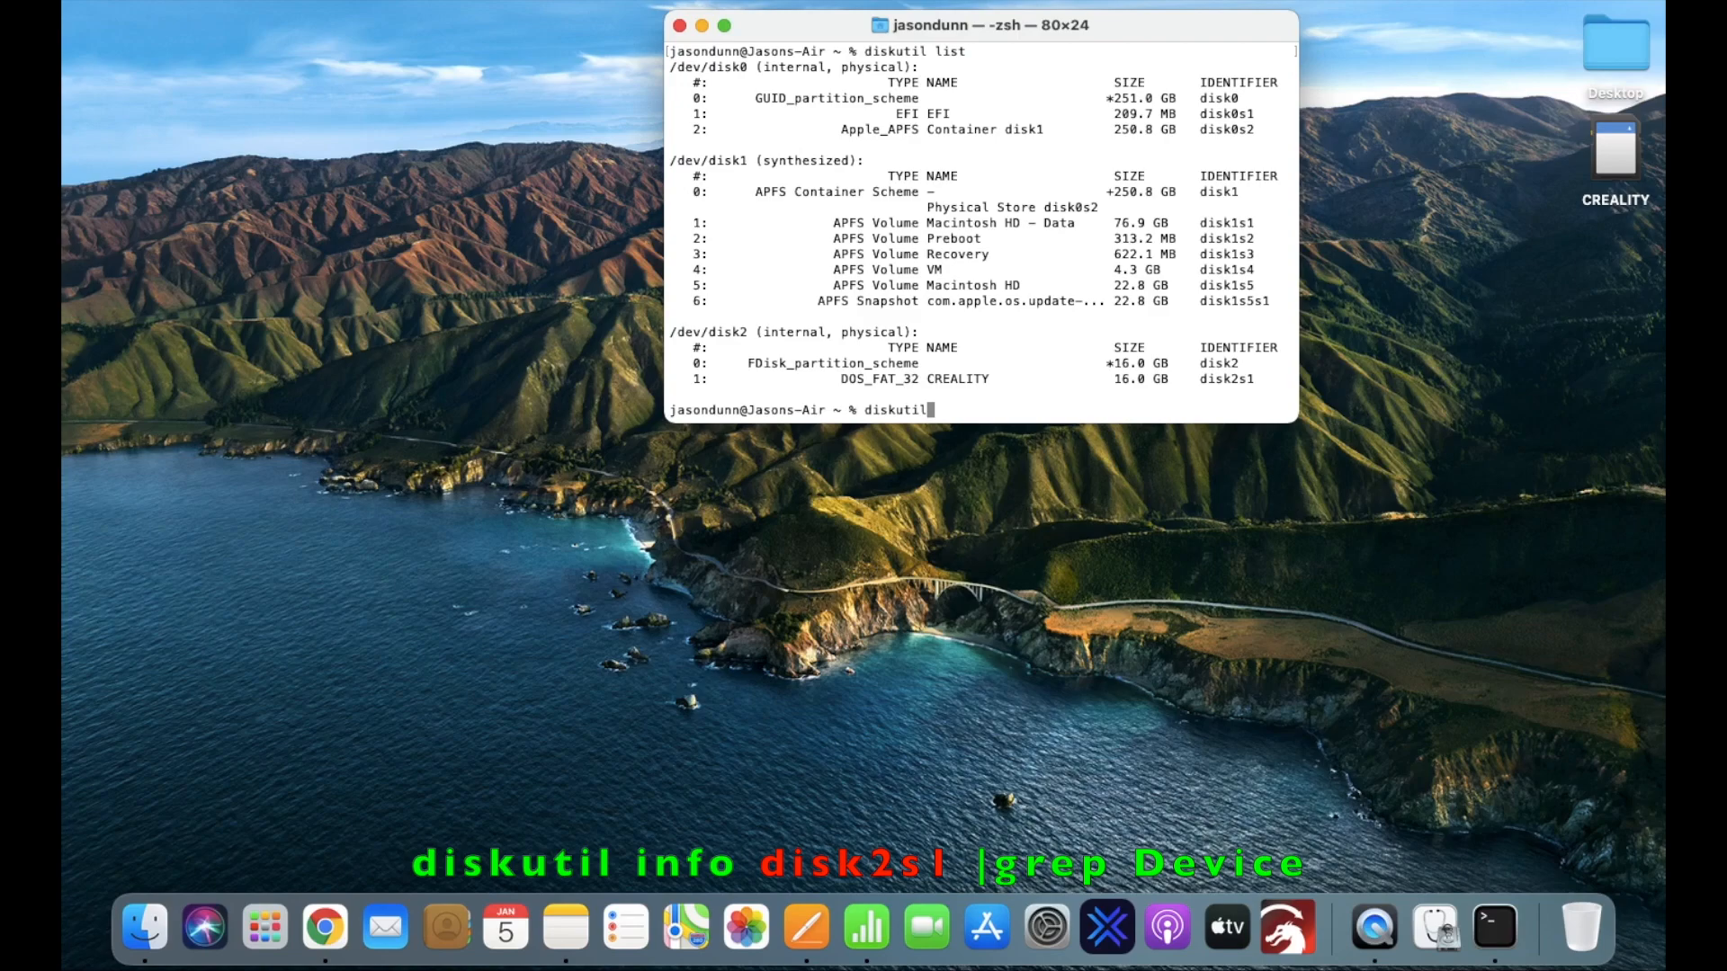
{"action": "type", "text": "info"}
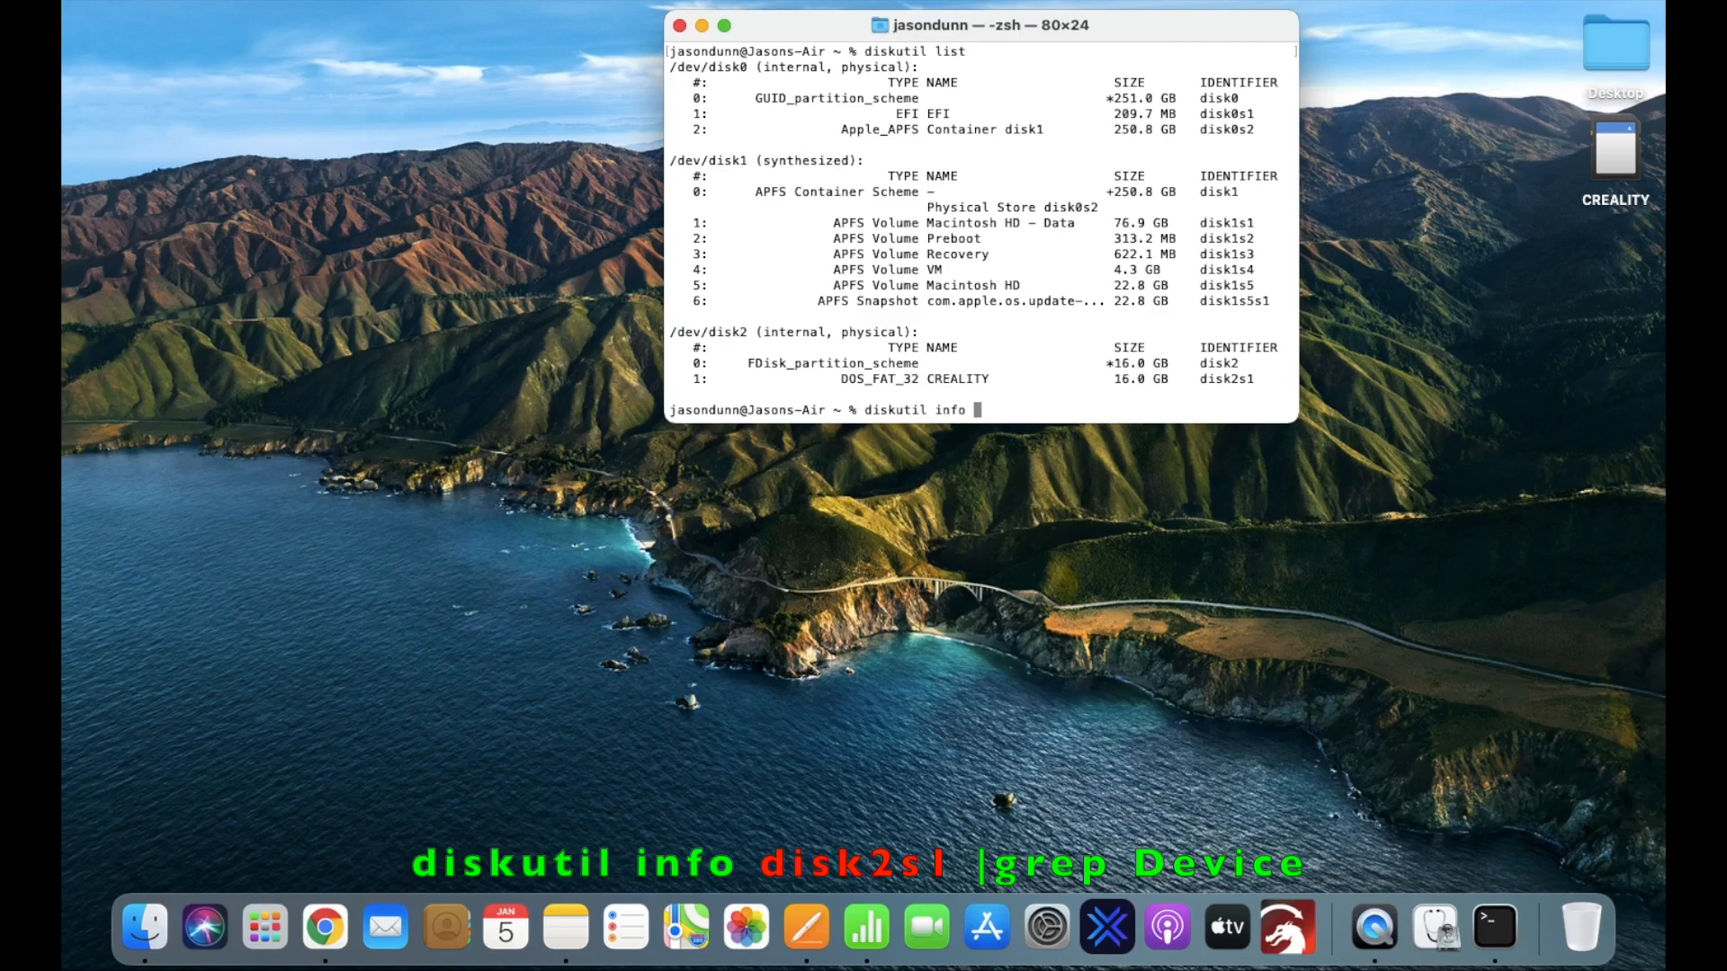
{"action": "type", "text": "disk2s1"}
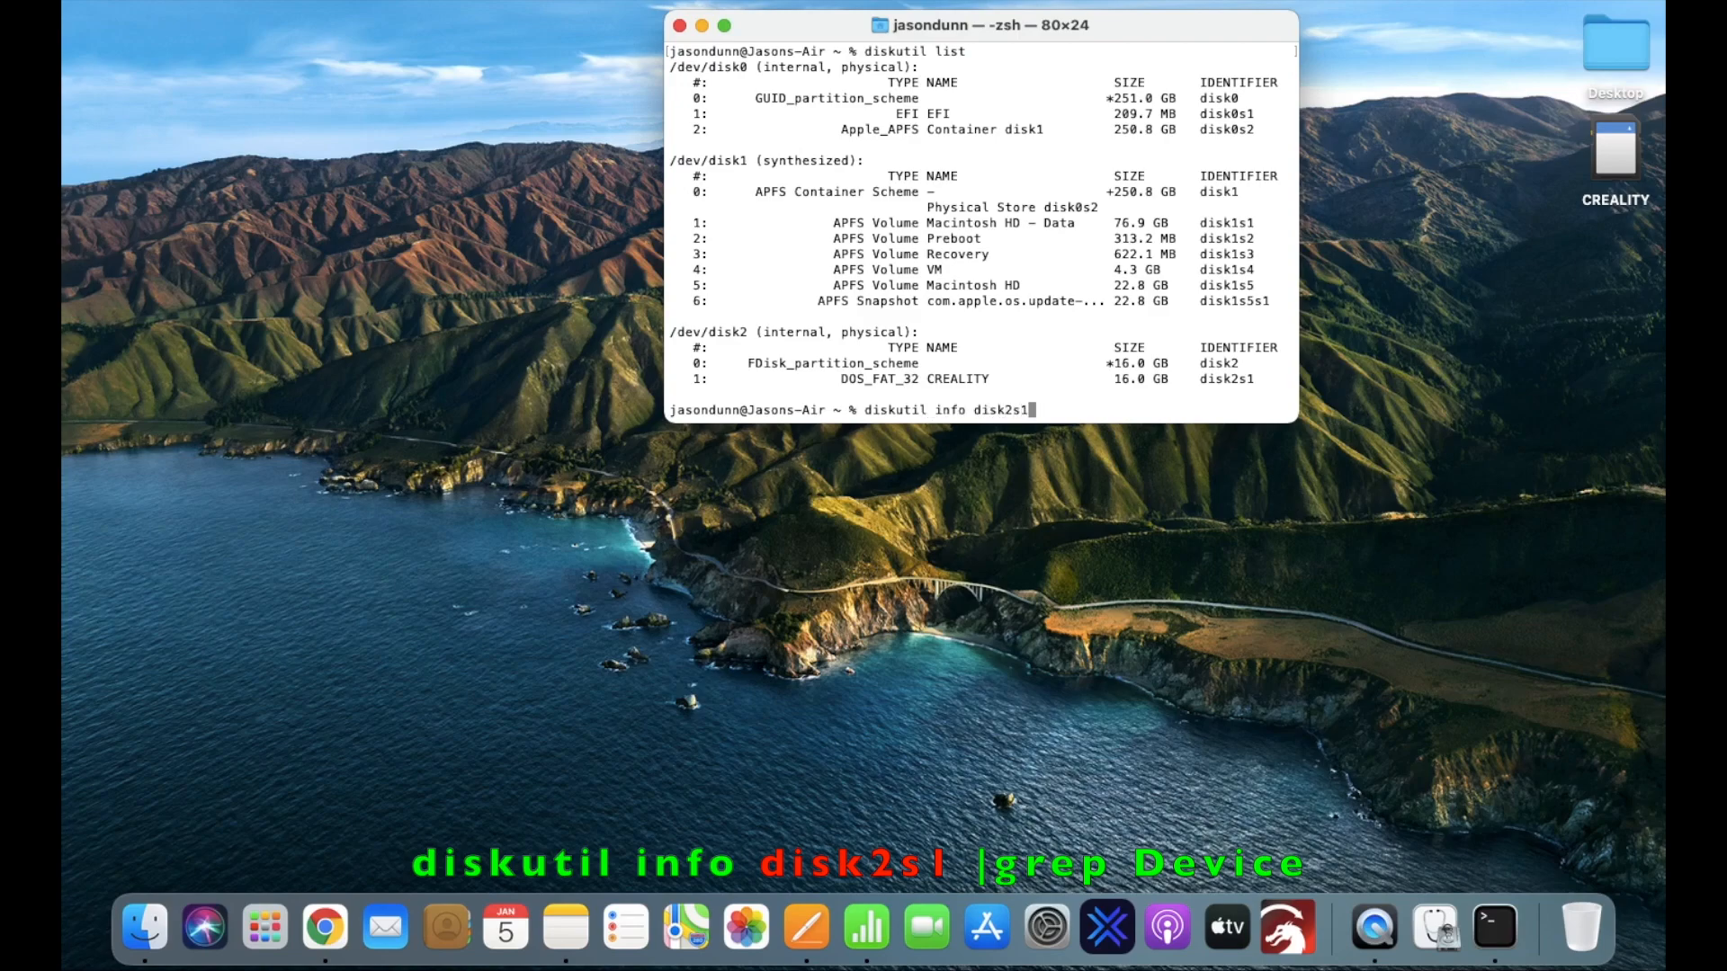
{"action": "type", "text": "|g"}
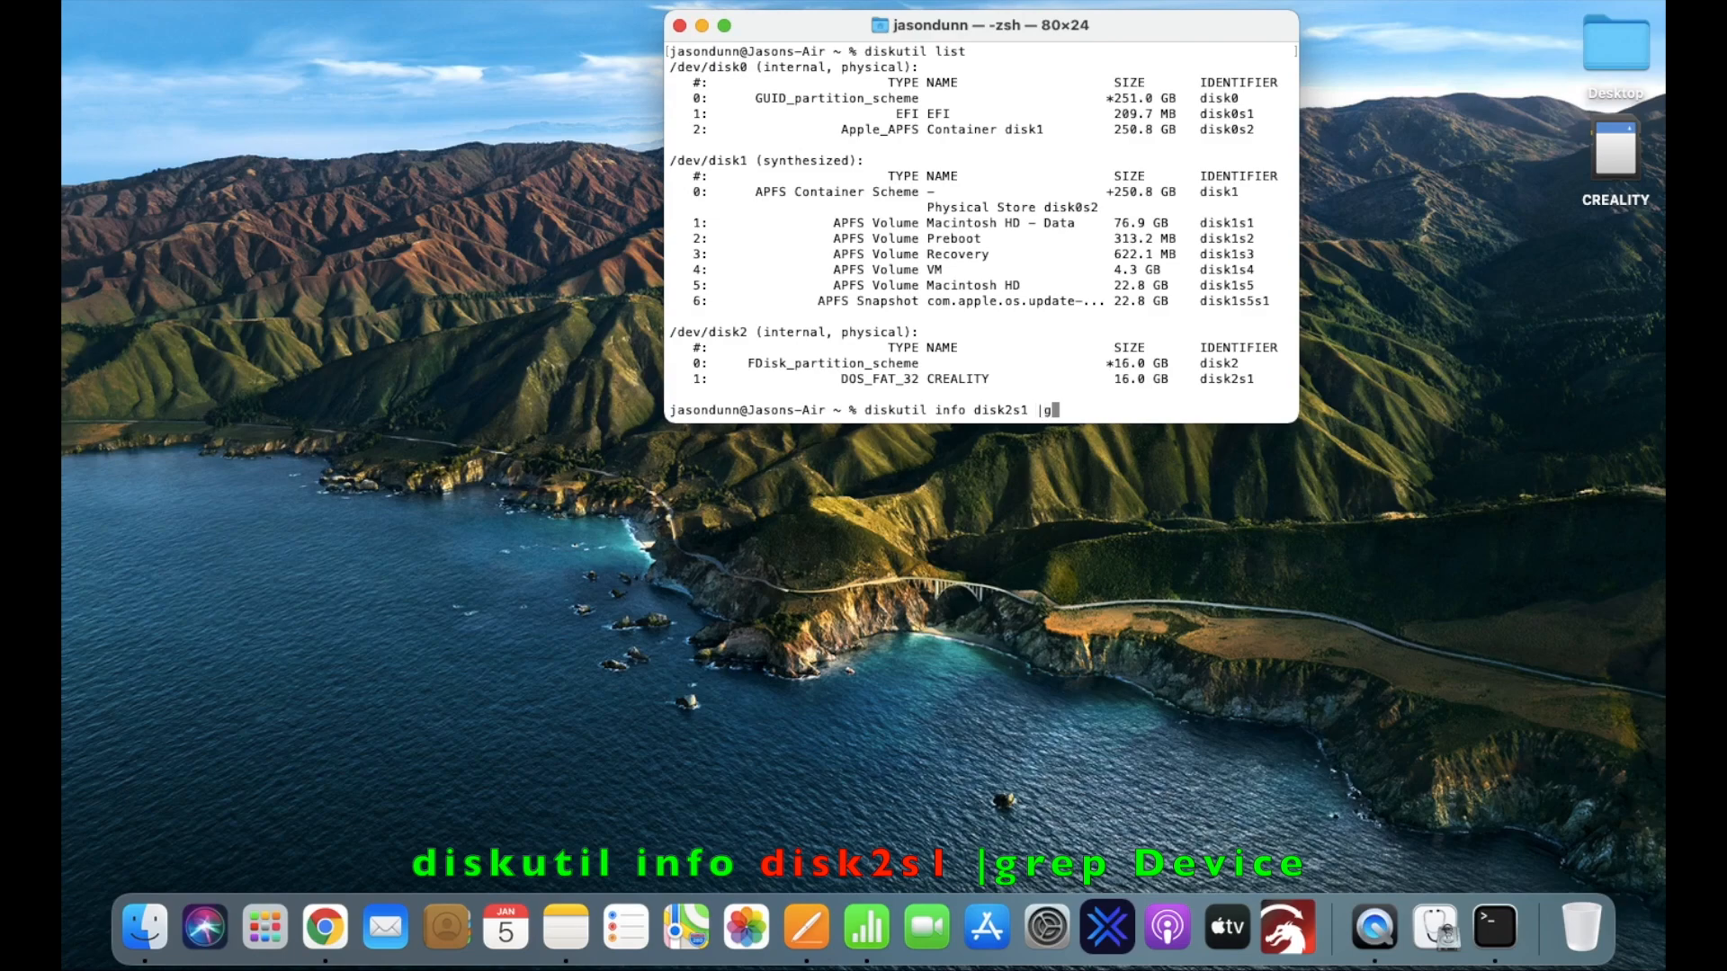
{"action": "type", "text": "rep Device"}
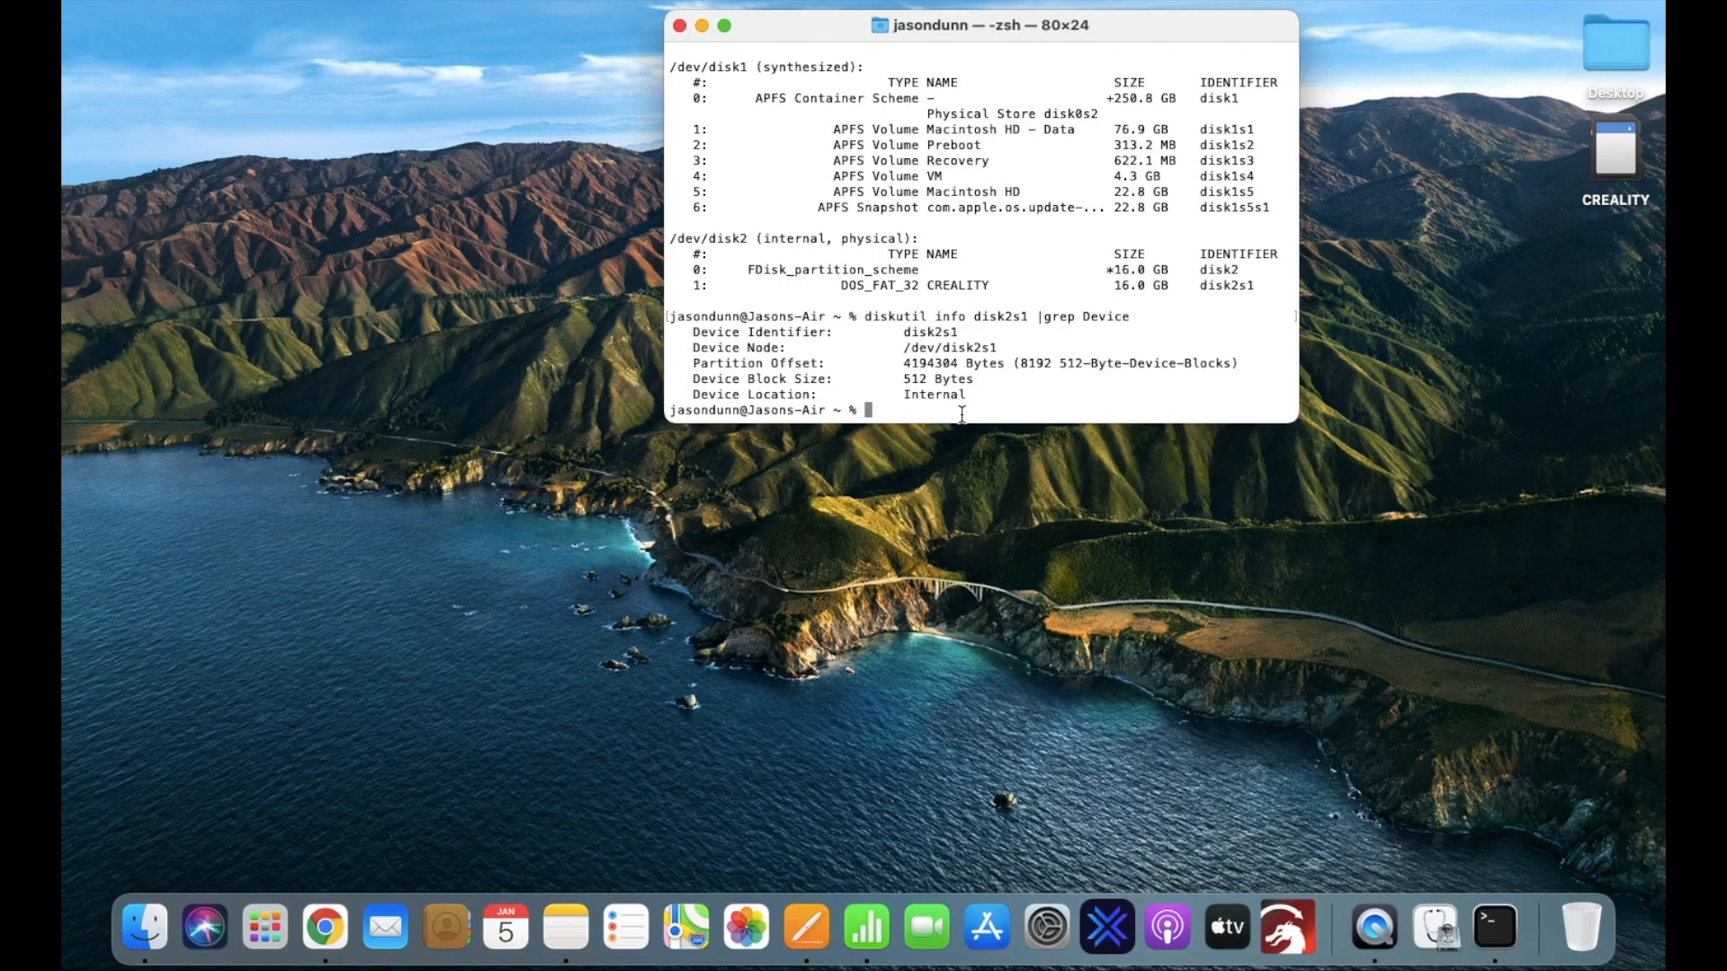
Step: Run diskutil unmountDisk force /dev/disk2s1 to unmount the card's volumes
{"action": "type", "text": "diskutil unmountDis"}
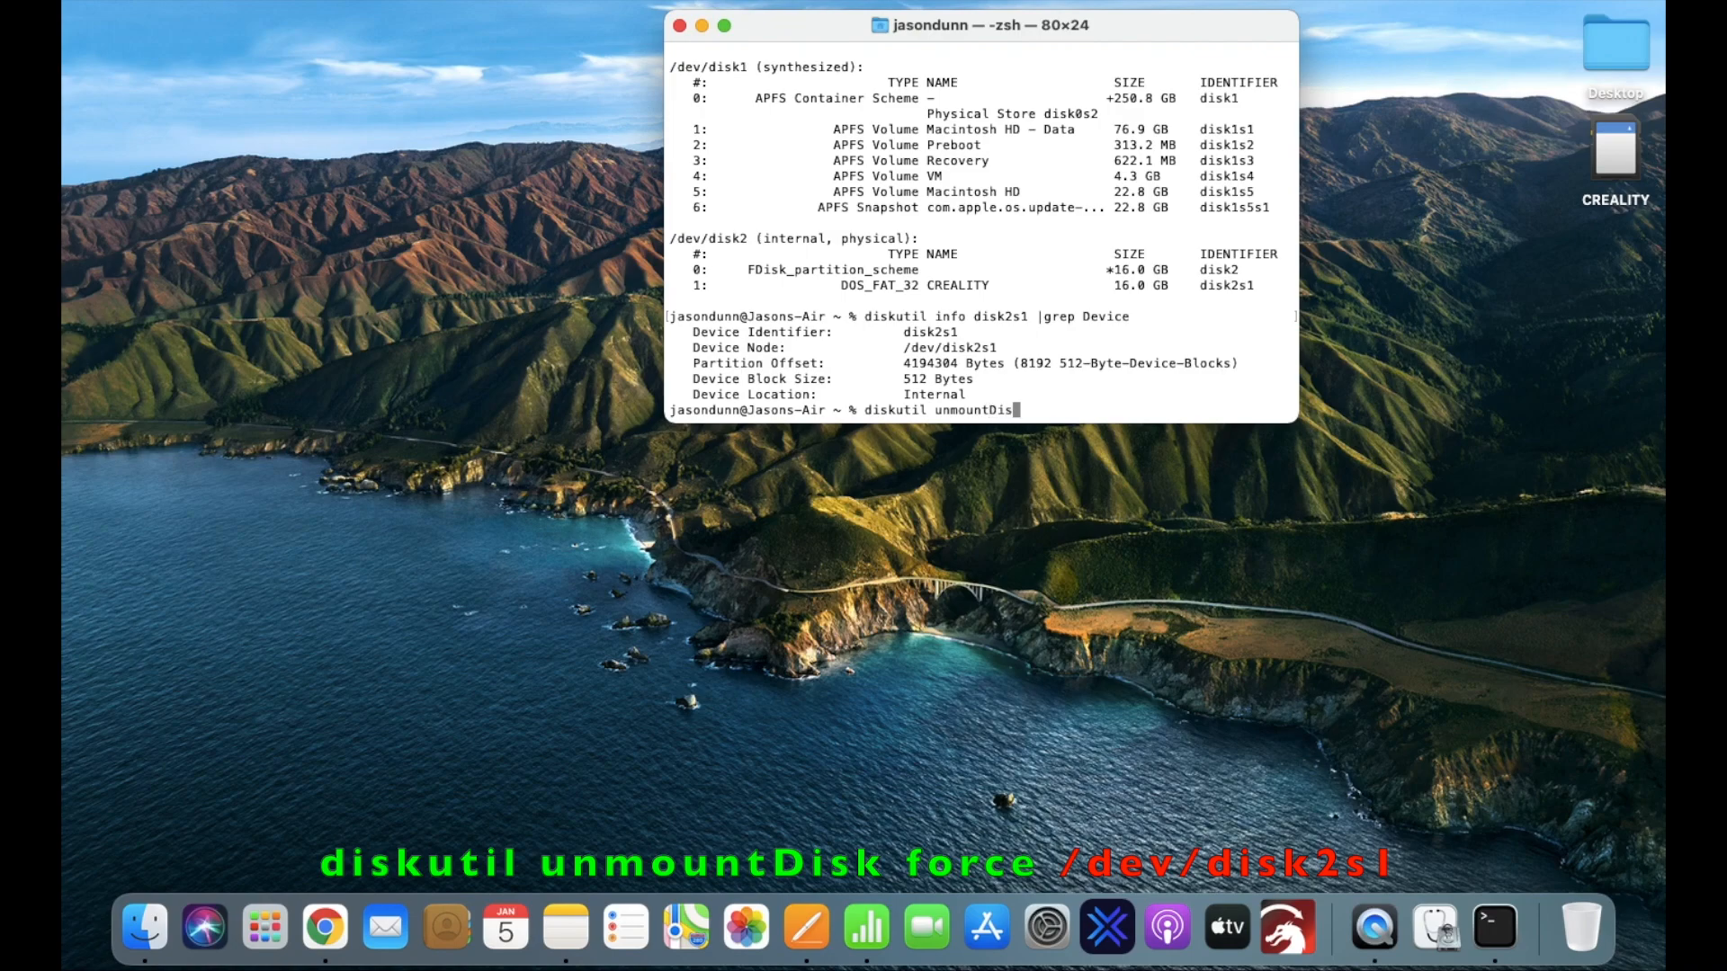
{"action": "type", "text": "force"}
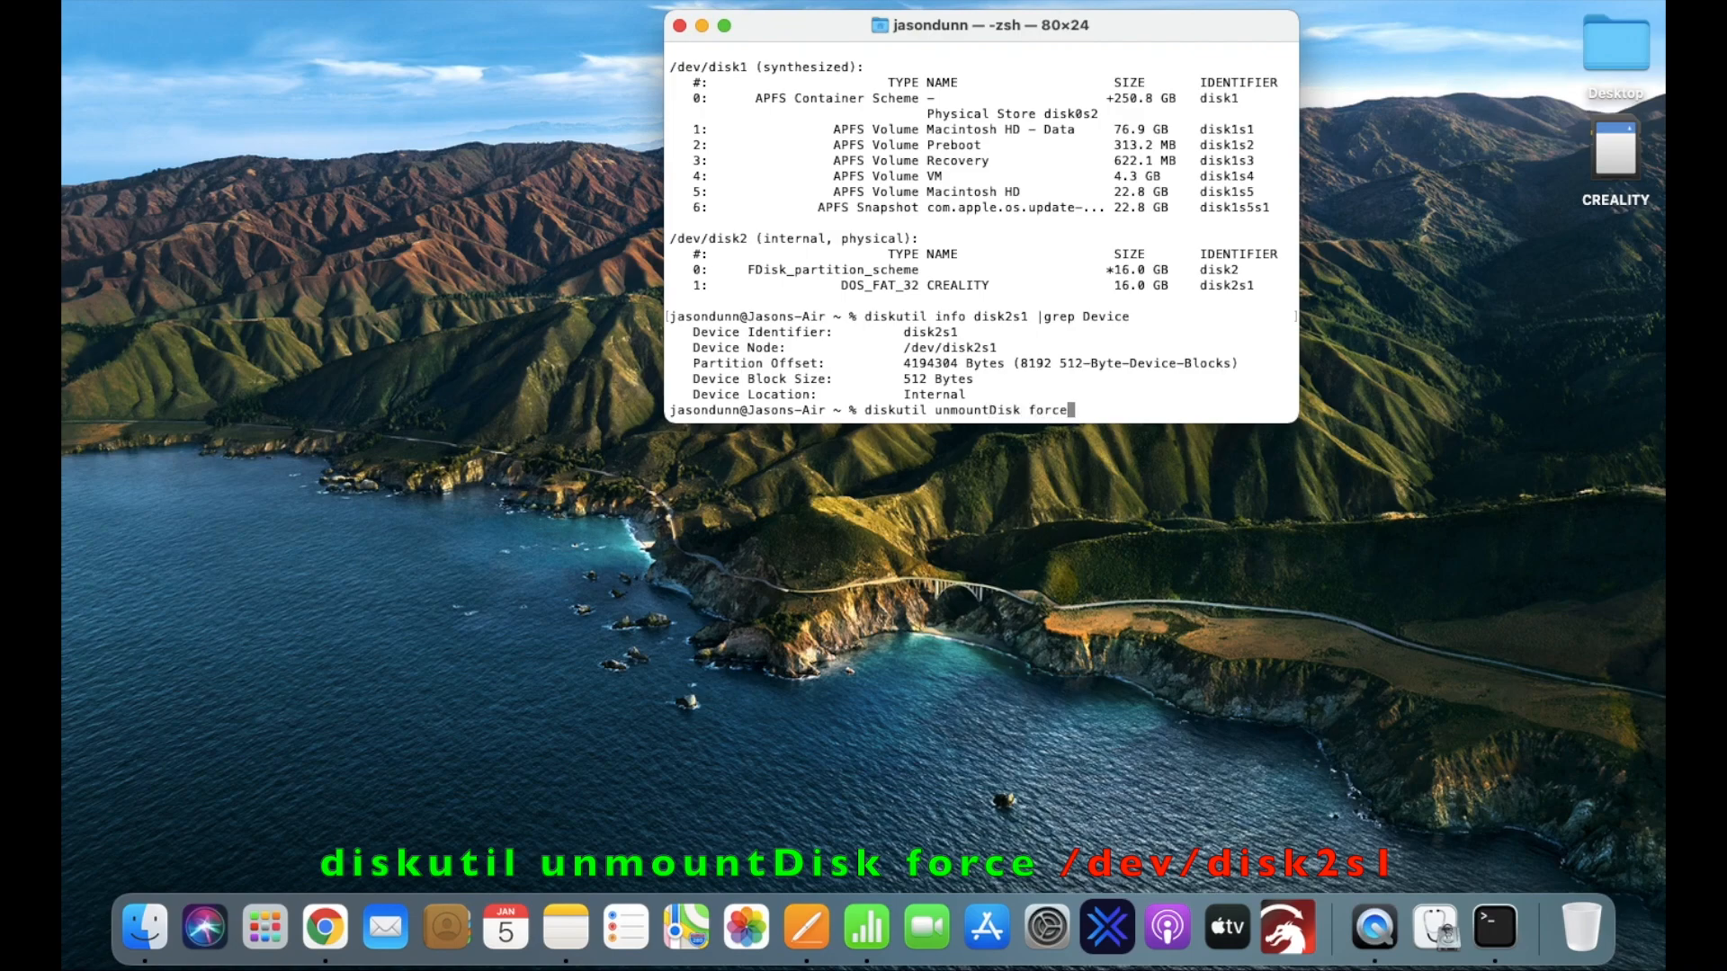
{"action": "type", "text": "/dev/"}
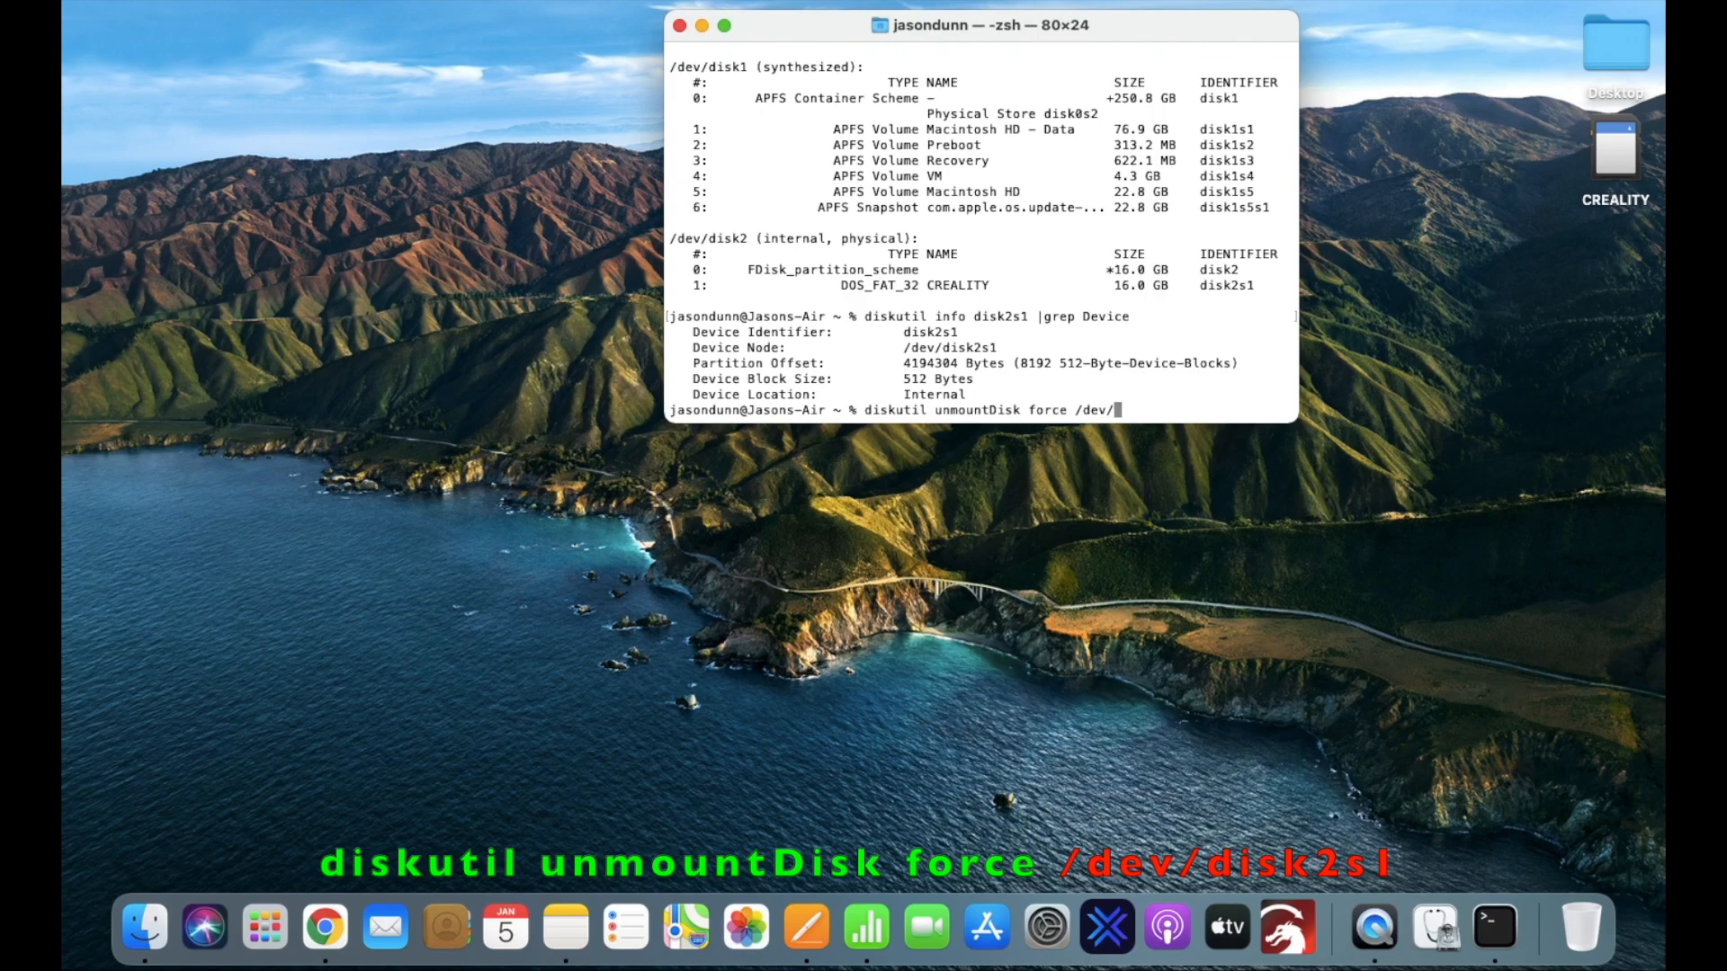
{"action": "type", "text": "disk"}
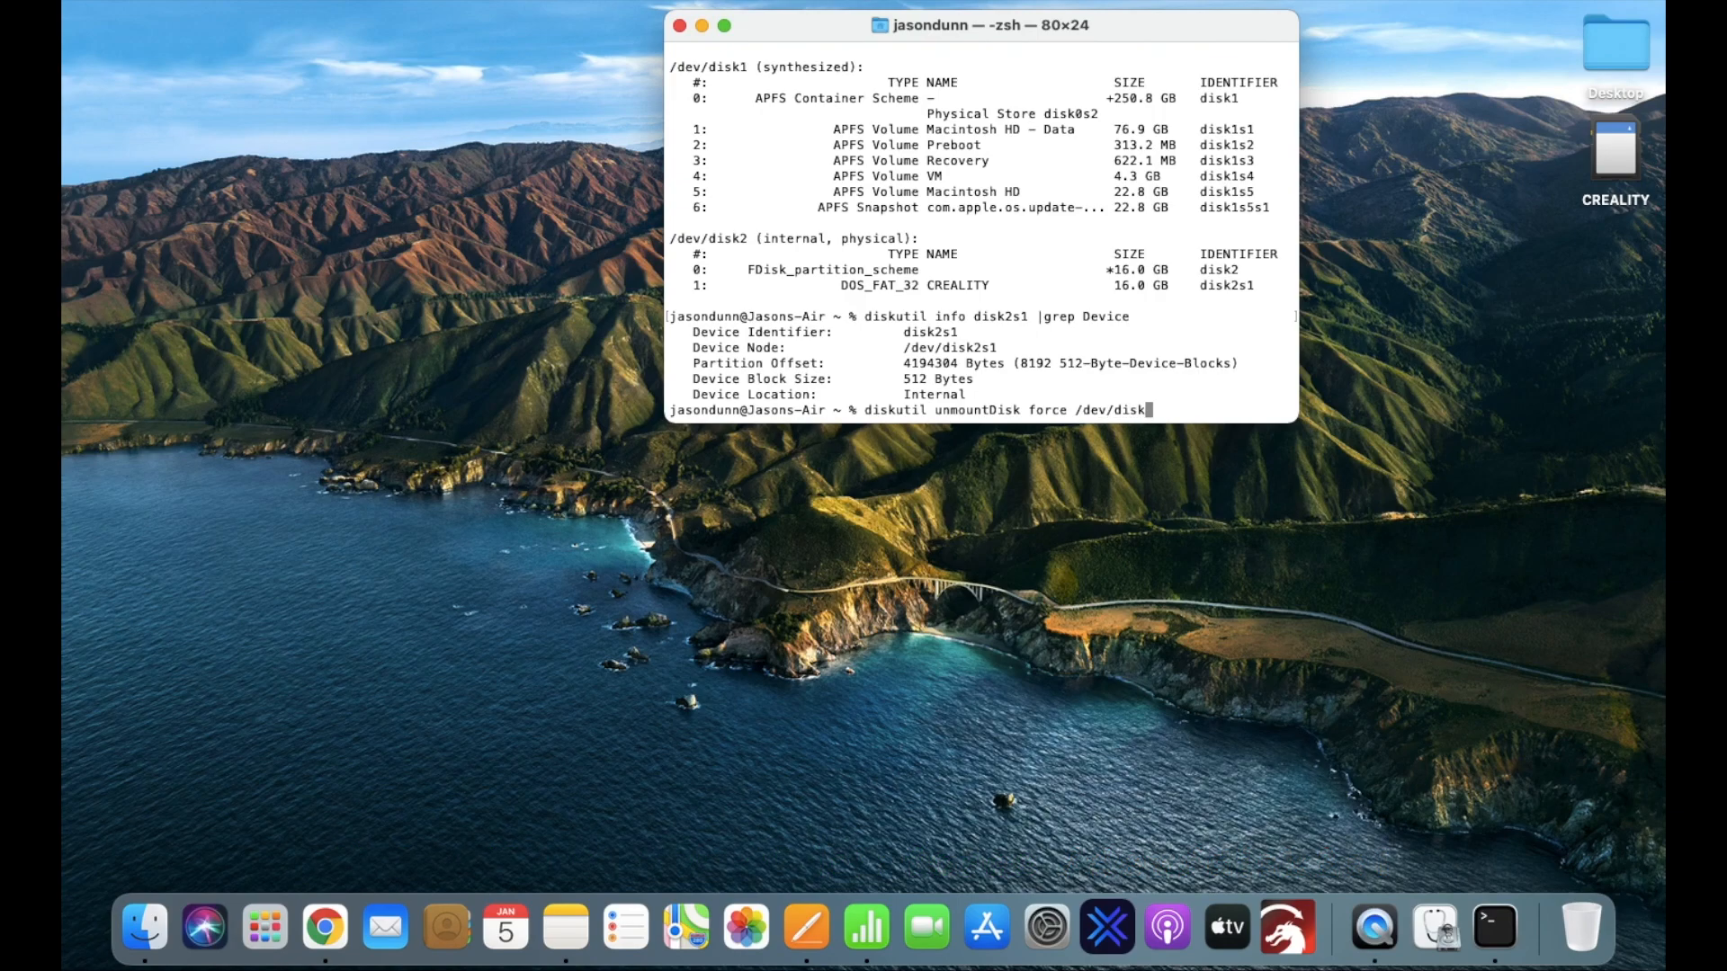
{"action": "type", "text": "2s1"}
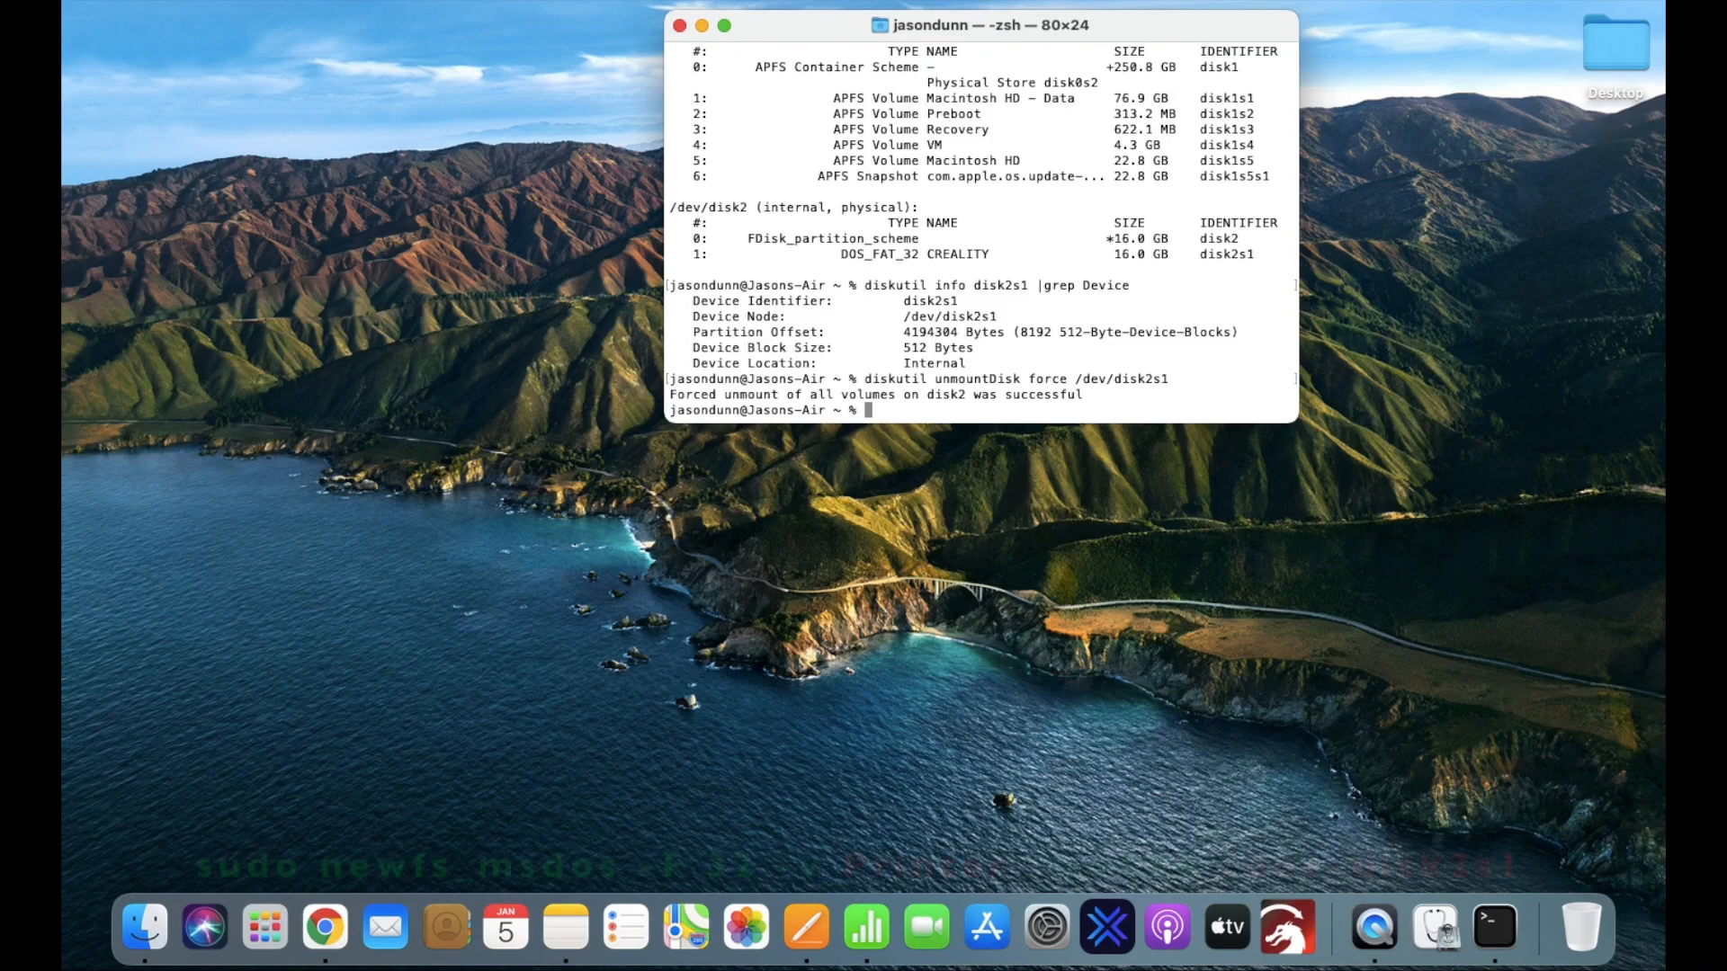
Step: Run sudo newfs_msdos -F 32 -v Printer -b 4096 /dev/disk2s1, then close Terminal
{"action": "type", "text": "sudo ne"}
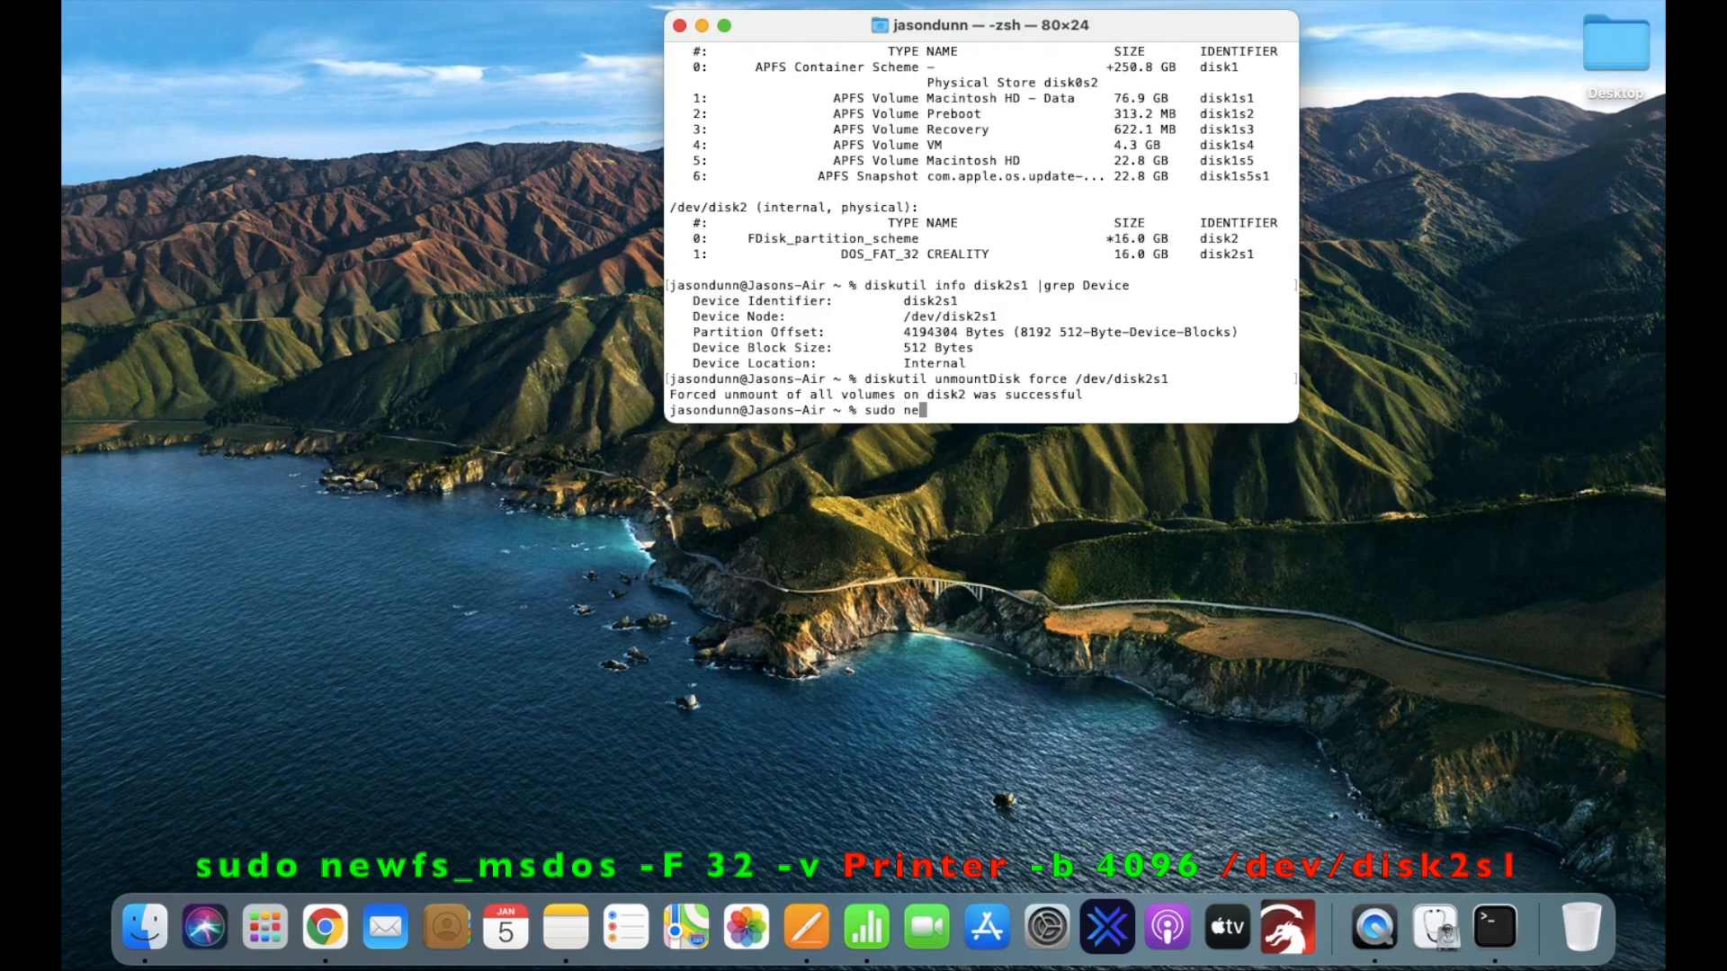
{"action": "type", "text": "wfs"}
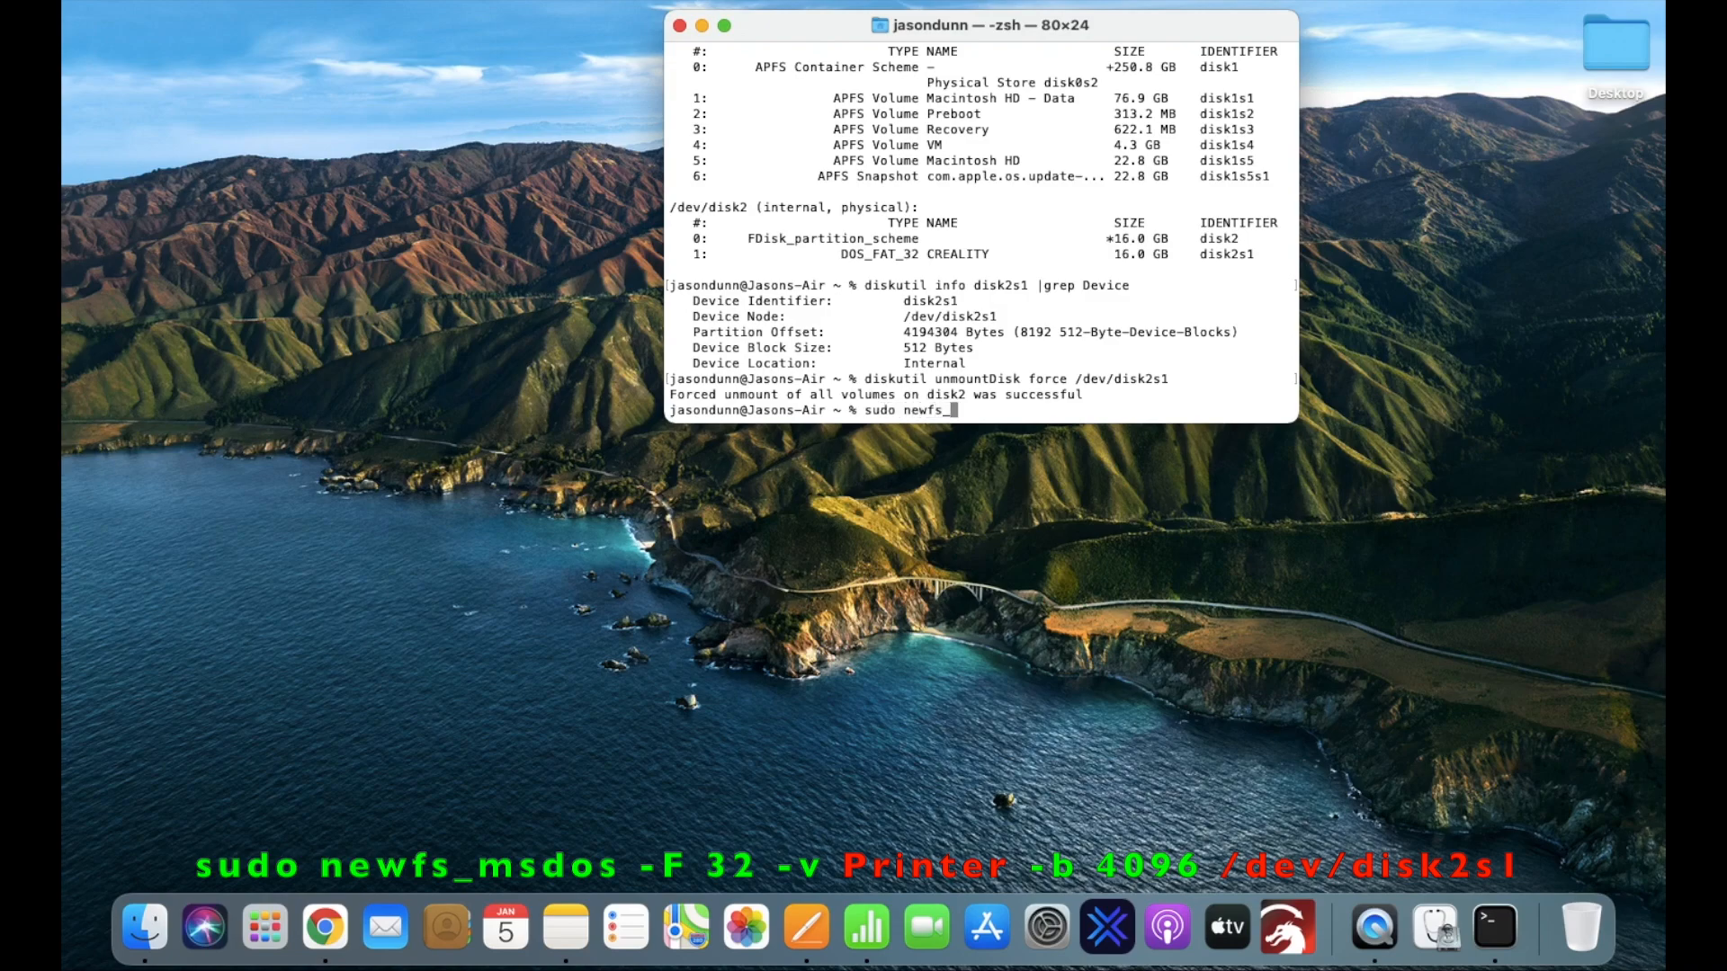
{"action": "type", "text": "_msdos"}
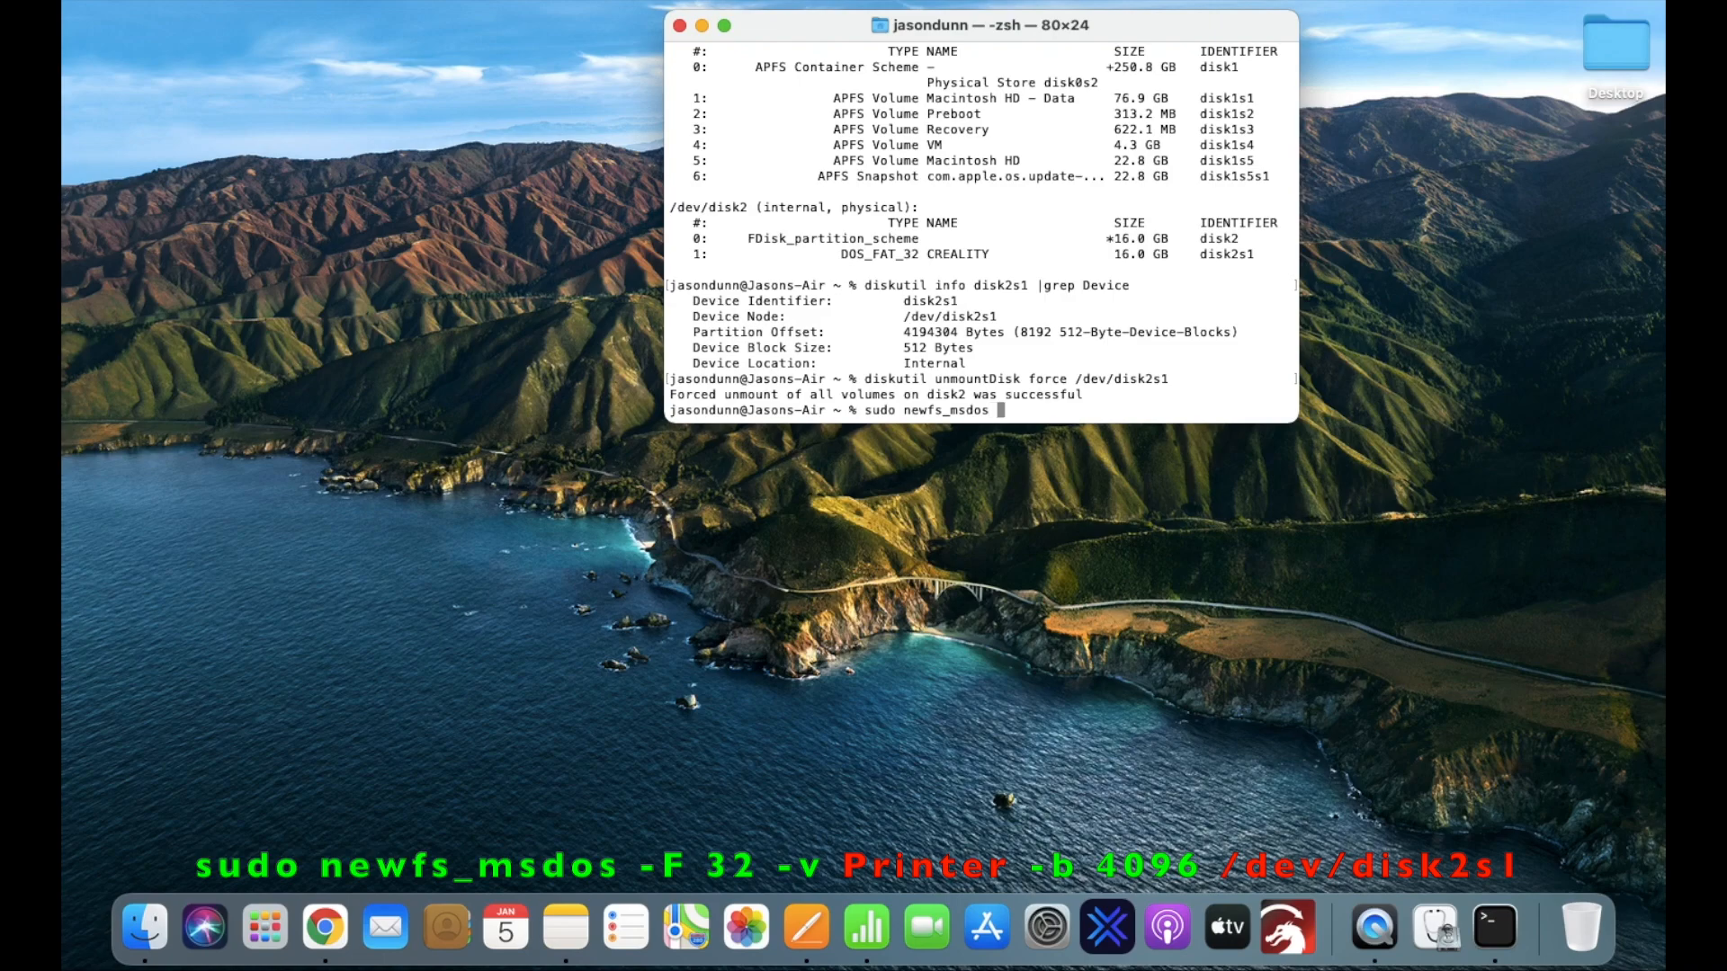
{"action": "type", "text": "-F 32 -"}
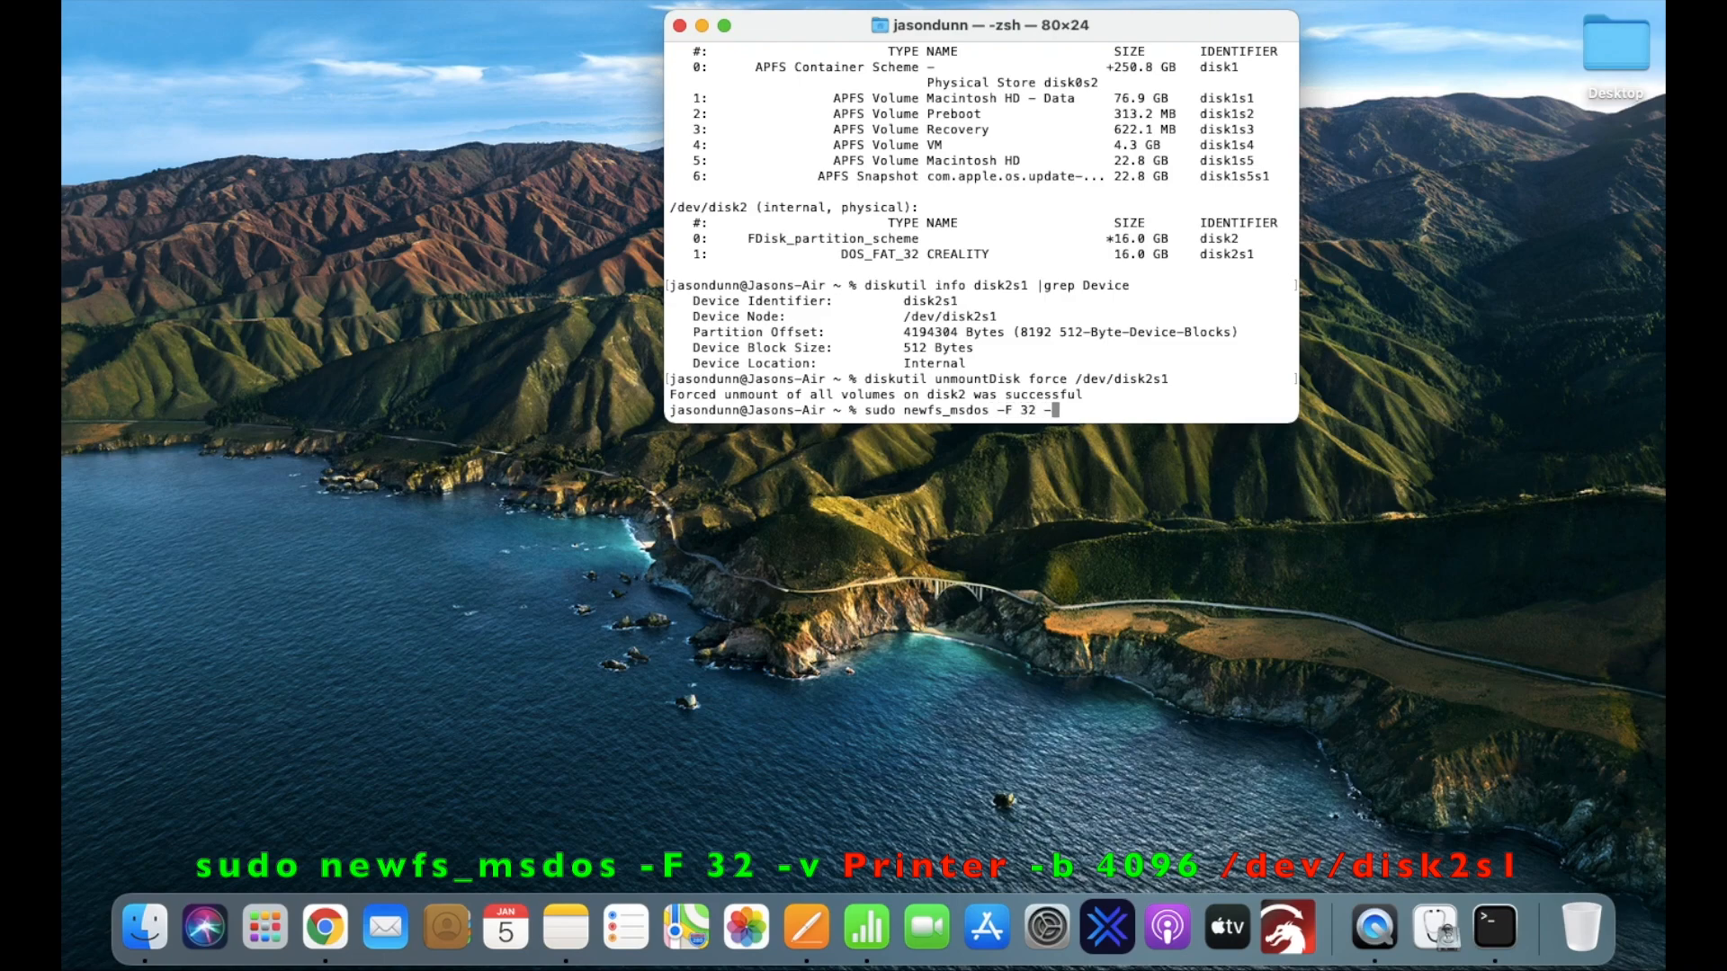
{"action": "type", "text": "v"}
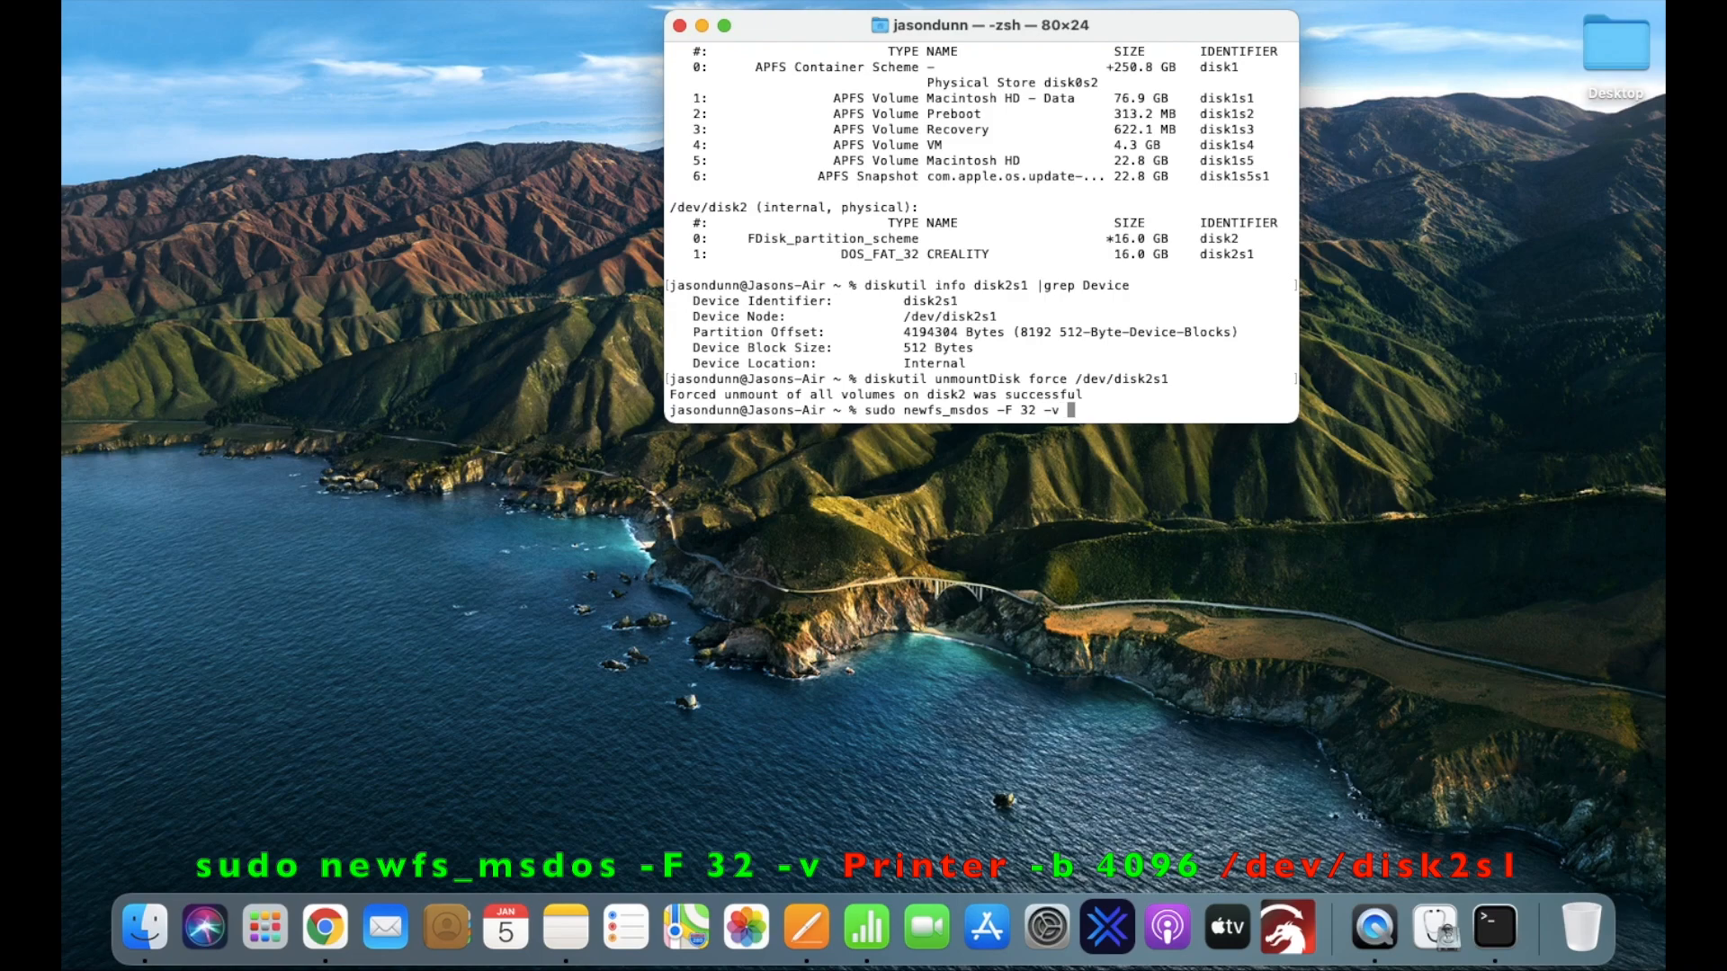
{"action": "type", "text": "Pri"}
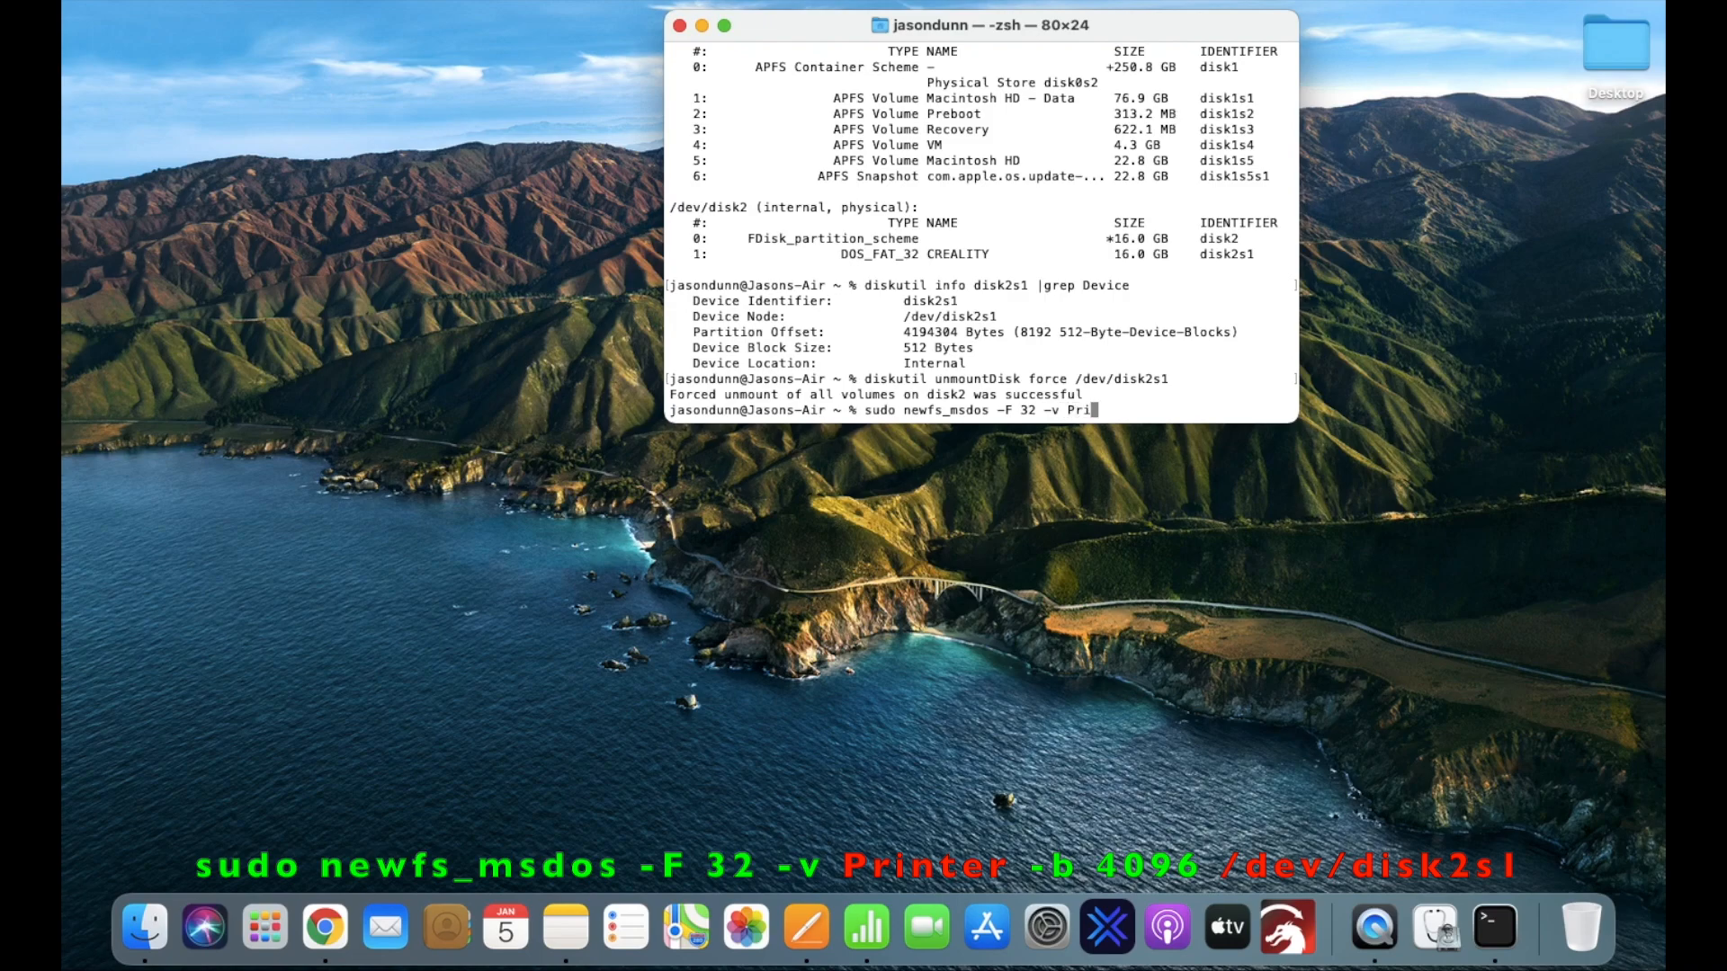
{"action": "type", "text": "nter"}
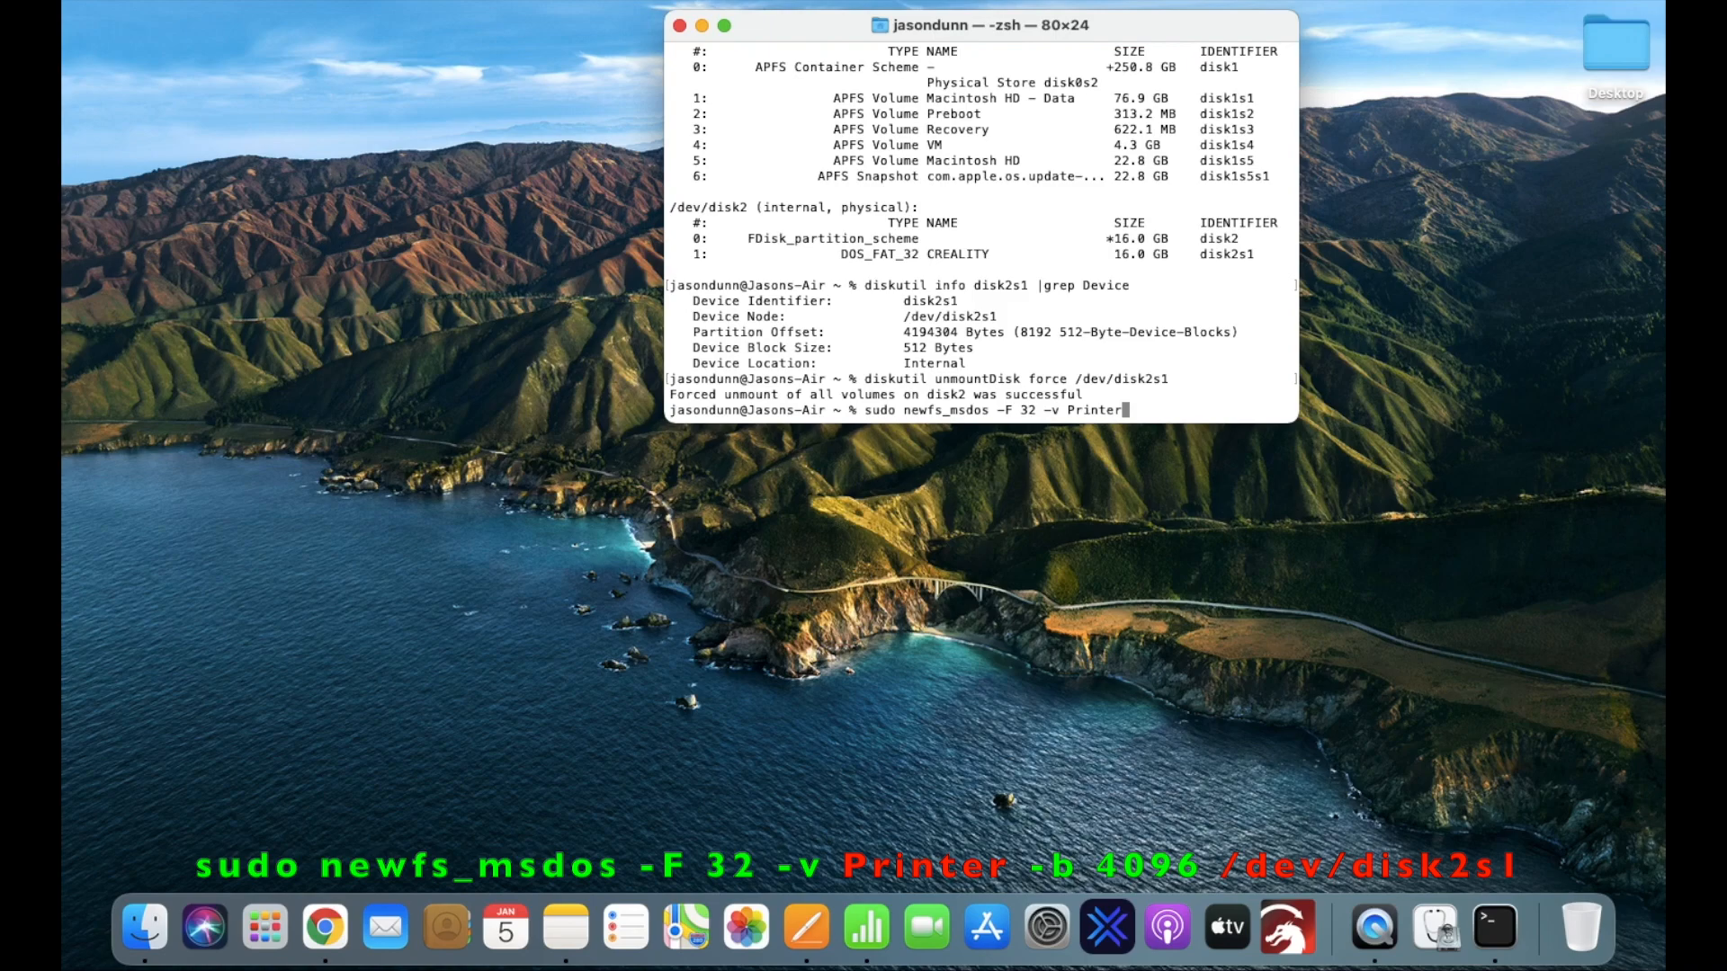
{"action": "type", "text": "-b"}
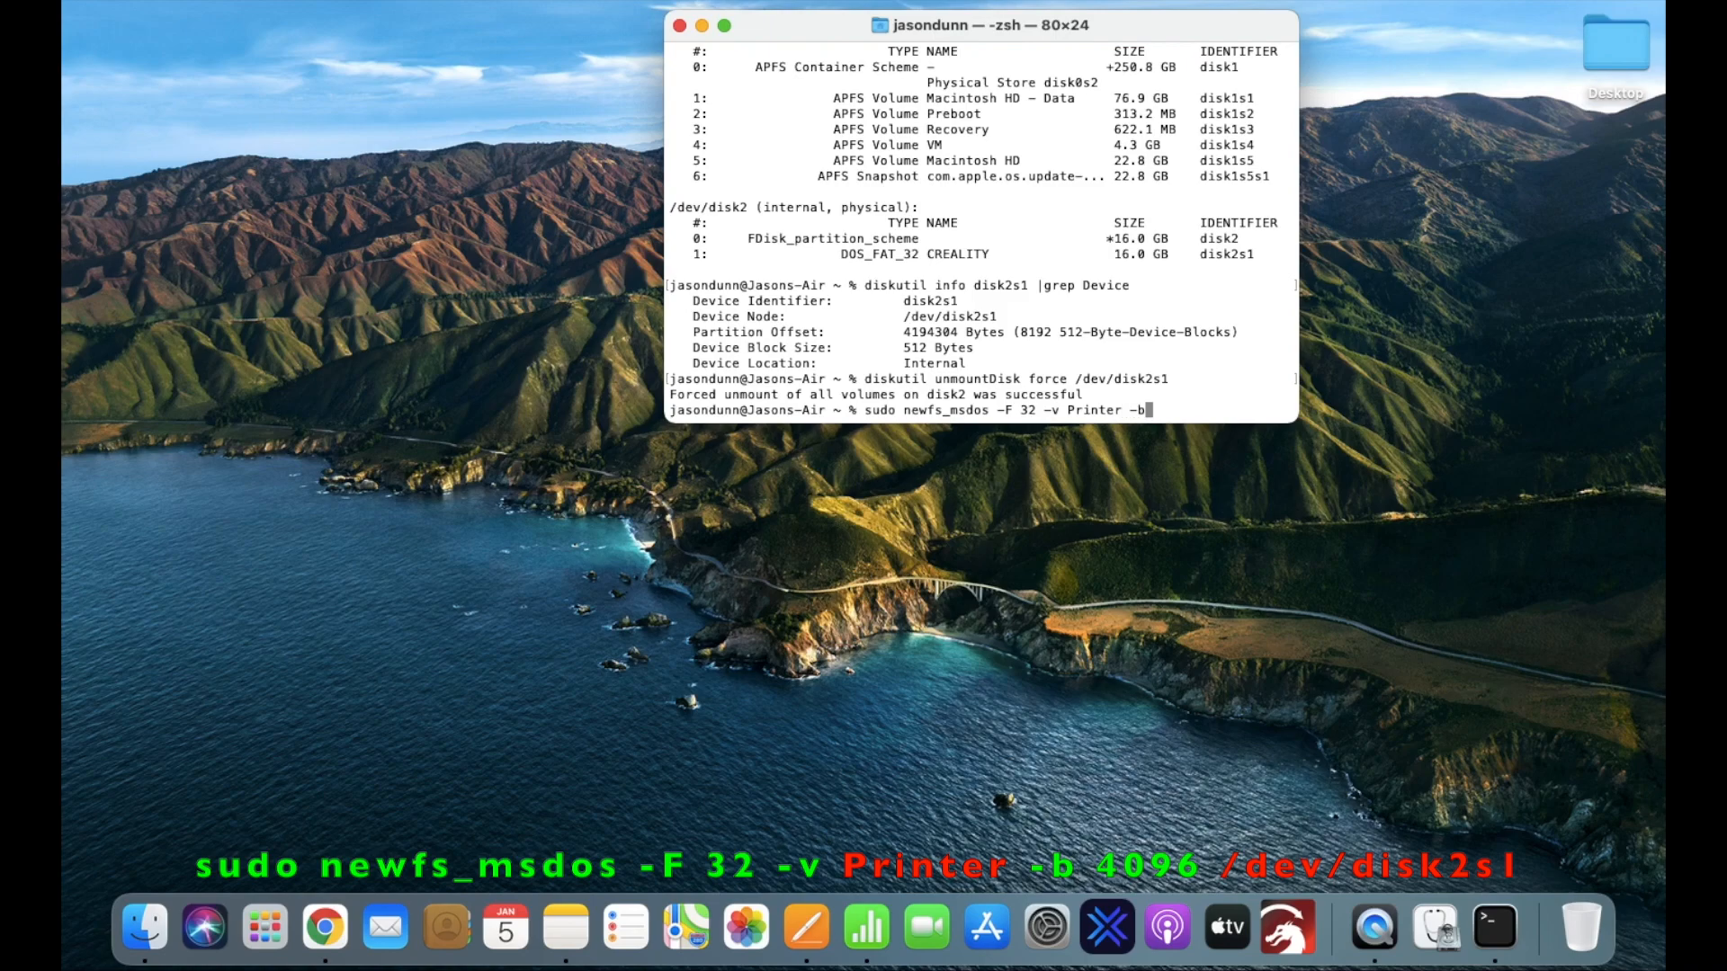
{"action": "type", "text": "4096"}
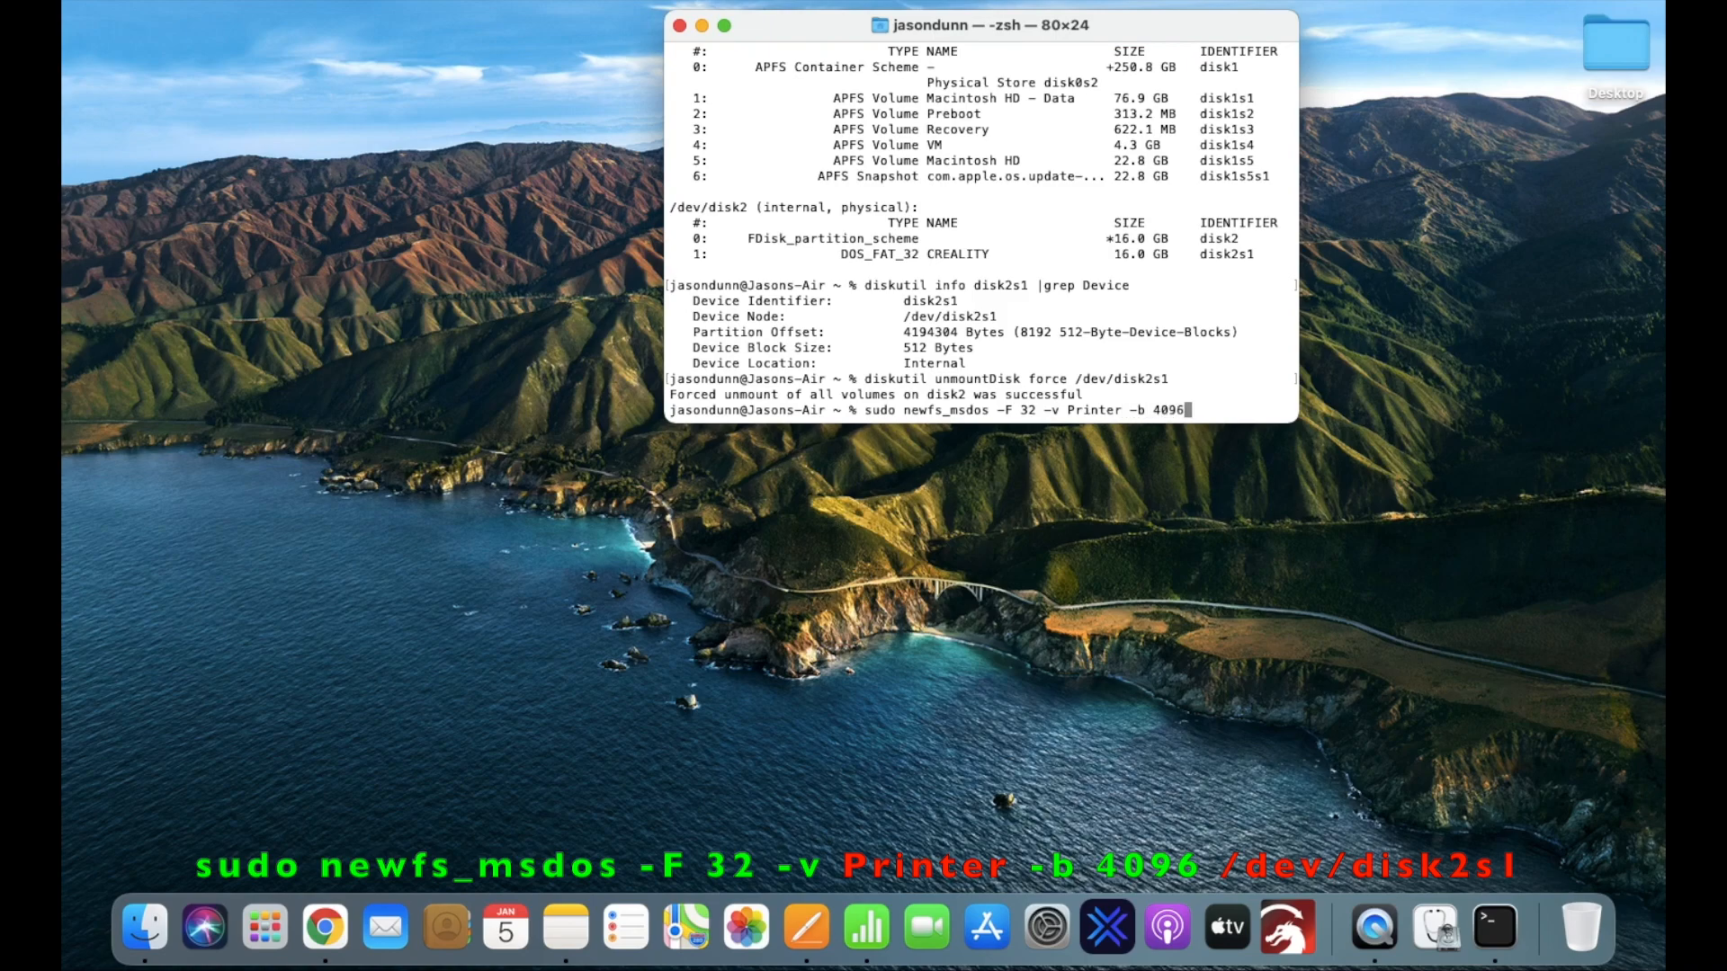
{"action": "type", "text": "/dev/disk2s1"}
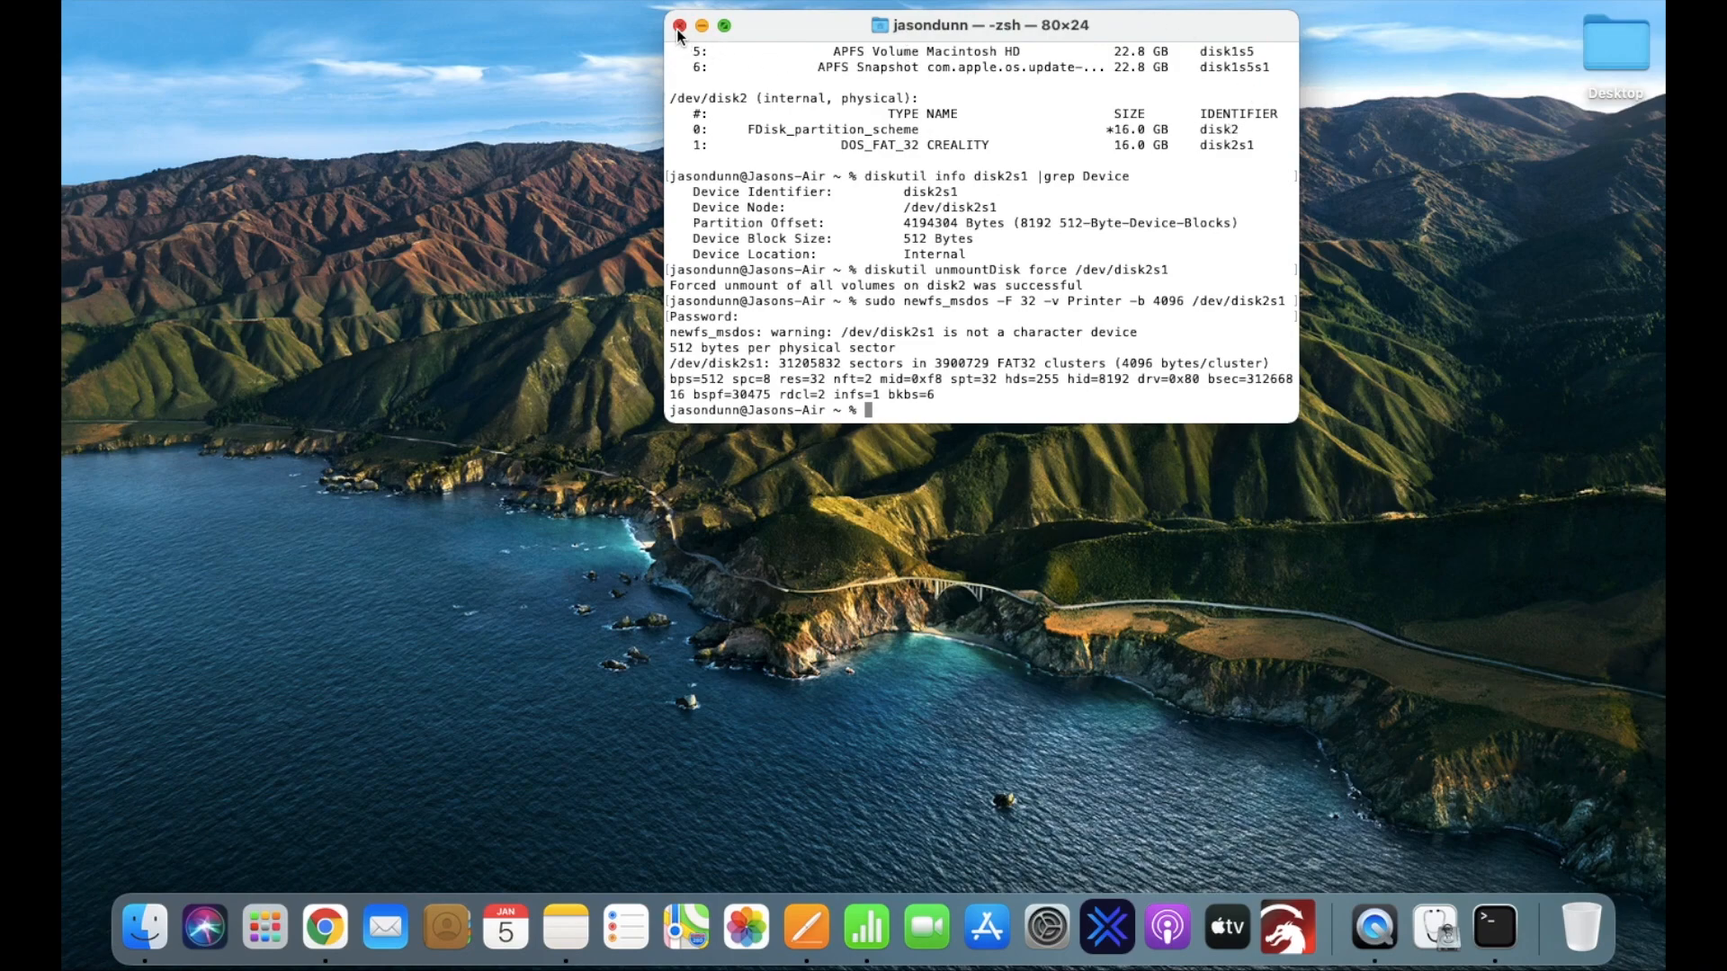
{"action": "left_click", "coordinate": [679, 25]}
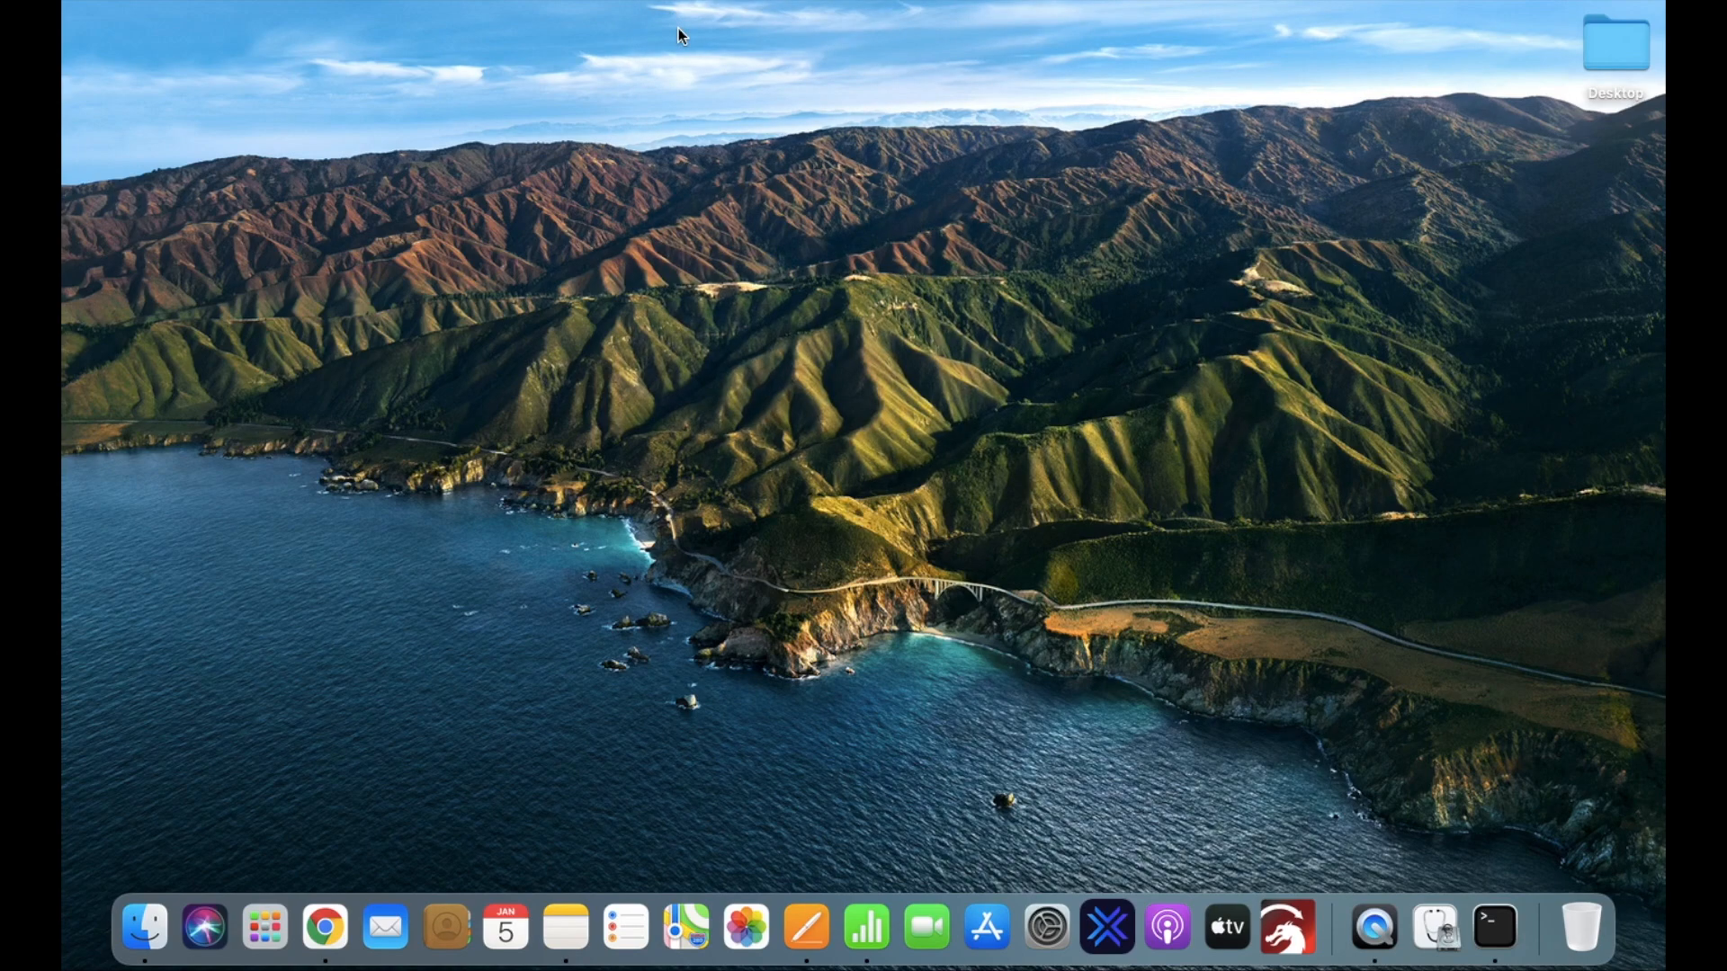